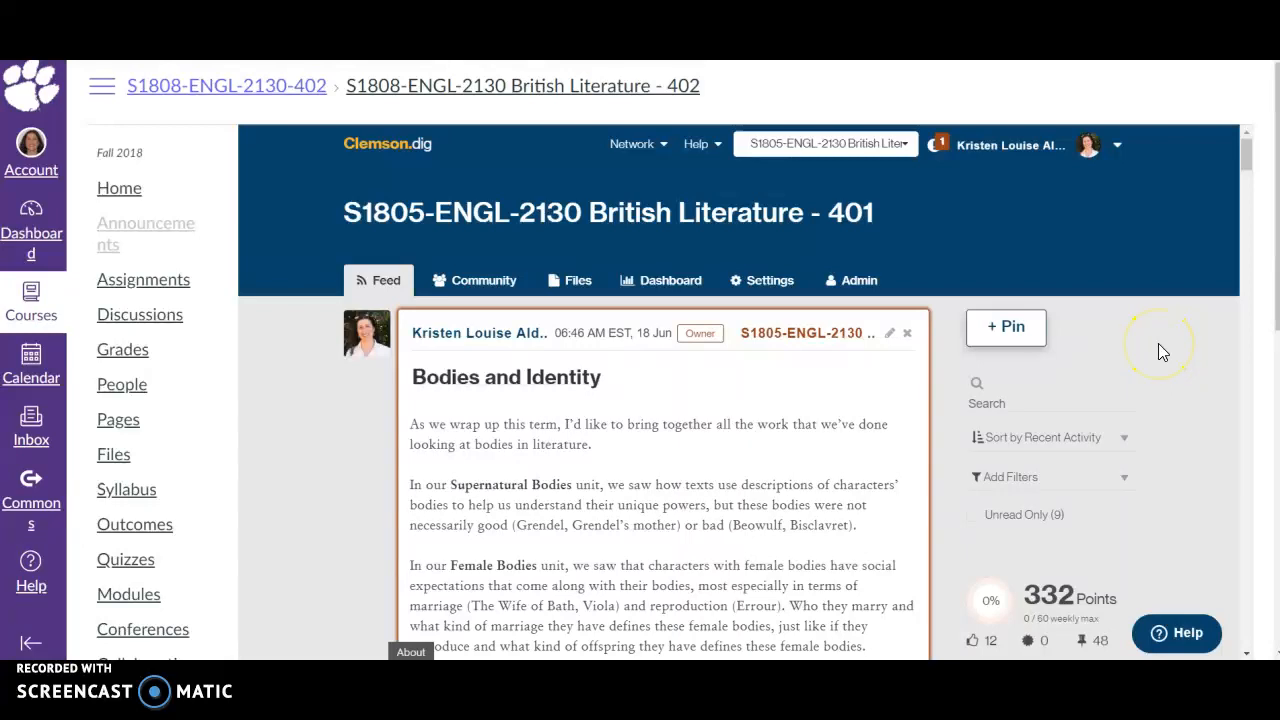
pyautogui.moveTo(1158, 352)
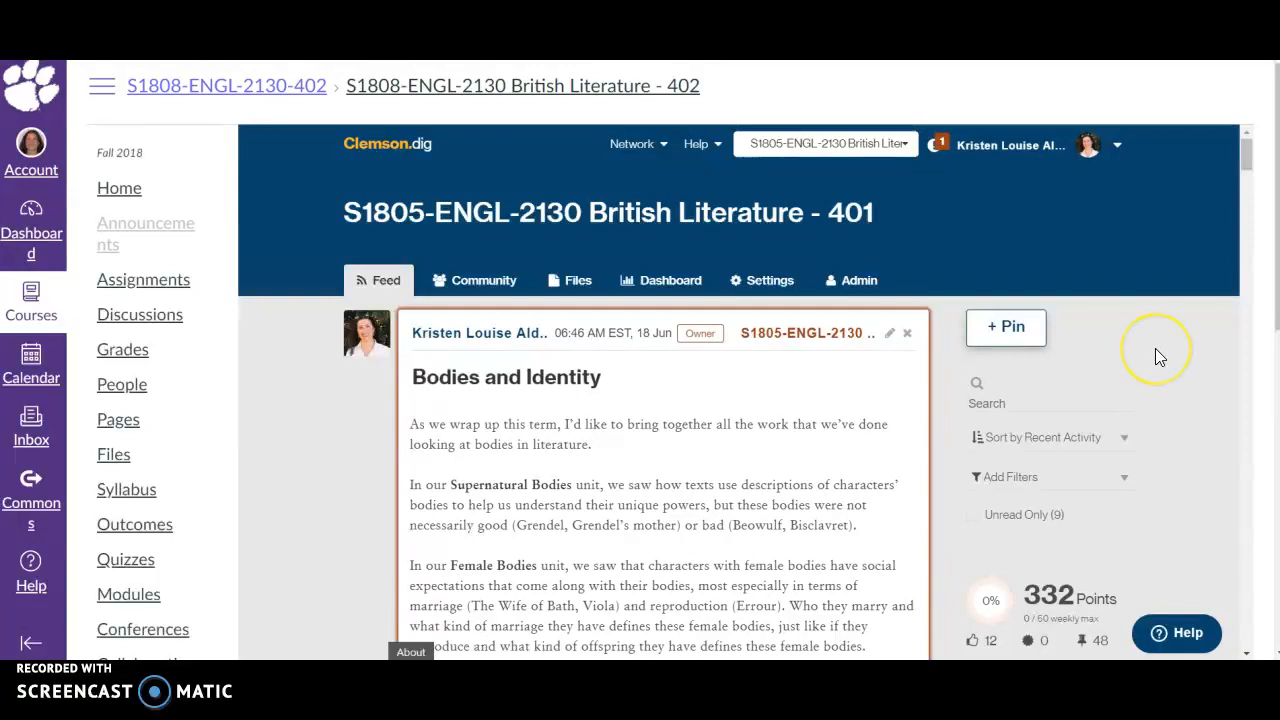
pyautogui.moveTo(1160, 355)
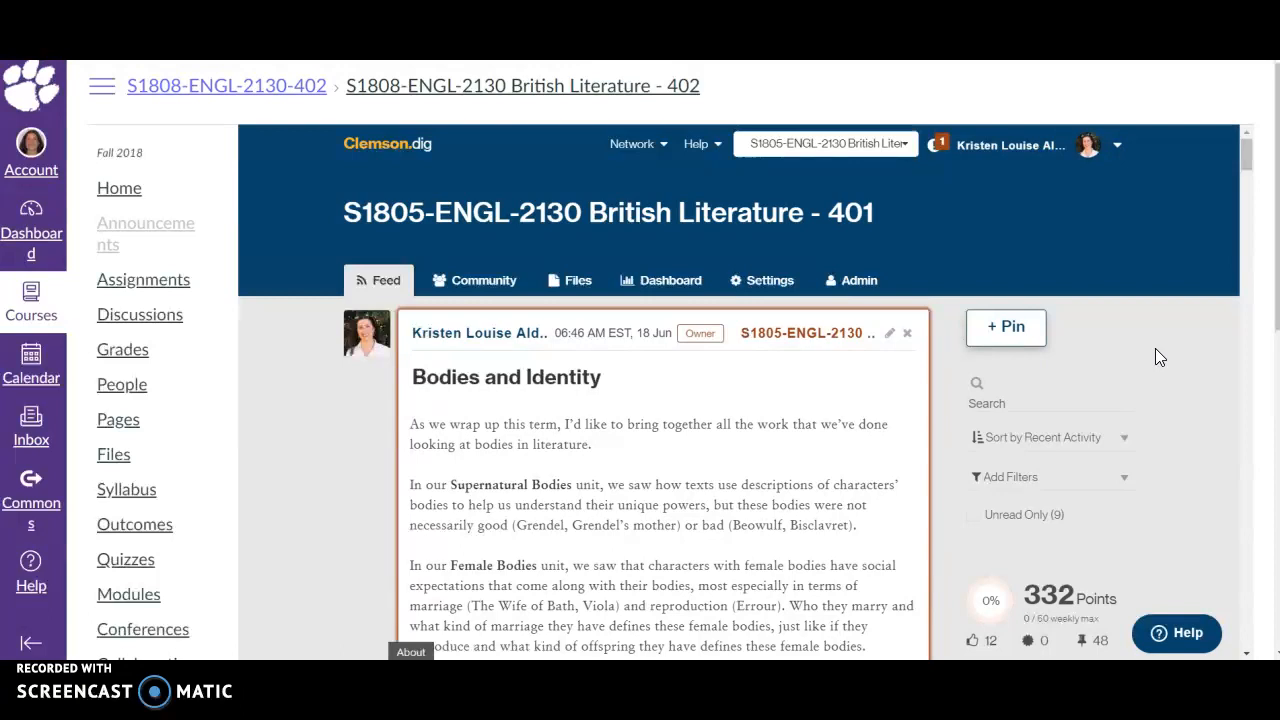
pyautogui.moveTo(1185, 360)
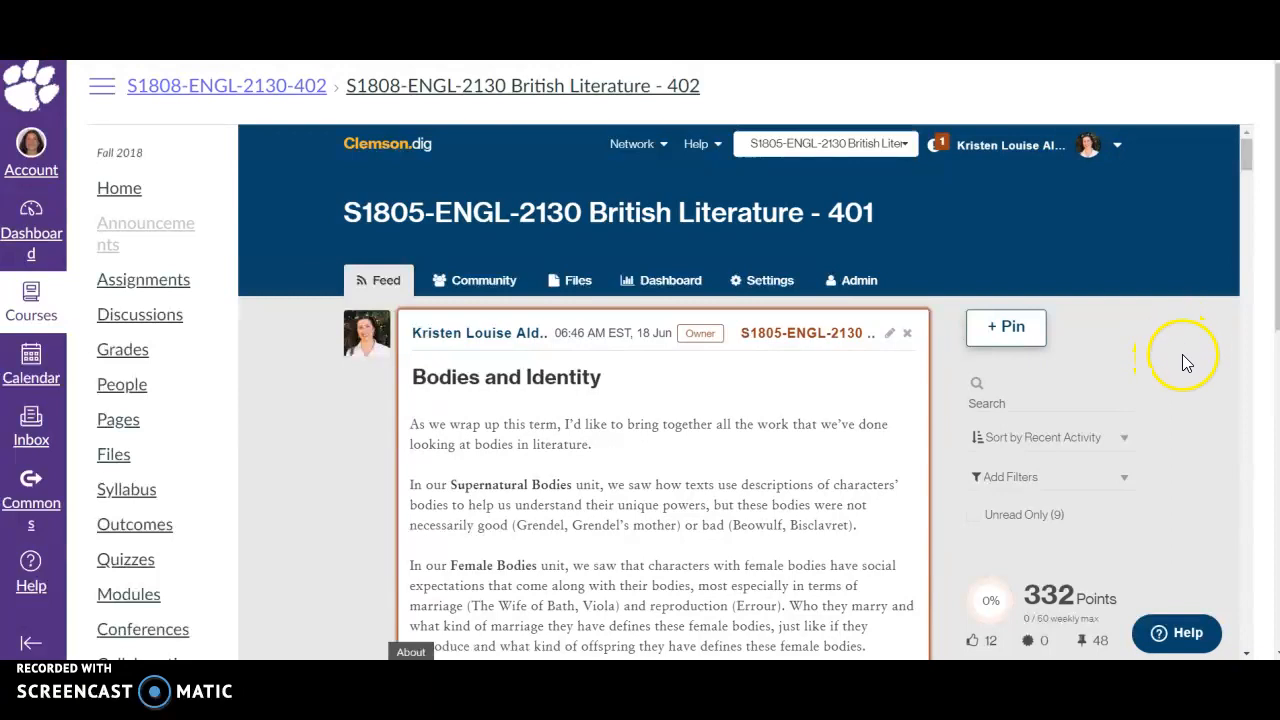
pyautogui.moveTo(367, 335)
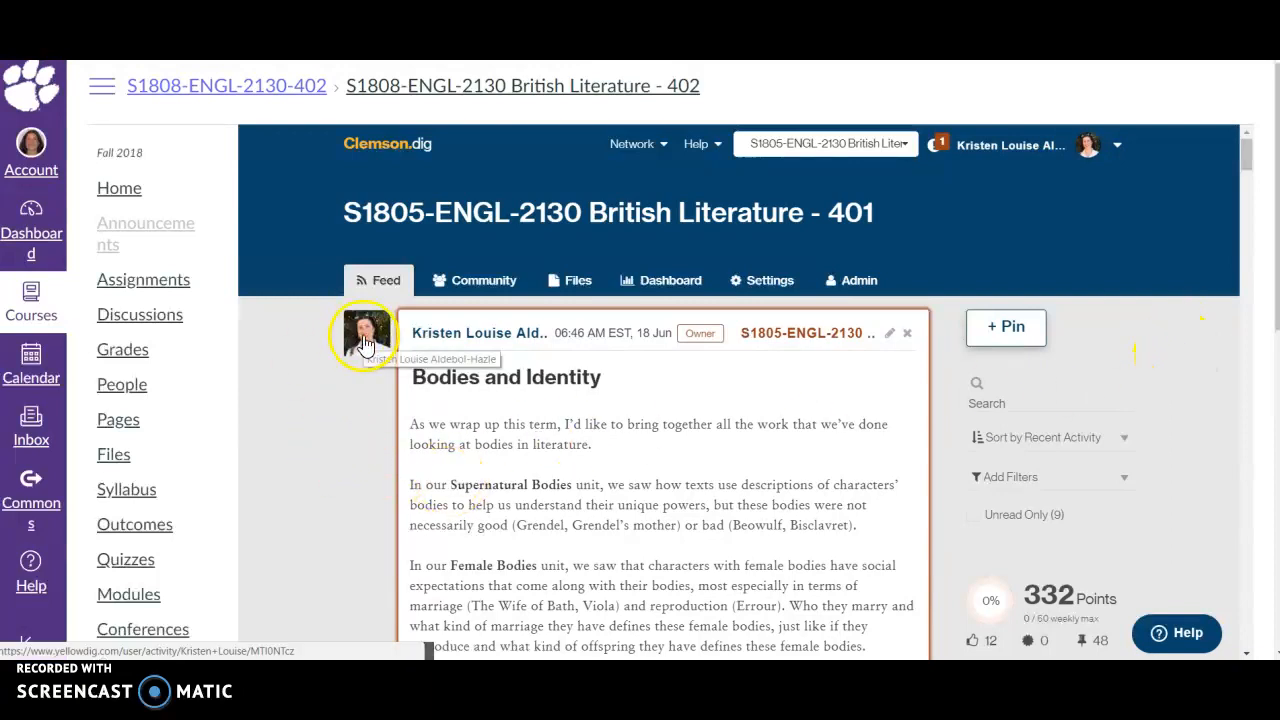
pyautogui.moveTo(455, 338)
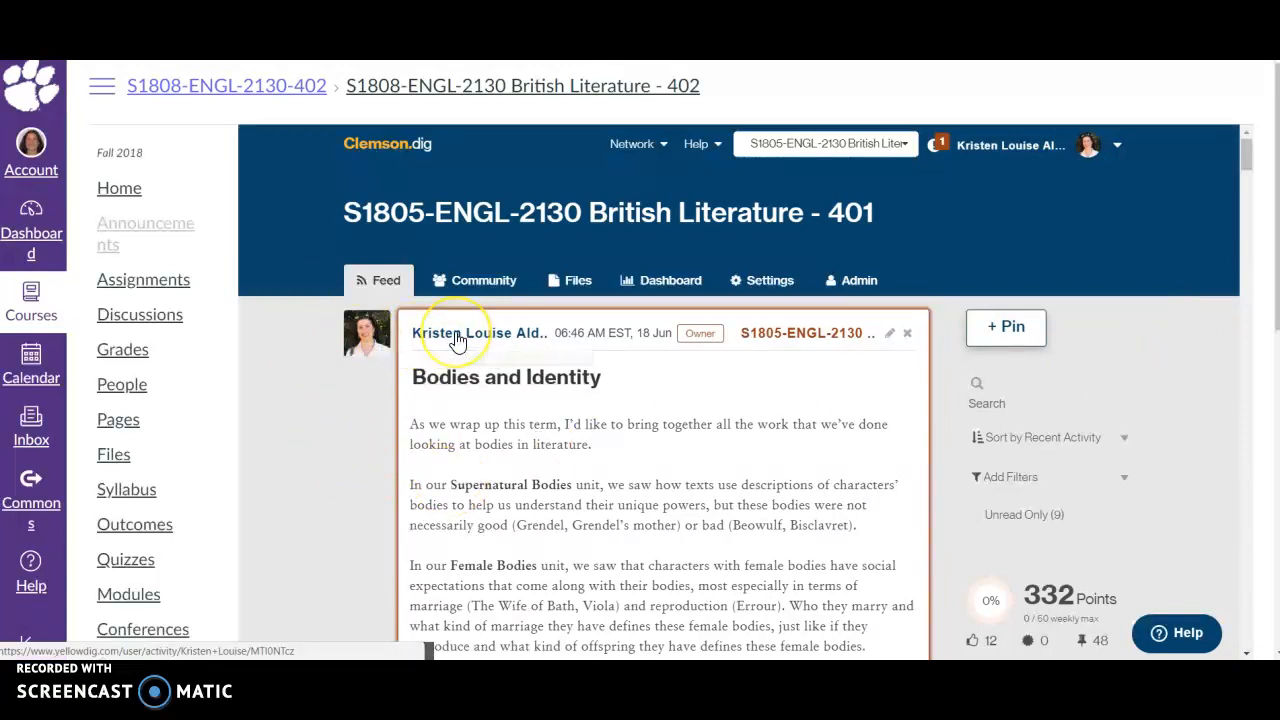
pyautogui.moveTo(480, 333)
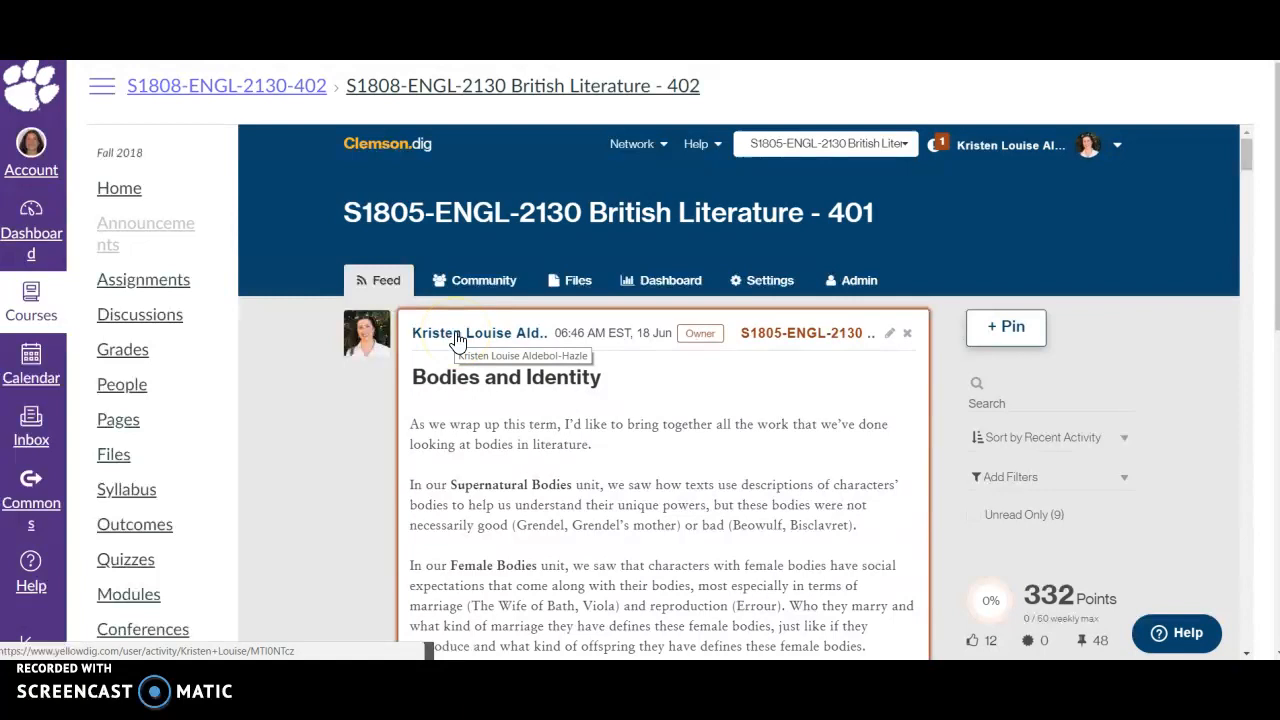
# Step: View the Community list of administrators and followers, then go to the board owner's profile
pyautogui.click(483, 280)
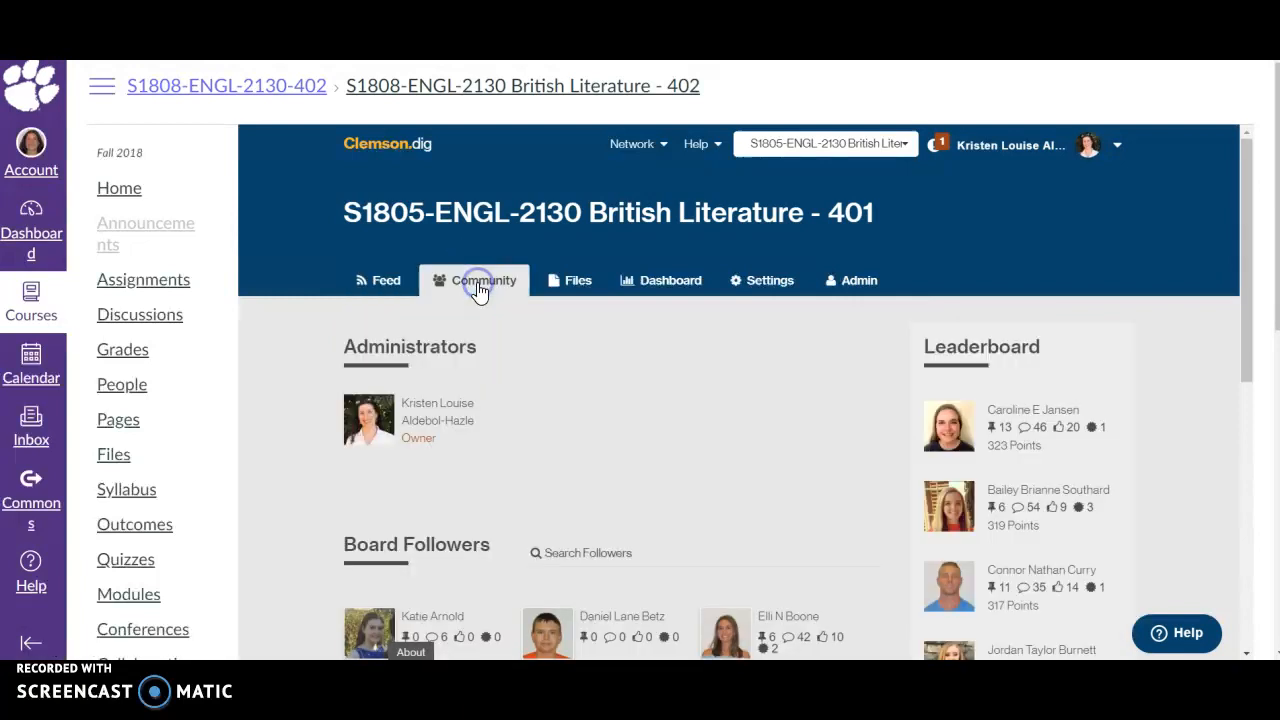
pyautogui.moveTo(420, 415)
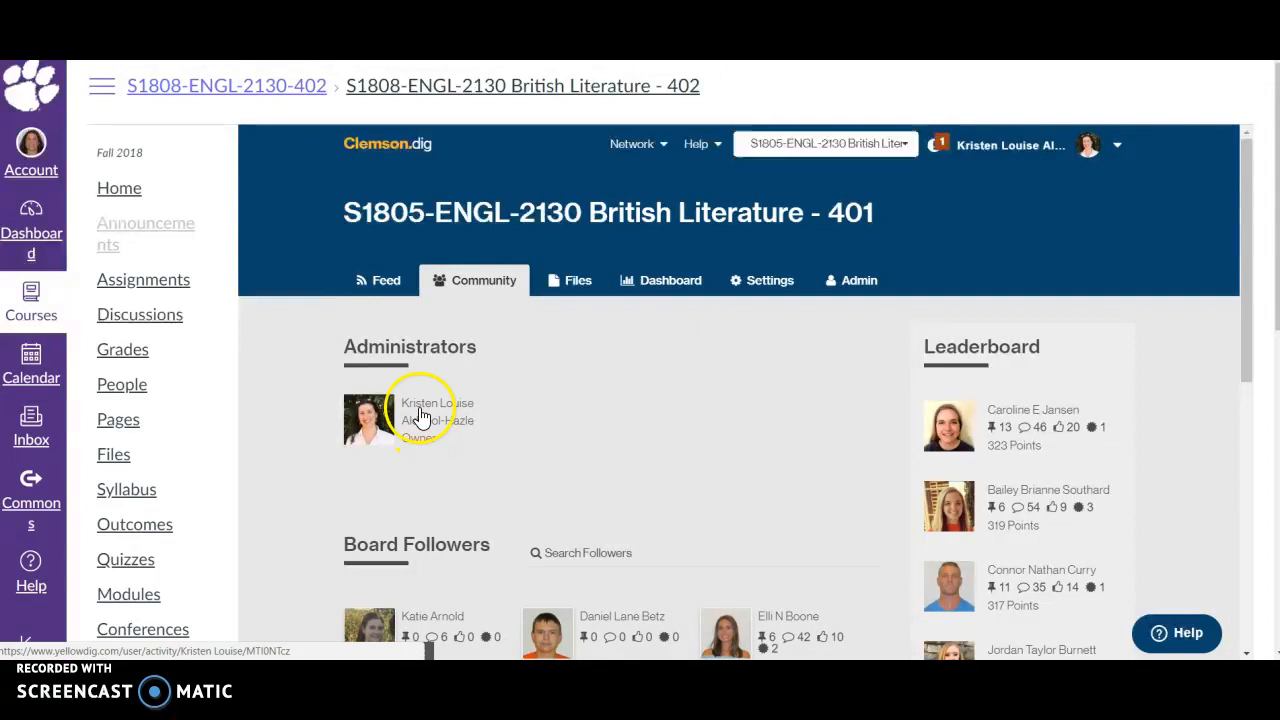
pyautogui.click(420, 415)
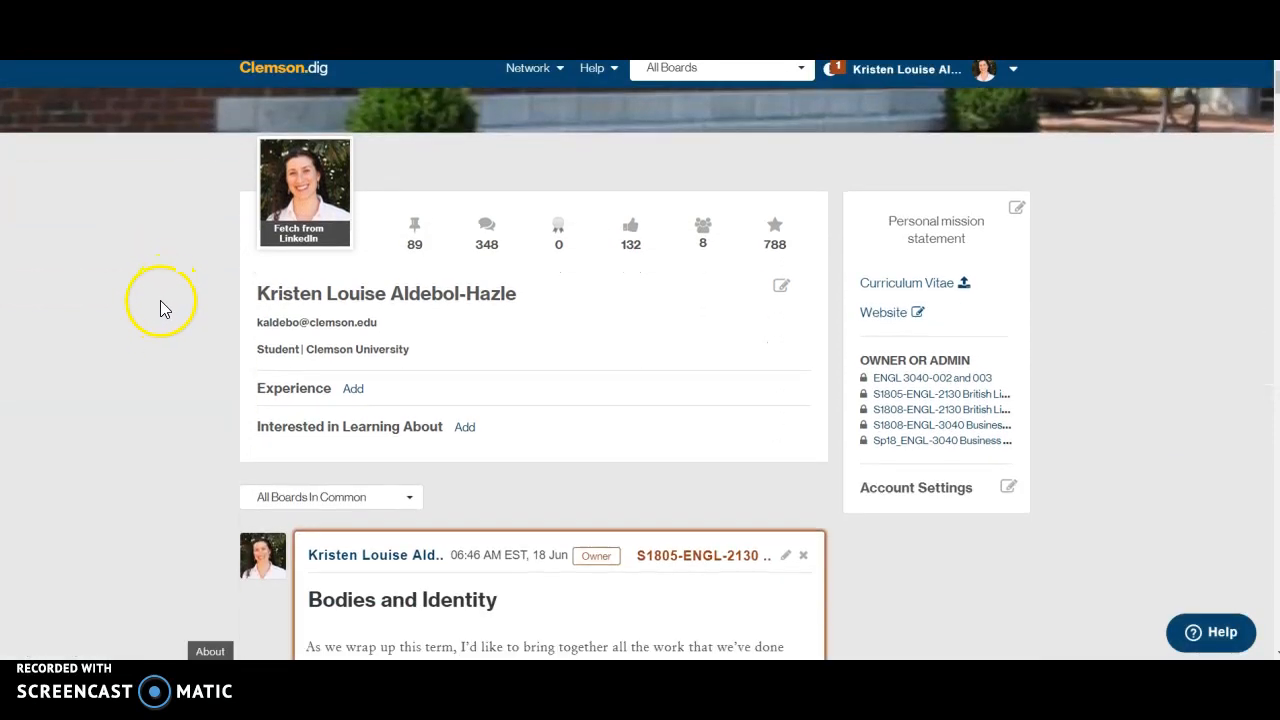
pyautogui.scroll(3)
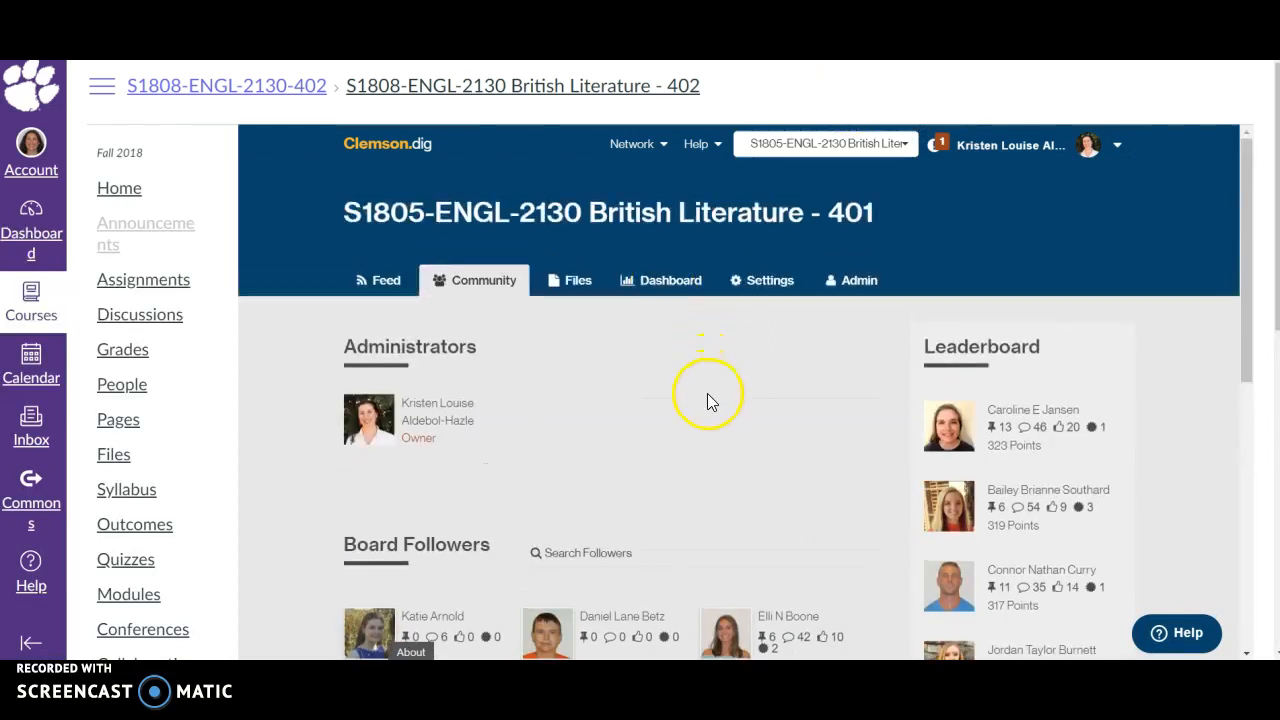
pyautogui.moveTo(748, 498)
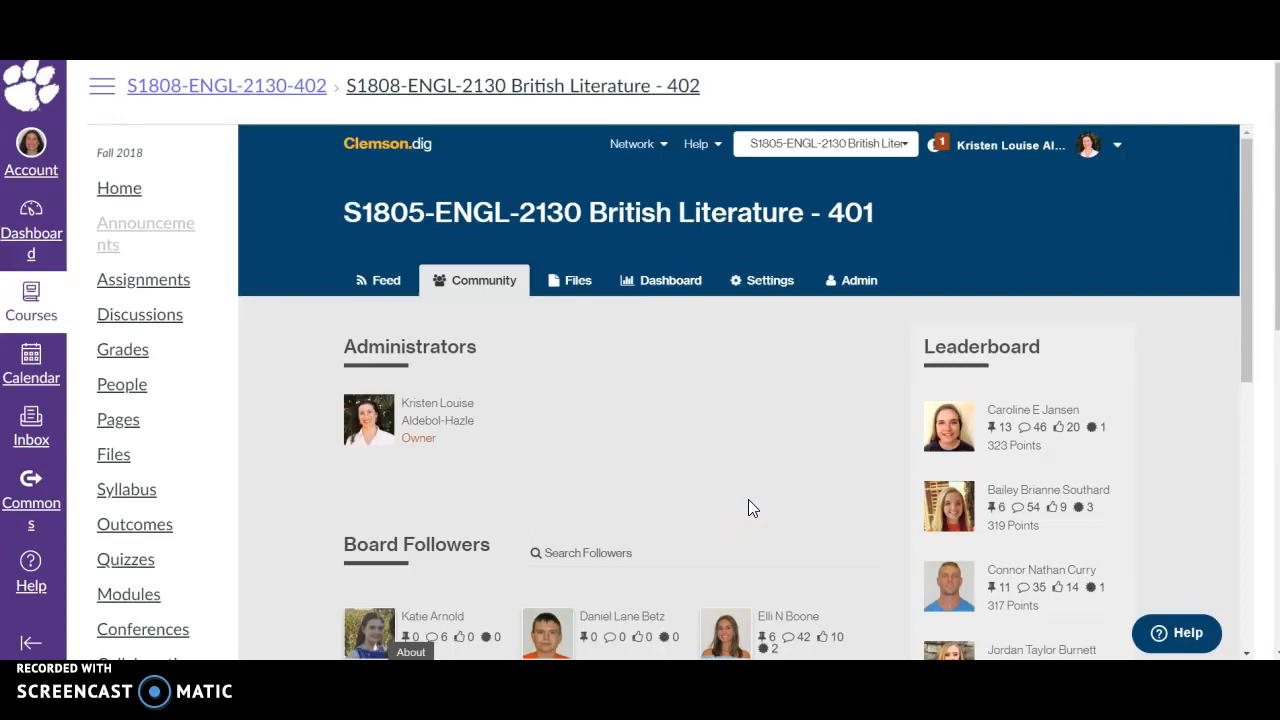
pyautogui.moveTo(740, 352)
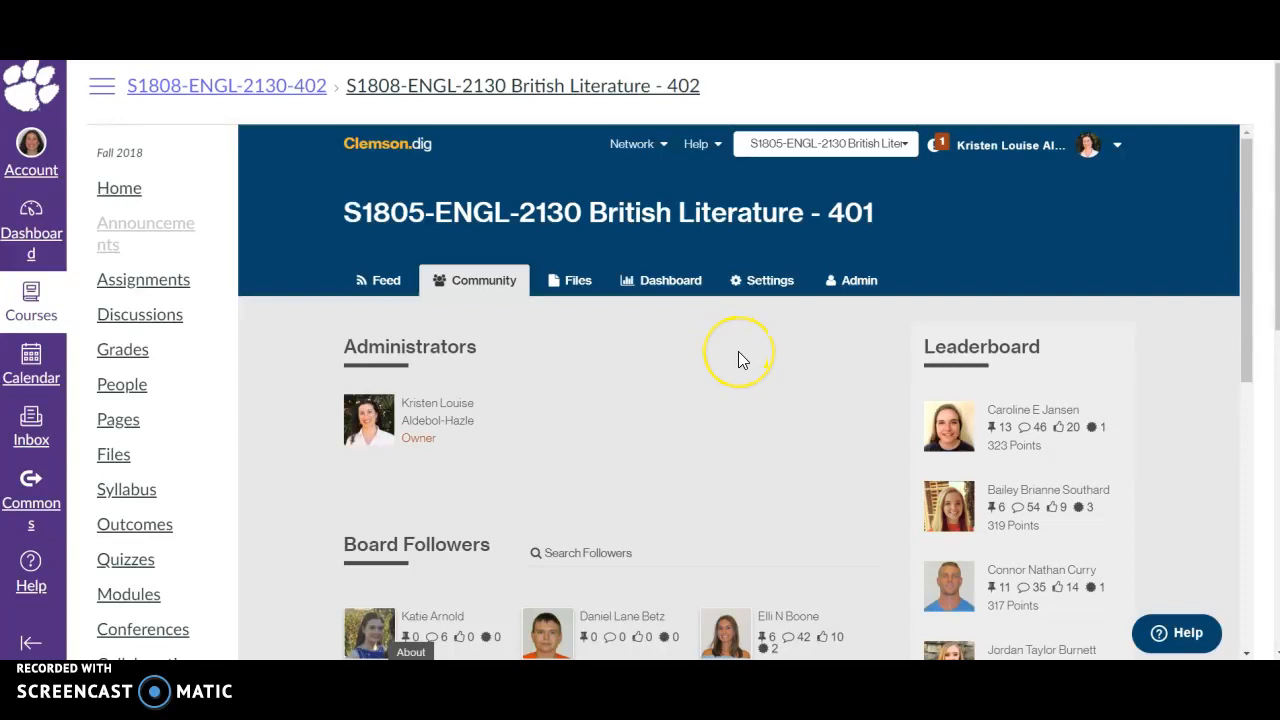
pyautogui.moveTo(800, 390)
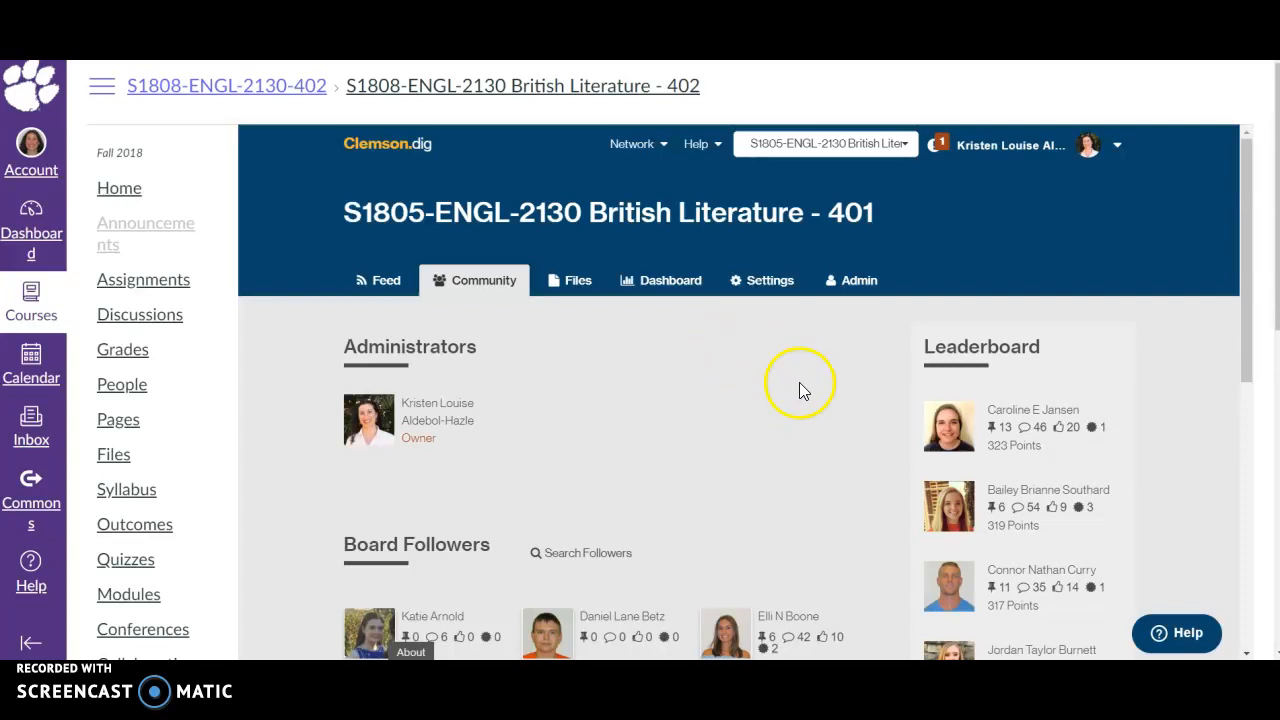
pyautogui.moveTo(800, 385)
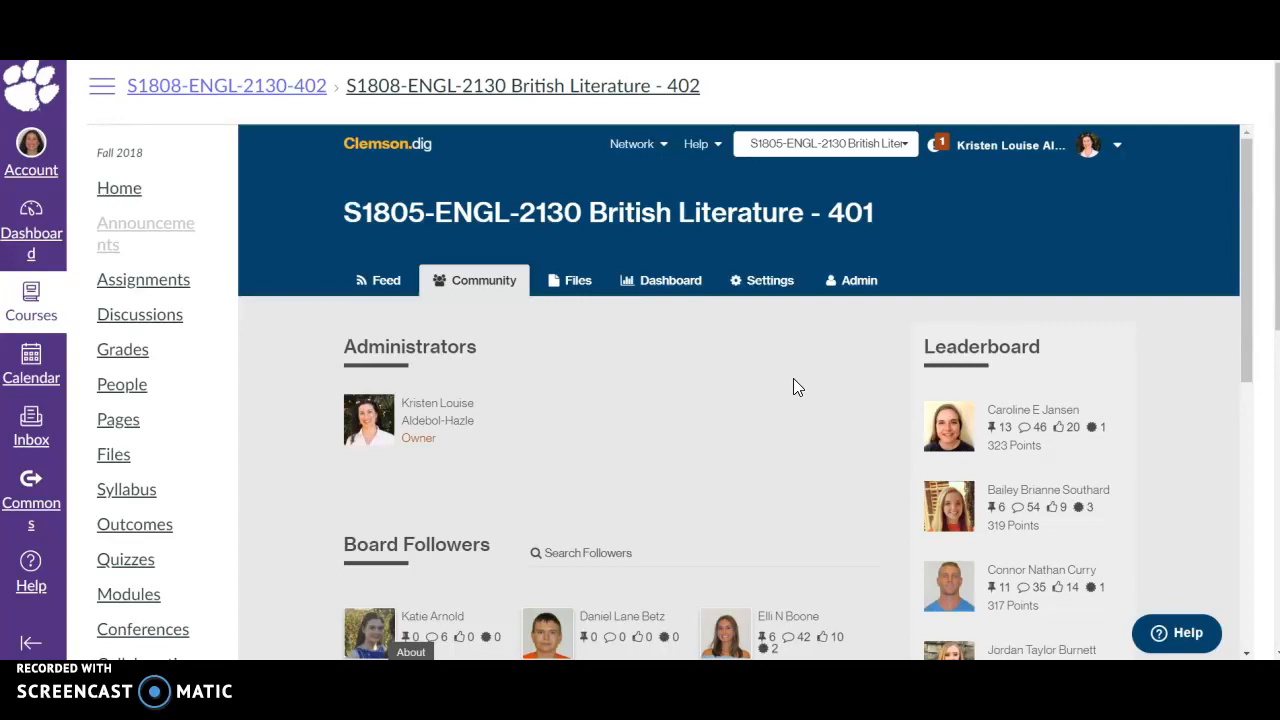
pyautogui.moveTo(893, 433)
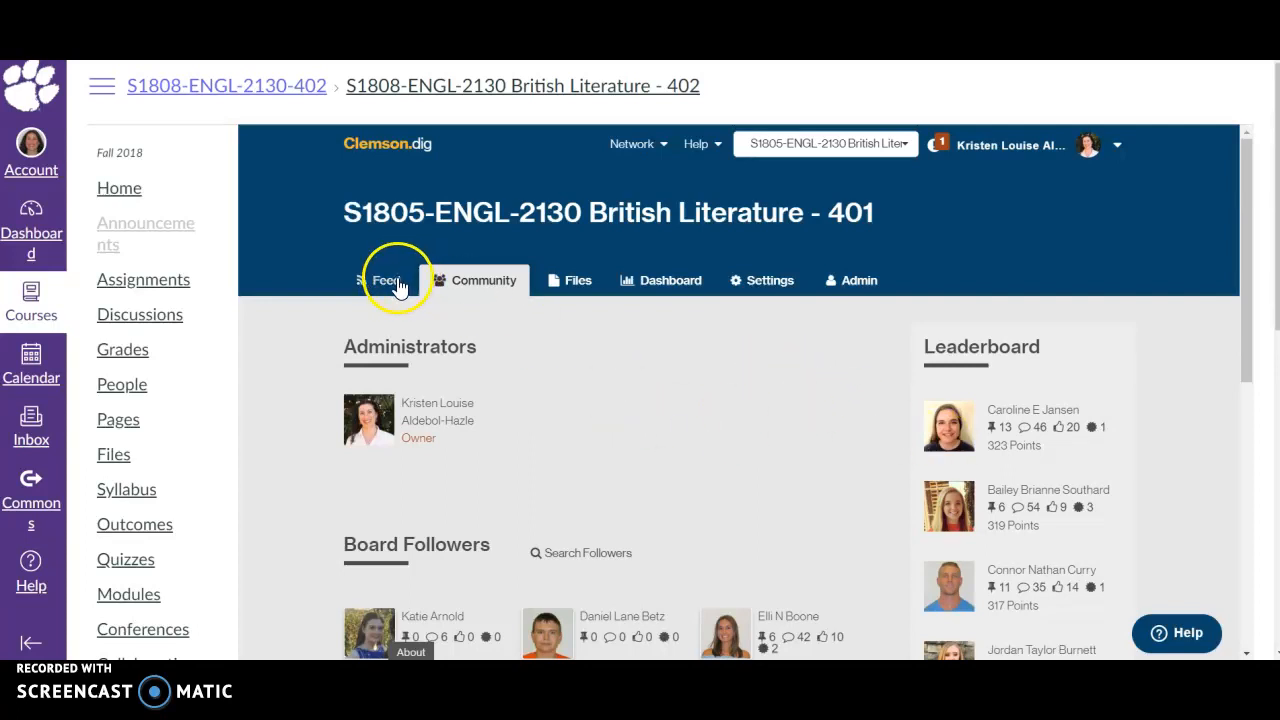
# Step: Review the Dashboard course report of follower activity, then go to the board Settings on Basics
pyautogui.click(661, 280)
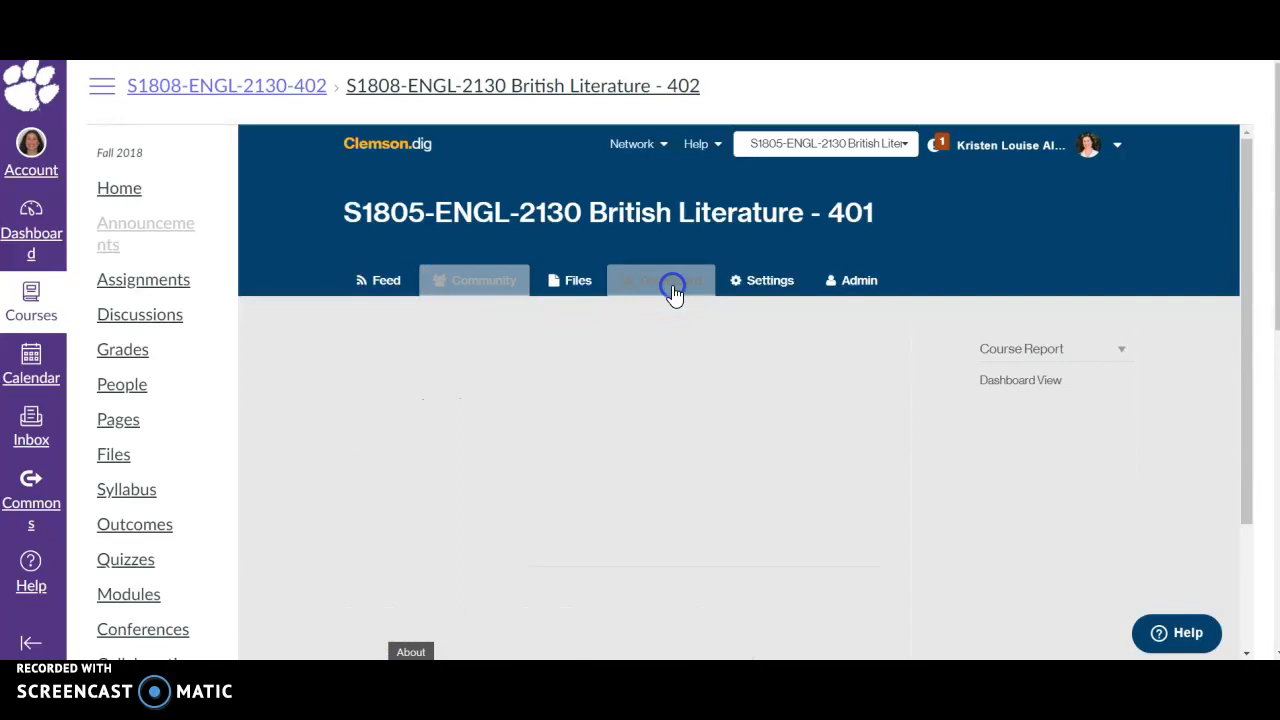
pyautogui.click(670, 280)
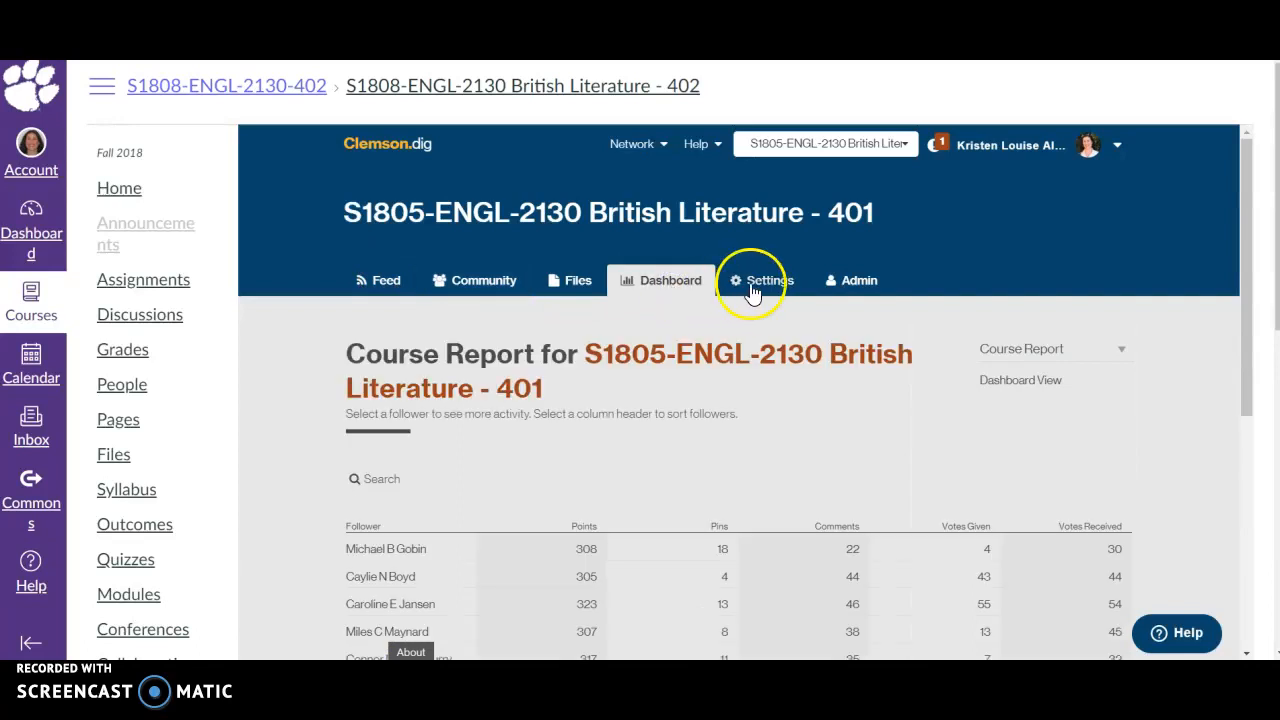
pyautogui.click(761, 280)
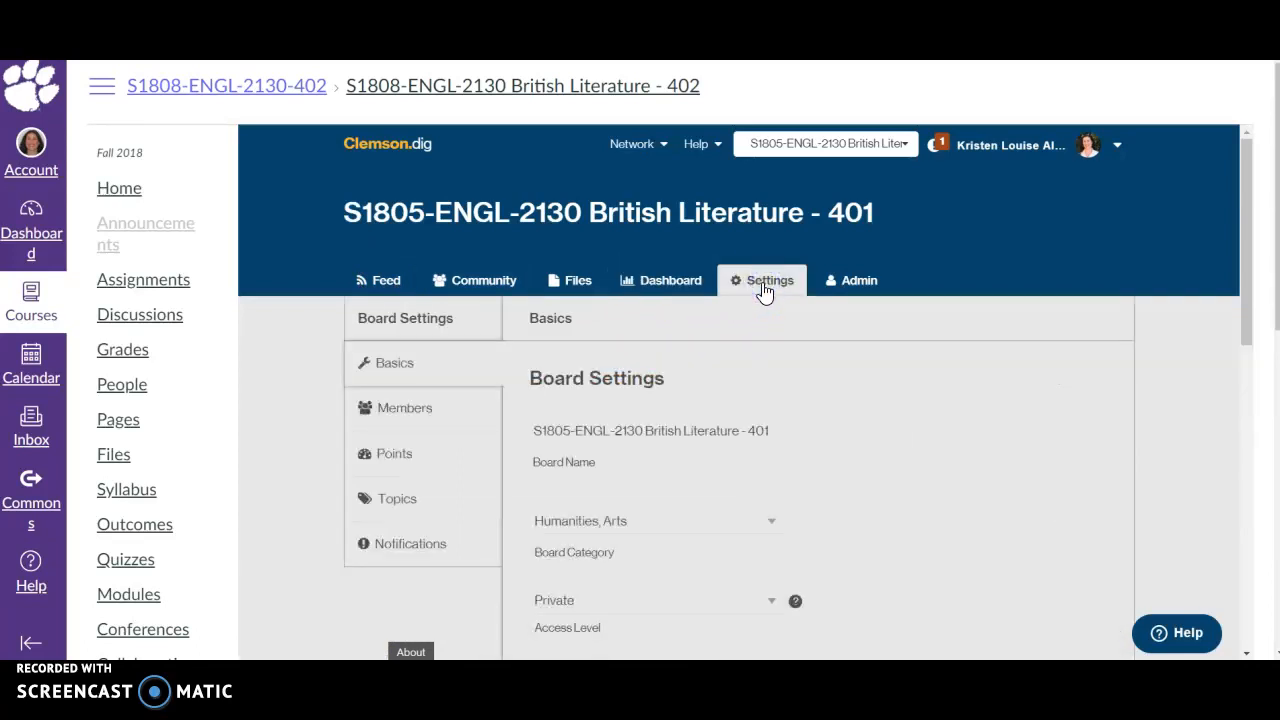
pyautogui.scroll(-3)
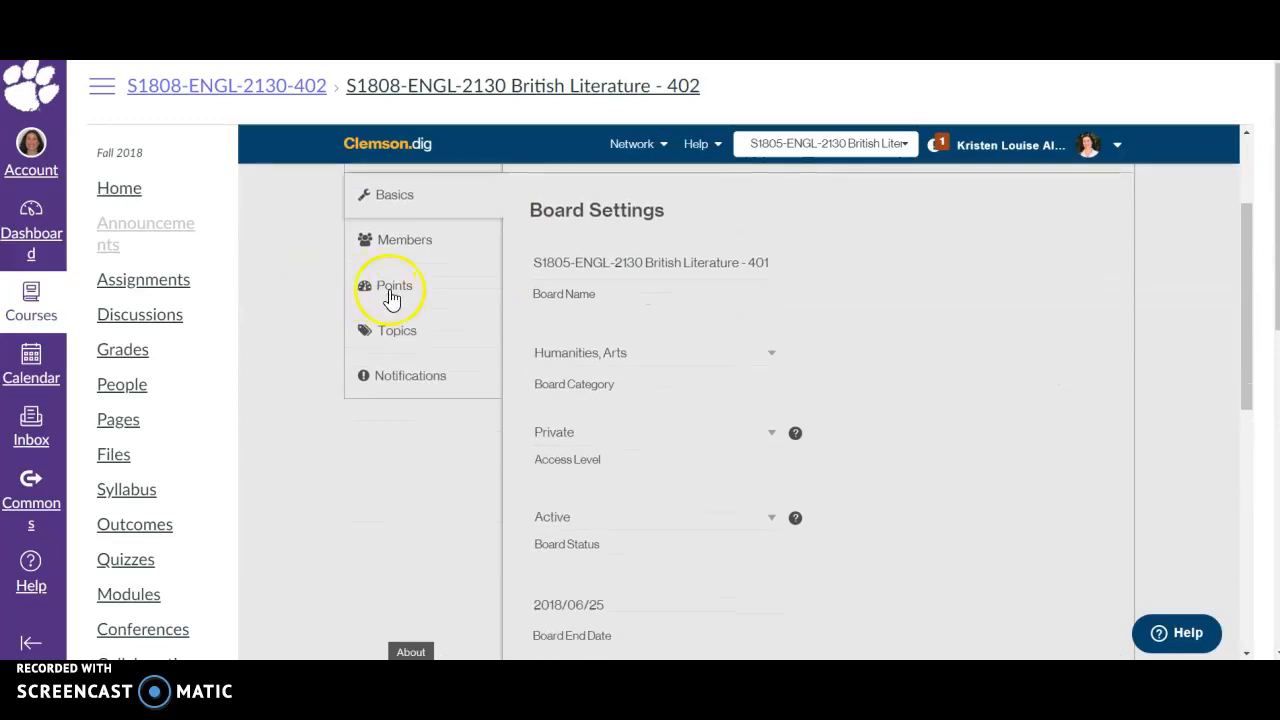
pyautogui.click(394, 285)
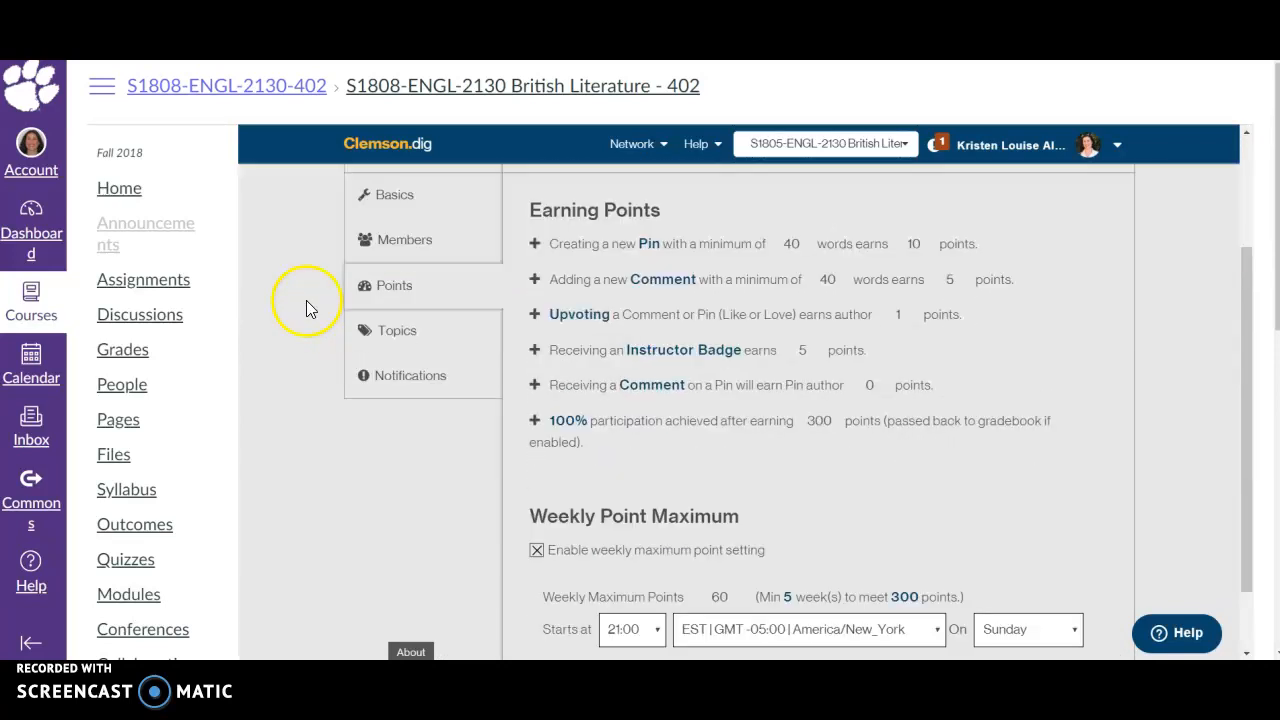
pyautogui.moveTo(1022, 335)
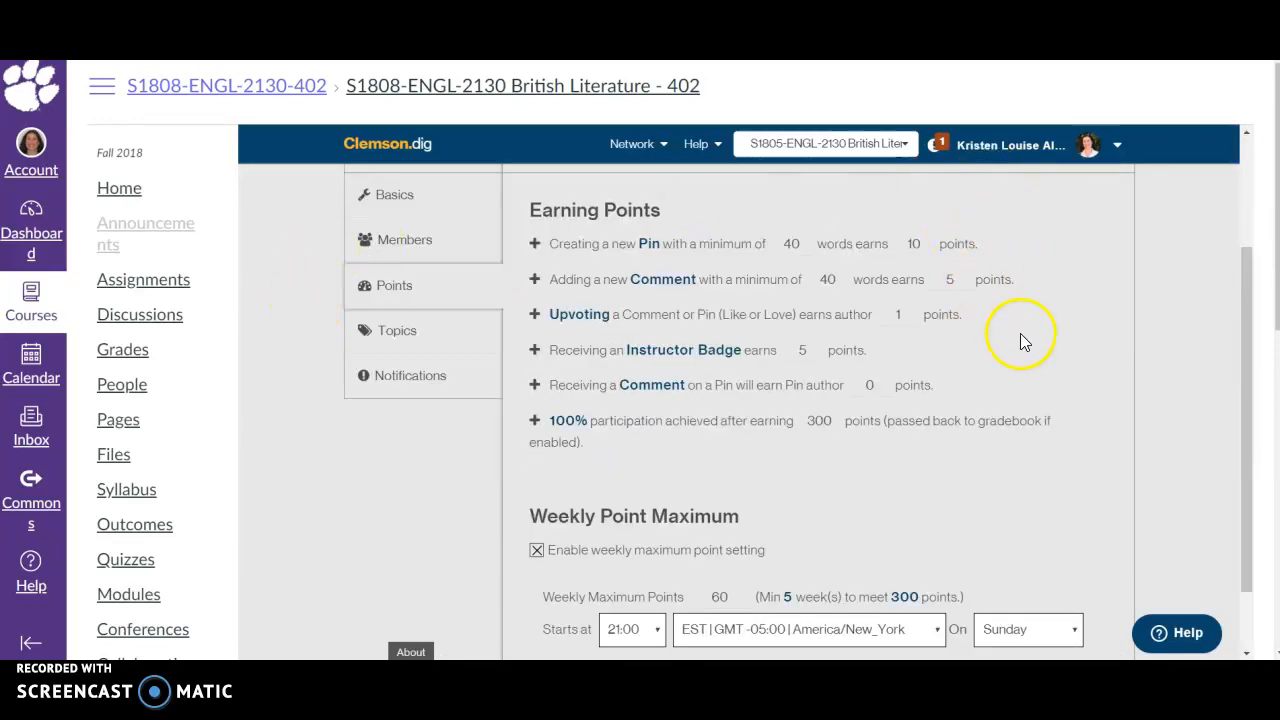
pyautogui.moveTo(1130, 303)
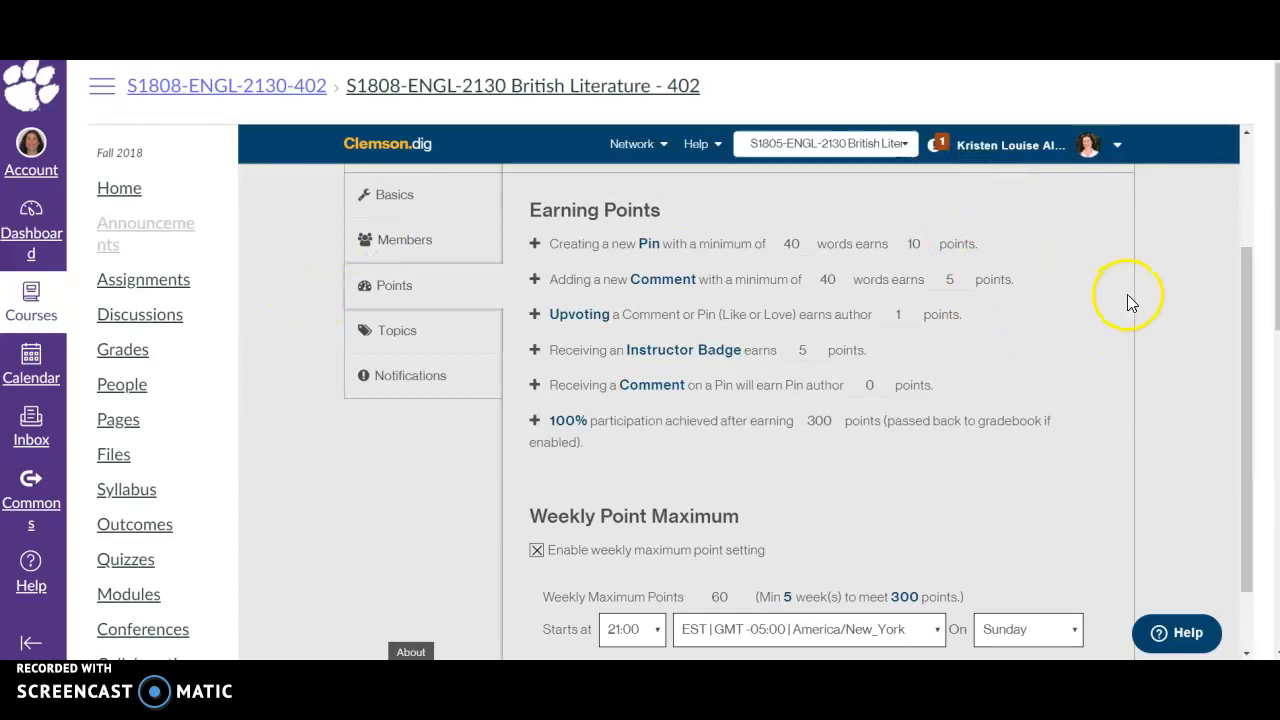
pyautogui.scroll(3)
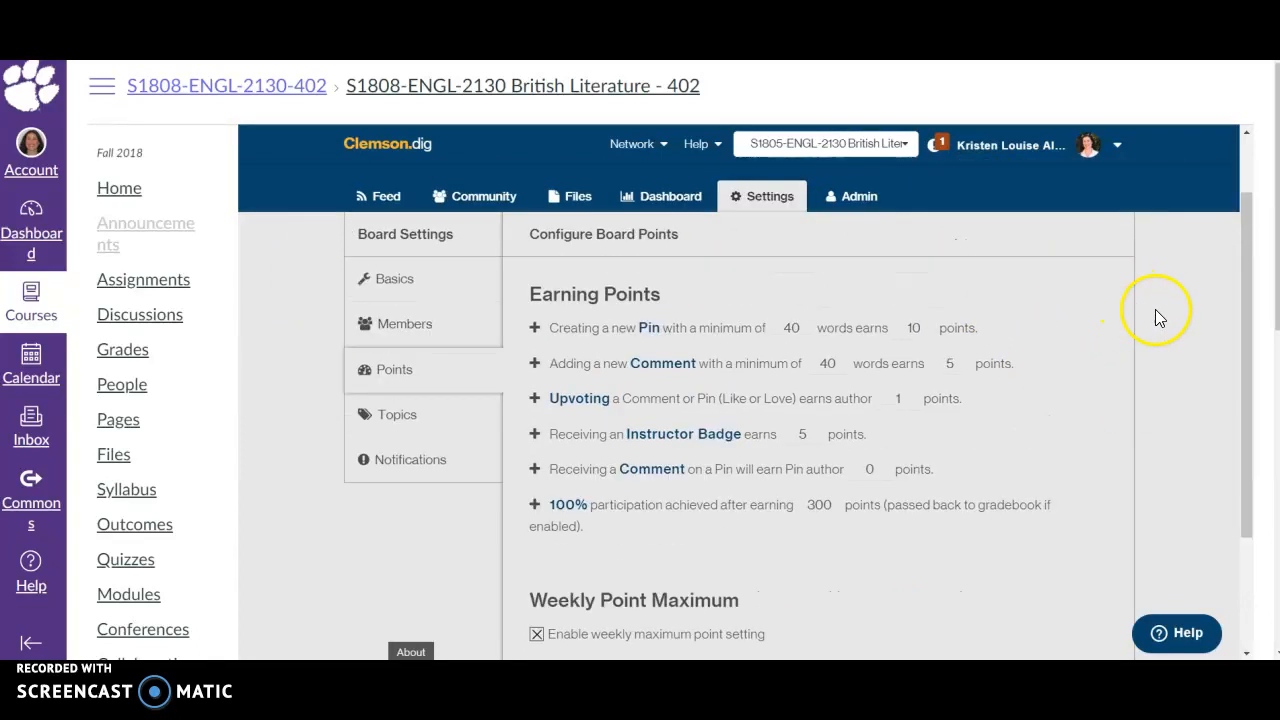
pyautogui.scroll(-3)
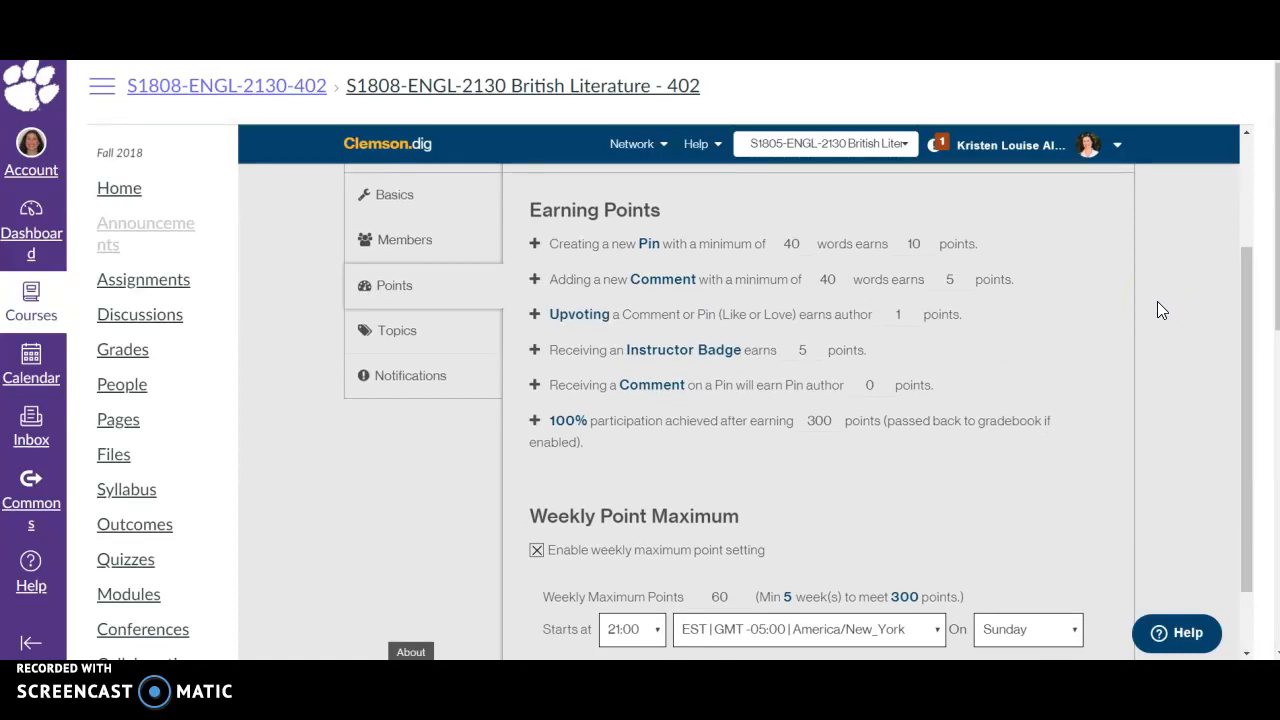
pyautogui.scroll(-3)
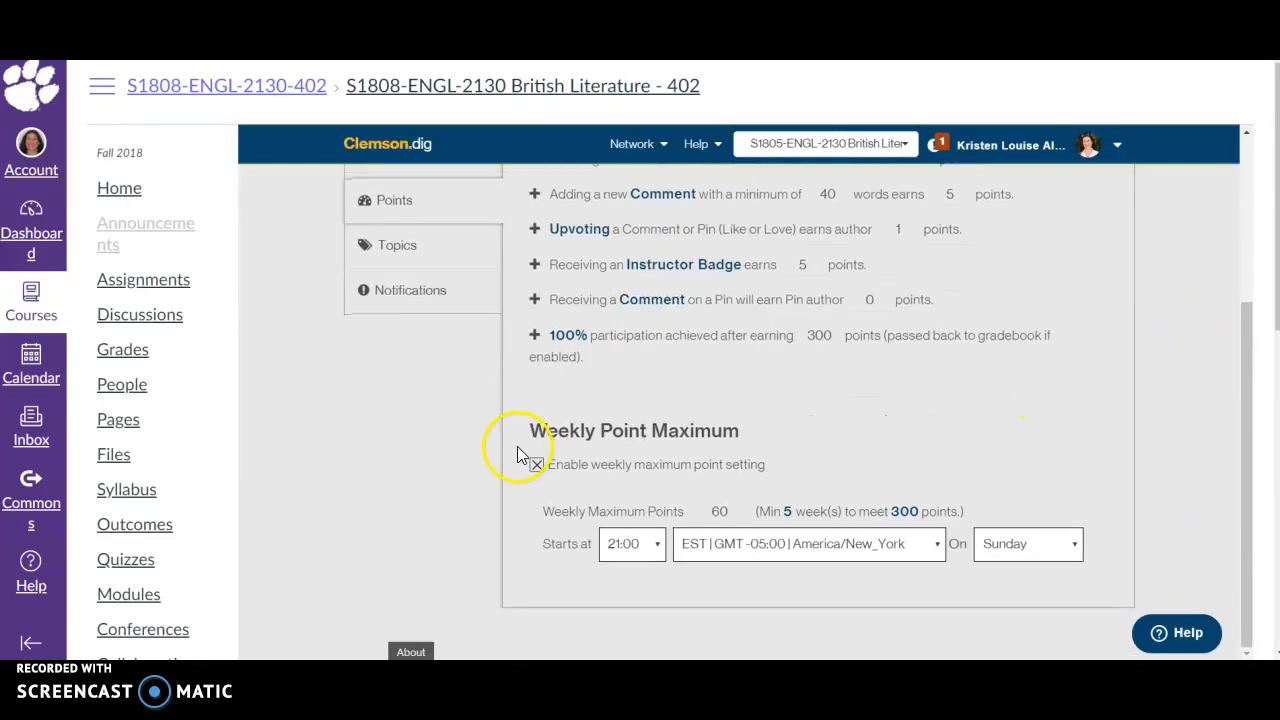
pyautogui.scroll(3)
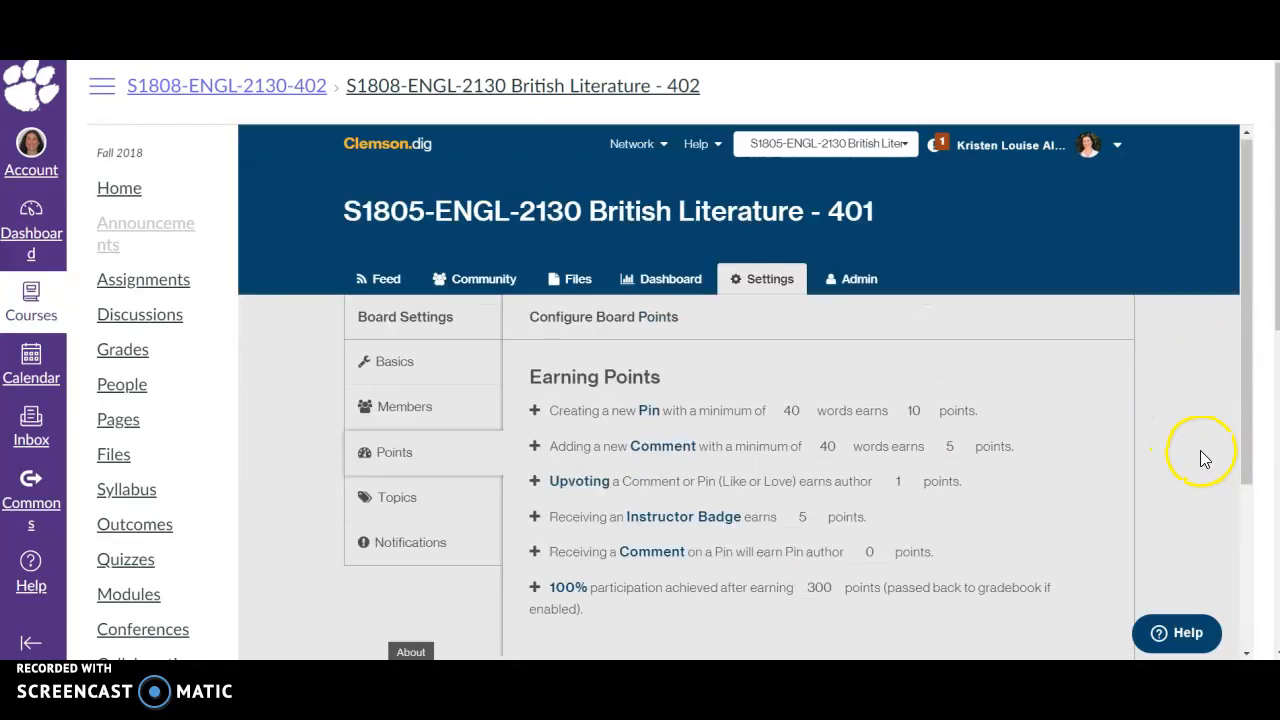
pyautogui.scroll(-3)
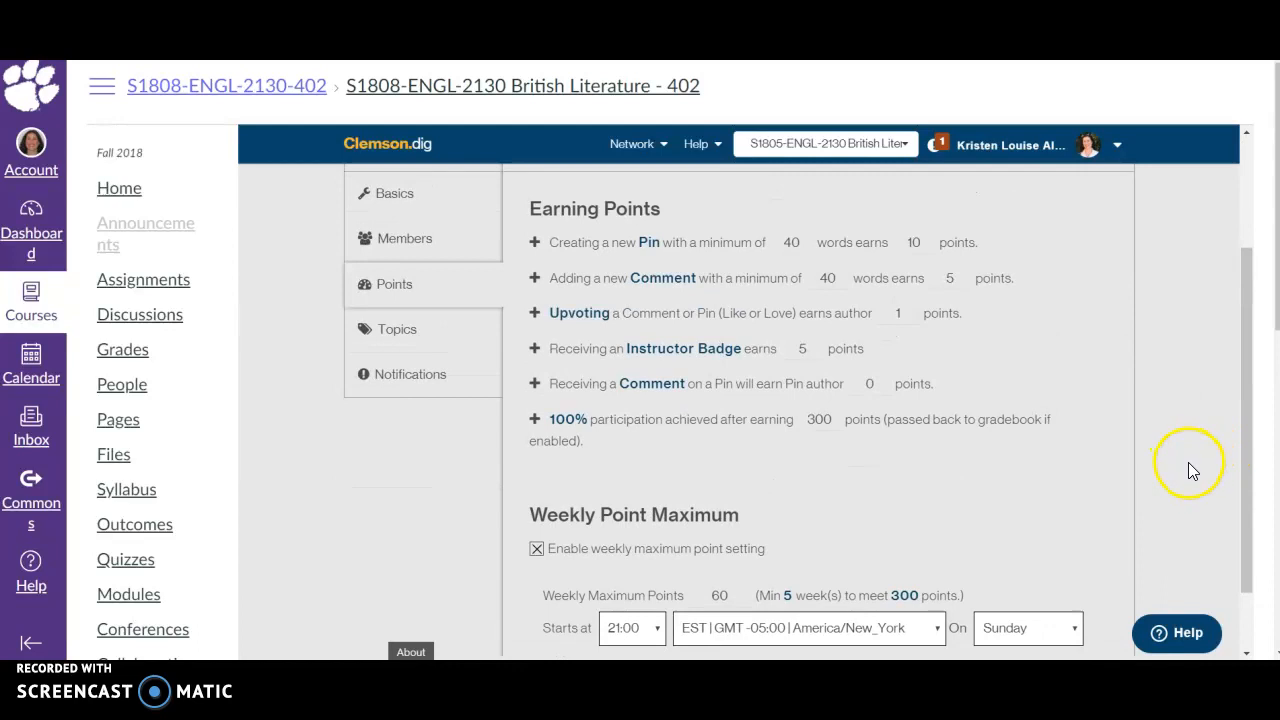
pyautogui.moveTo(1175, 434)
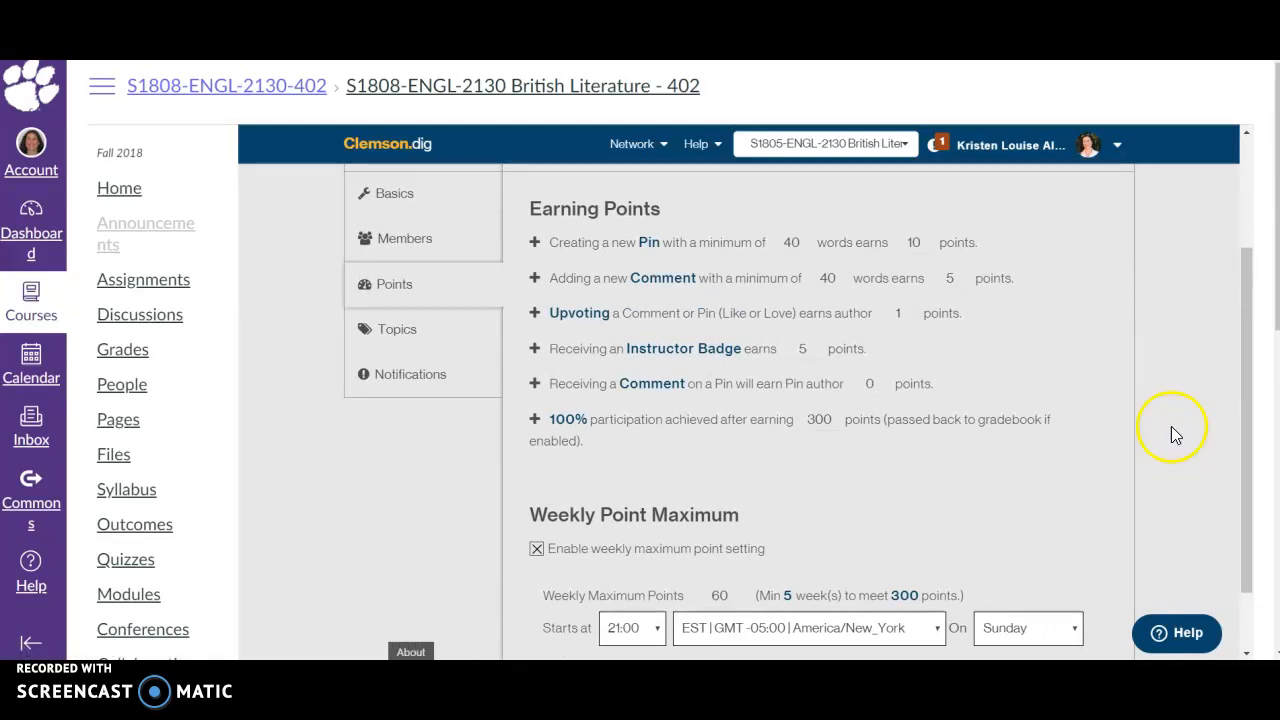
pyautogui.moveTo(1162, 413)
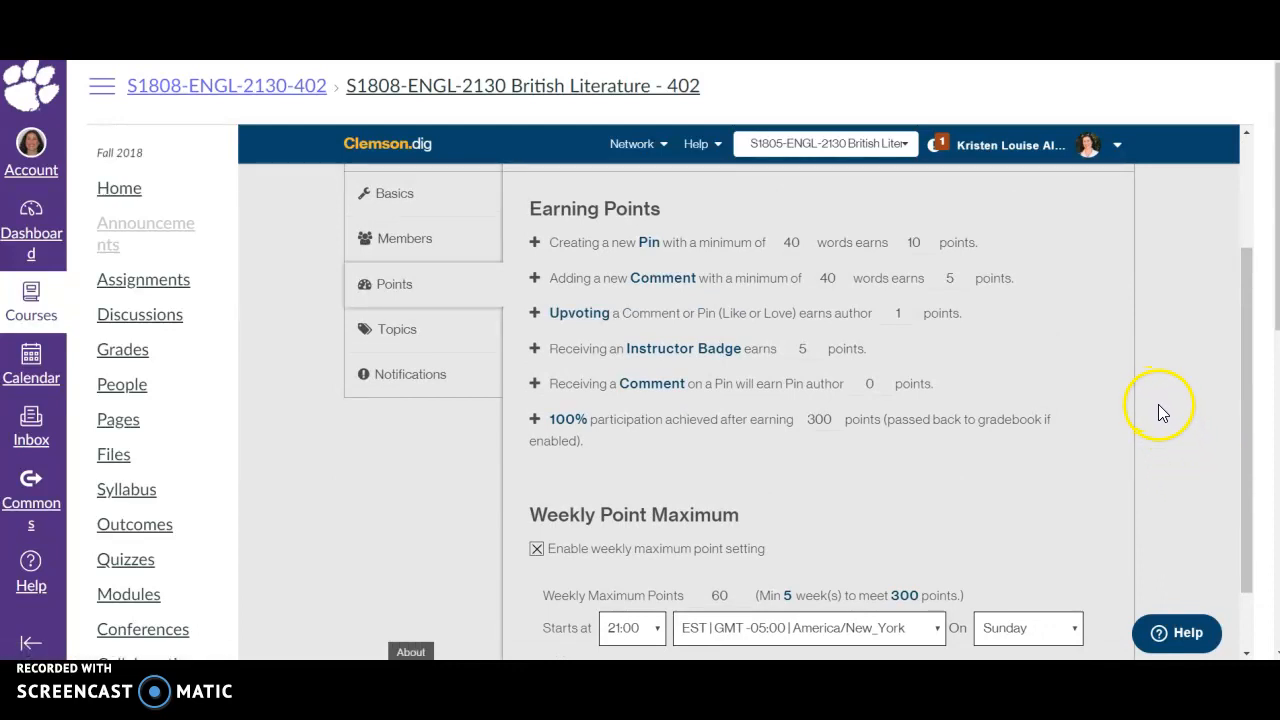
pyautogui.moveTo(1170, 432)
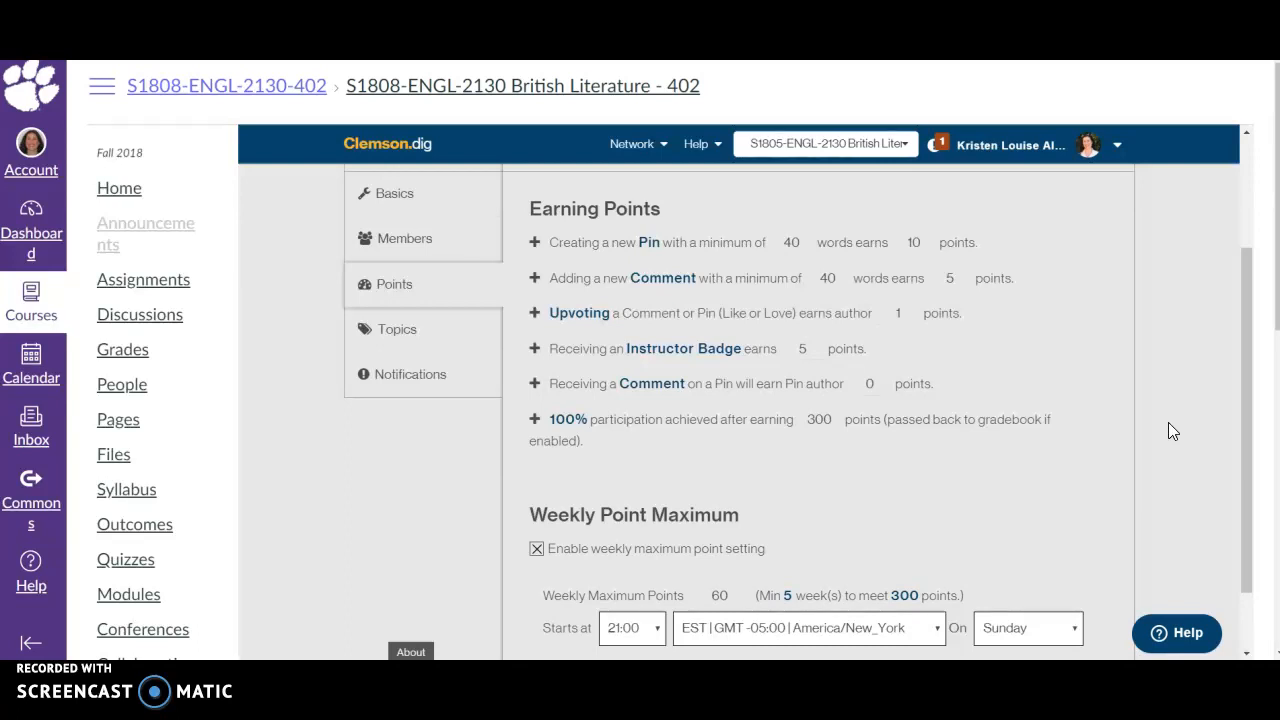
pyautogui.moveTo(1178, 408)
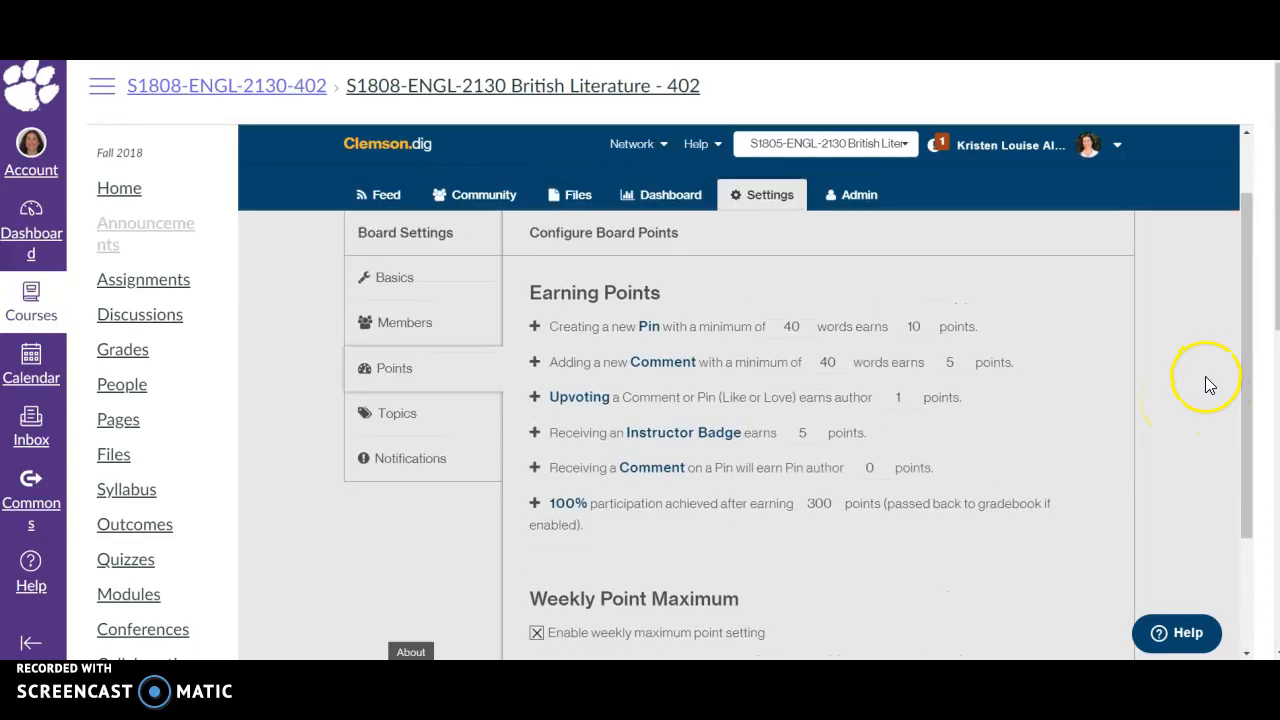
pyautogui.scroll(-3)
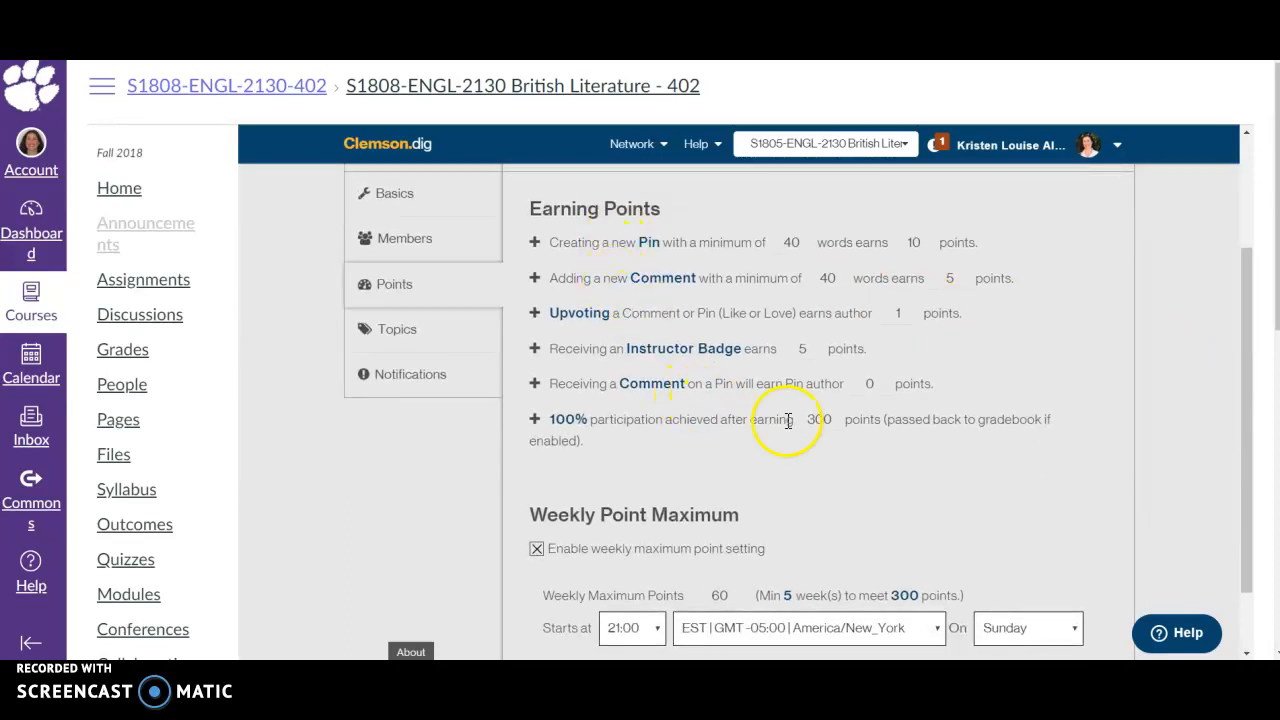
pyautogui.moveTo(1150, 325)
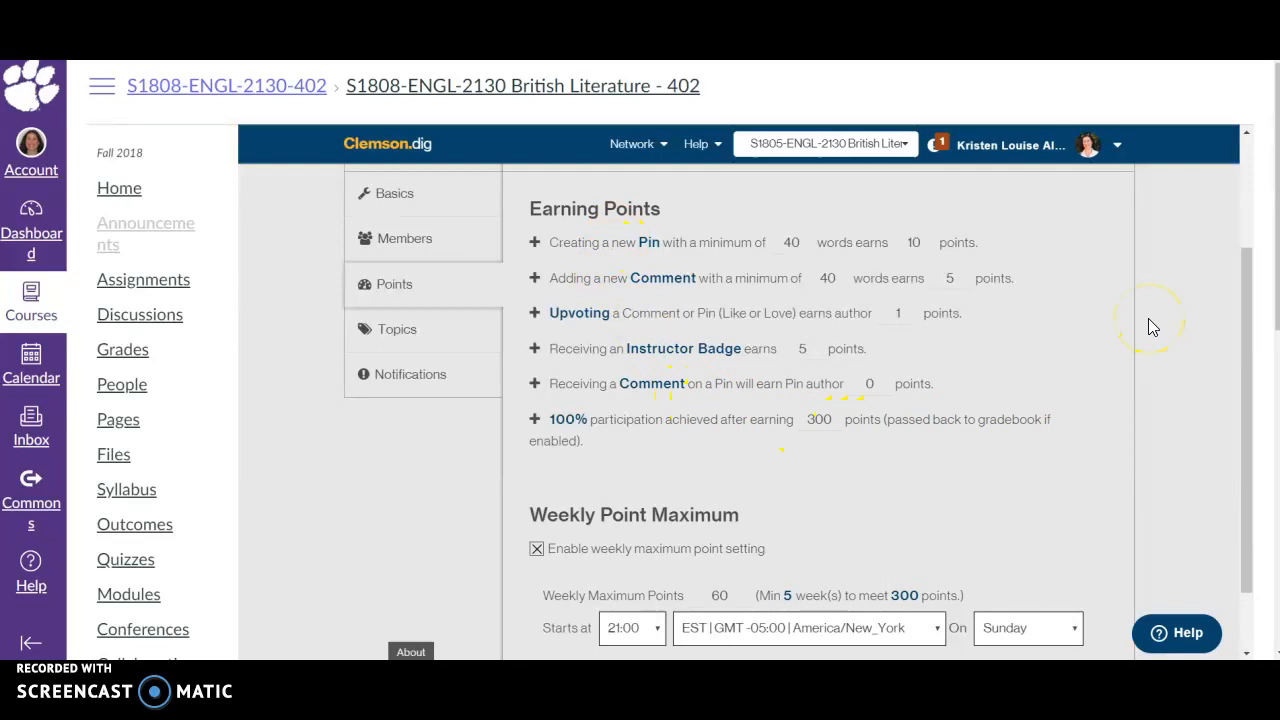
pyautogui.moveTo(1143, 378)
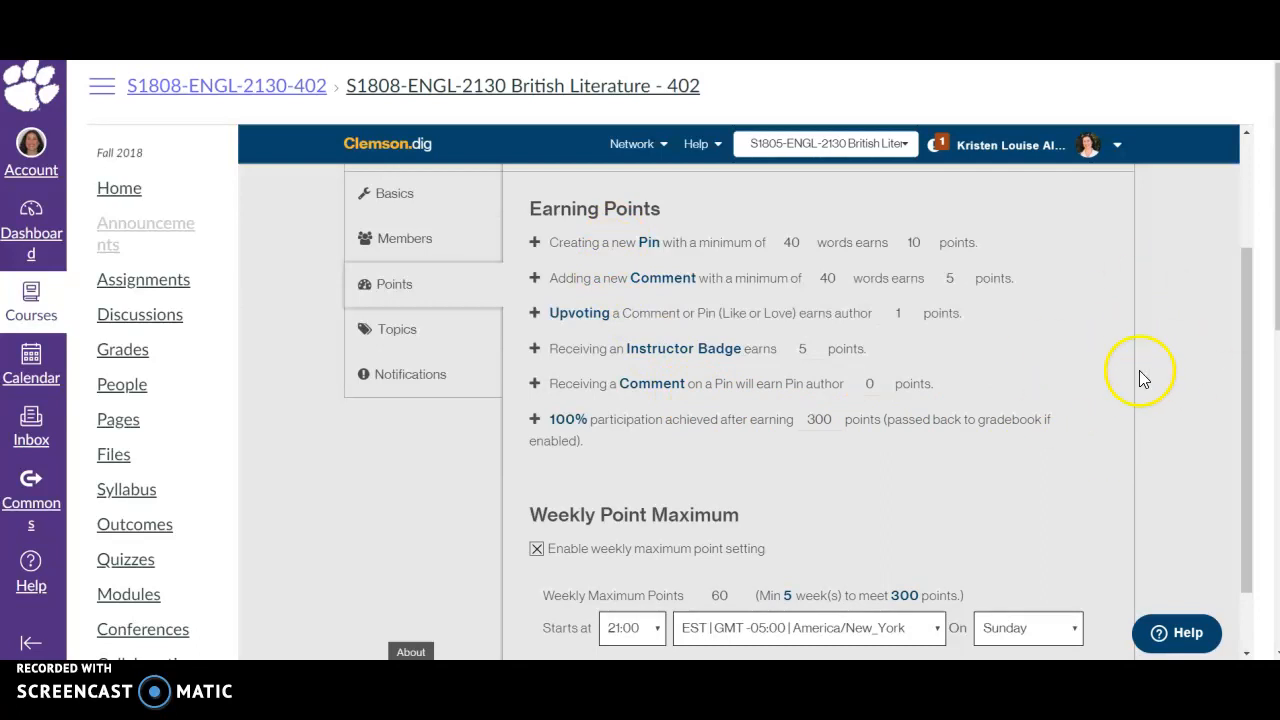
pyautogui.moveTo(1145, 345)
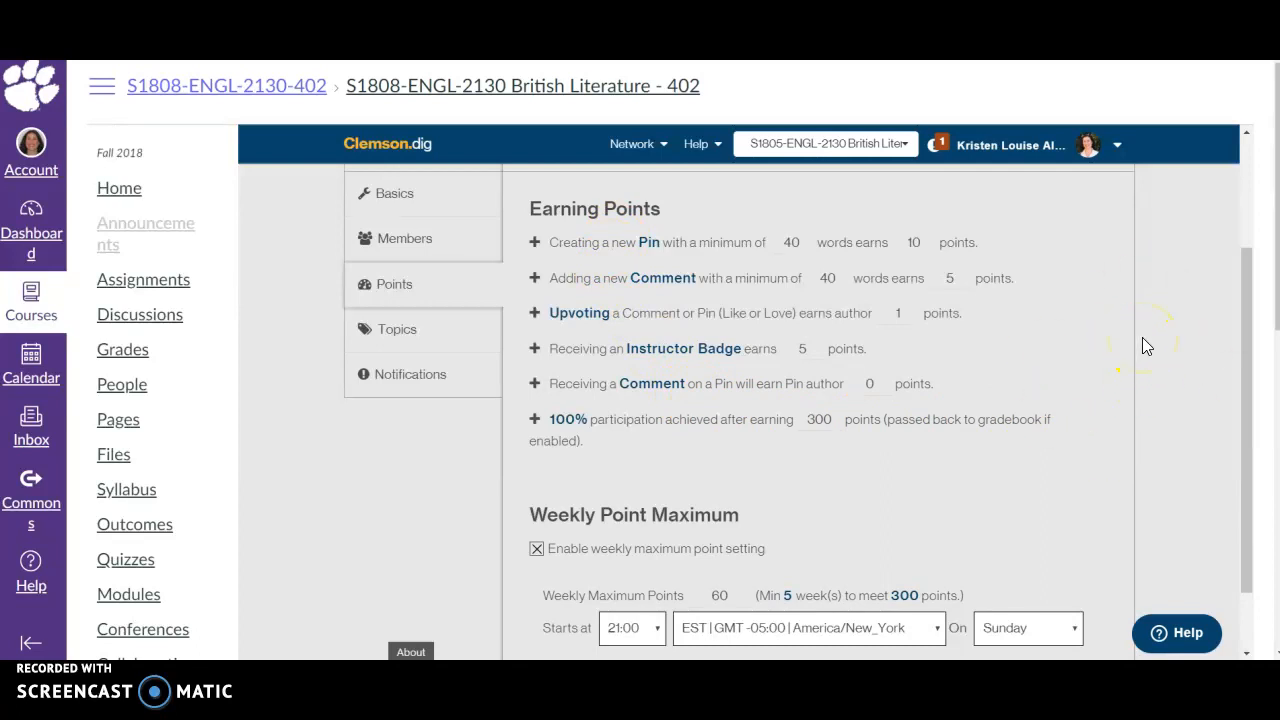
pyautogui.moveTo(600, 262)
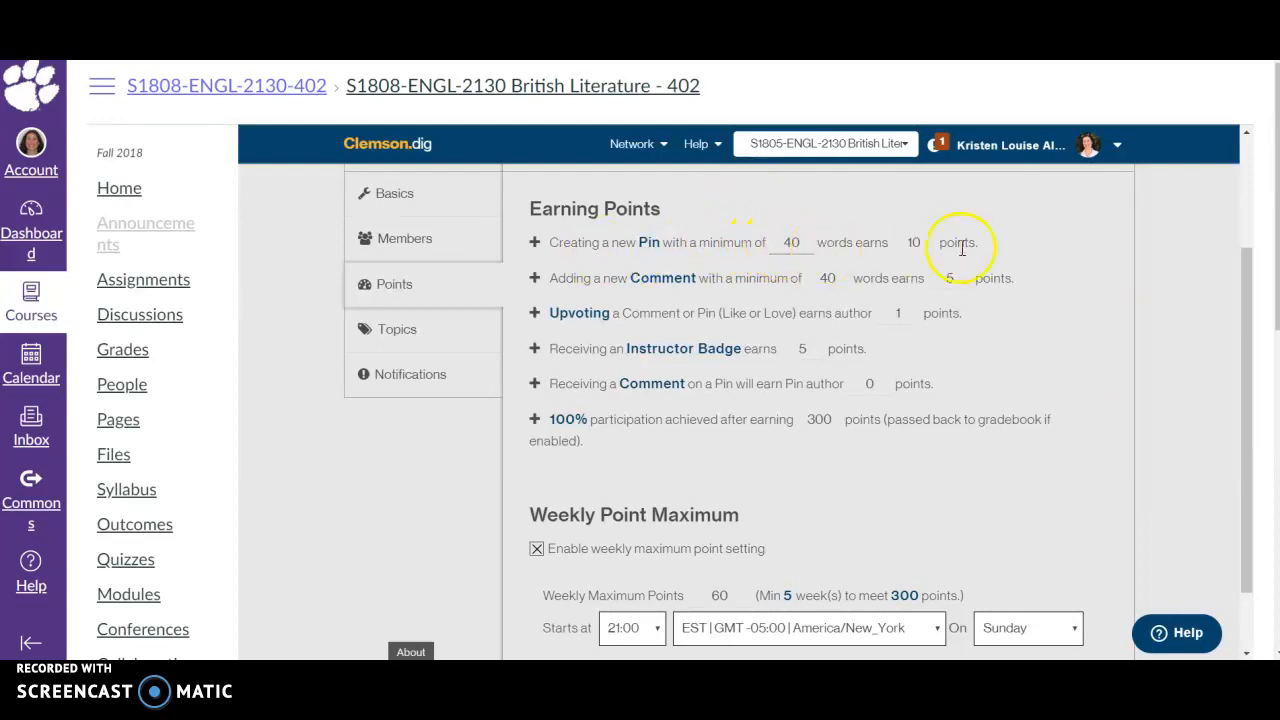
pyautogui.moveTo(1128, 270)
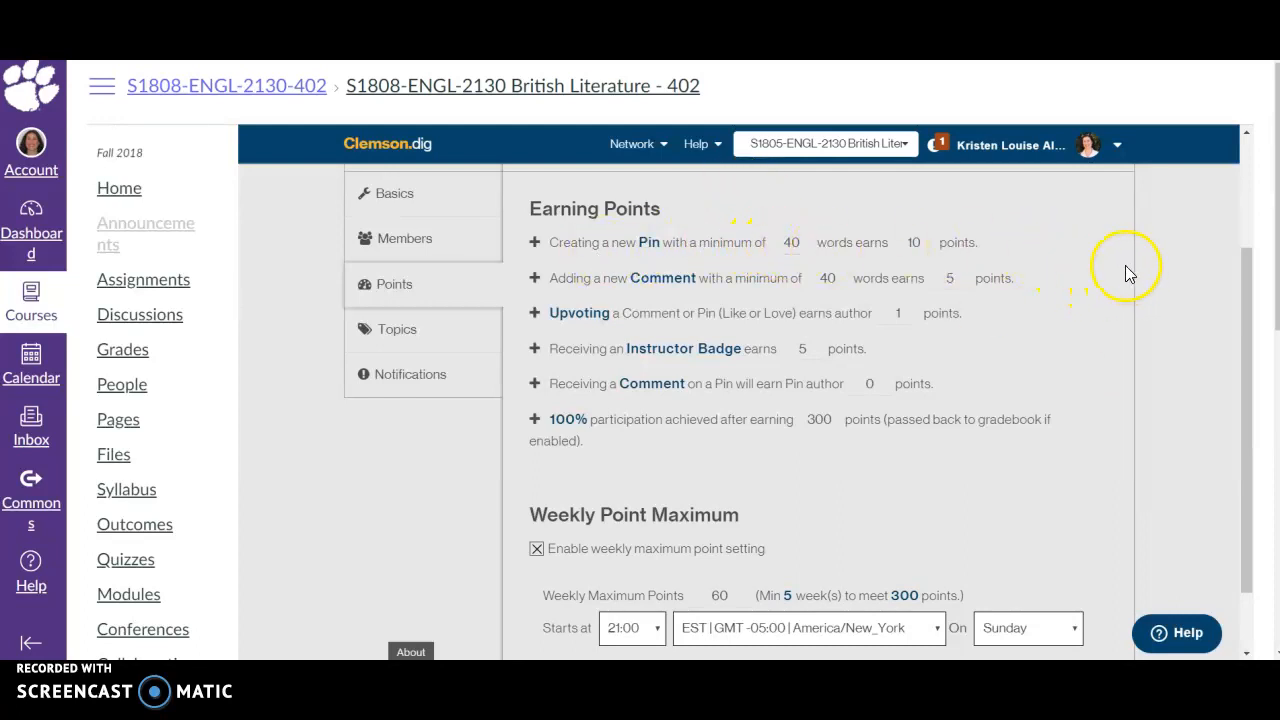
pyautogui.moveTo(1120, 280)
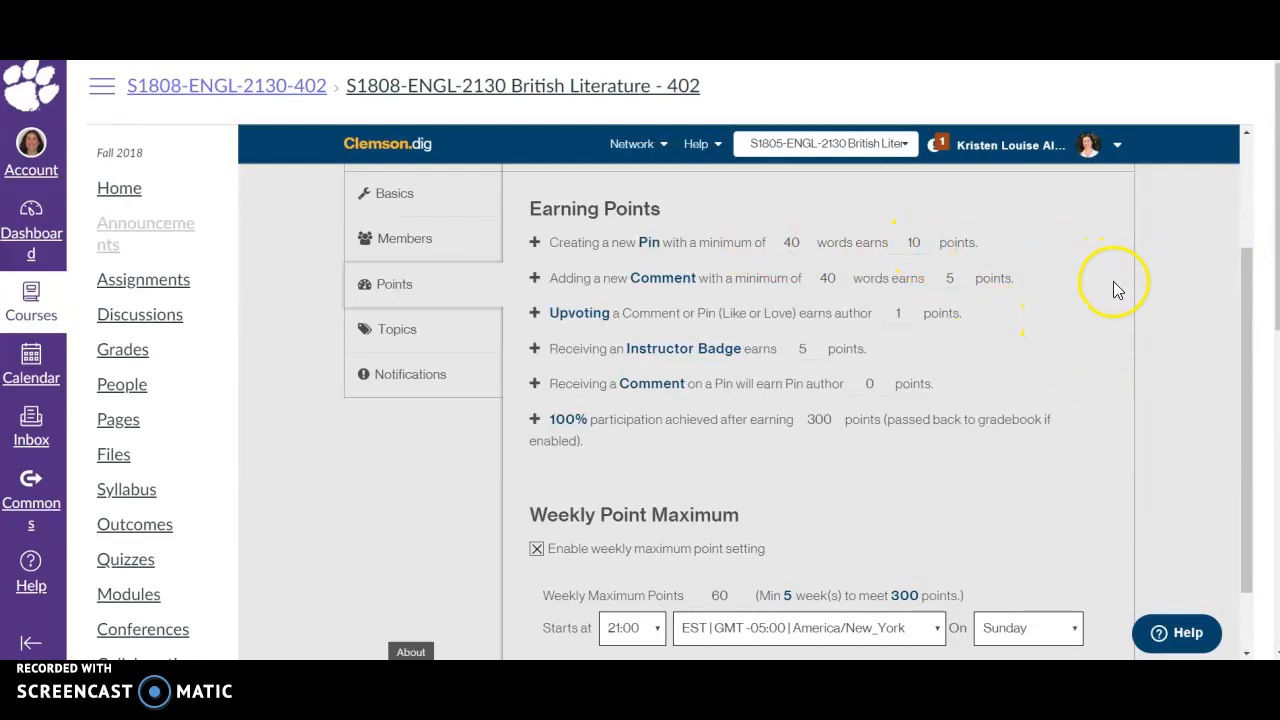
pyautogui.moveTo(1045, 265)
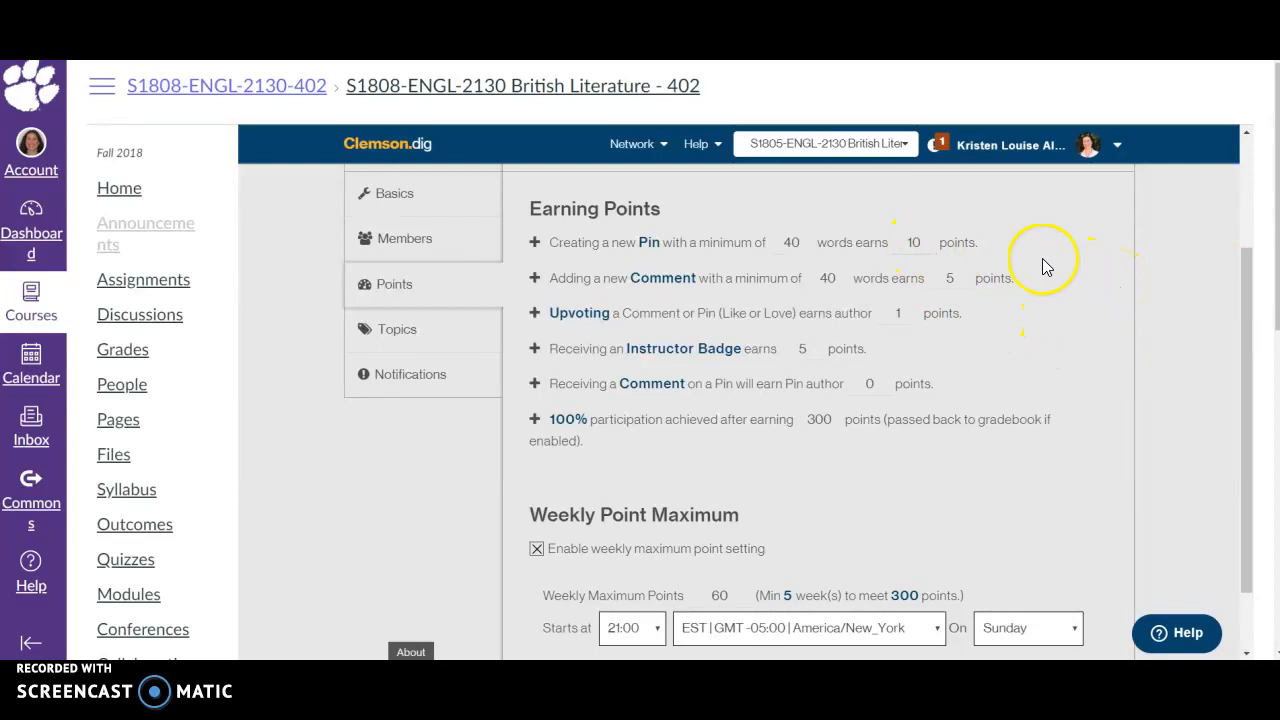
pyautogui.moveTo(675, 278)
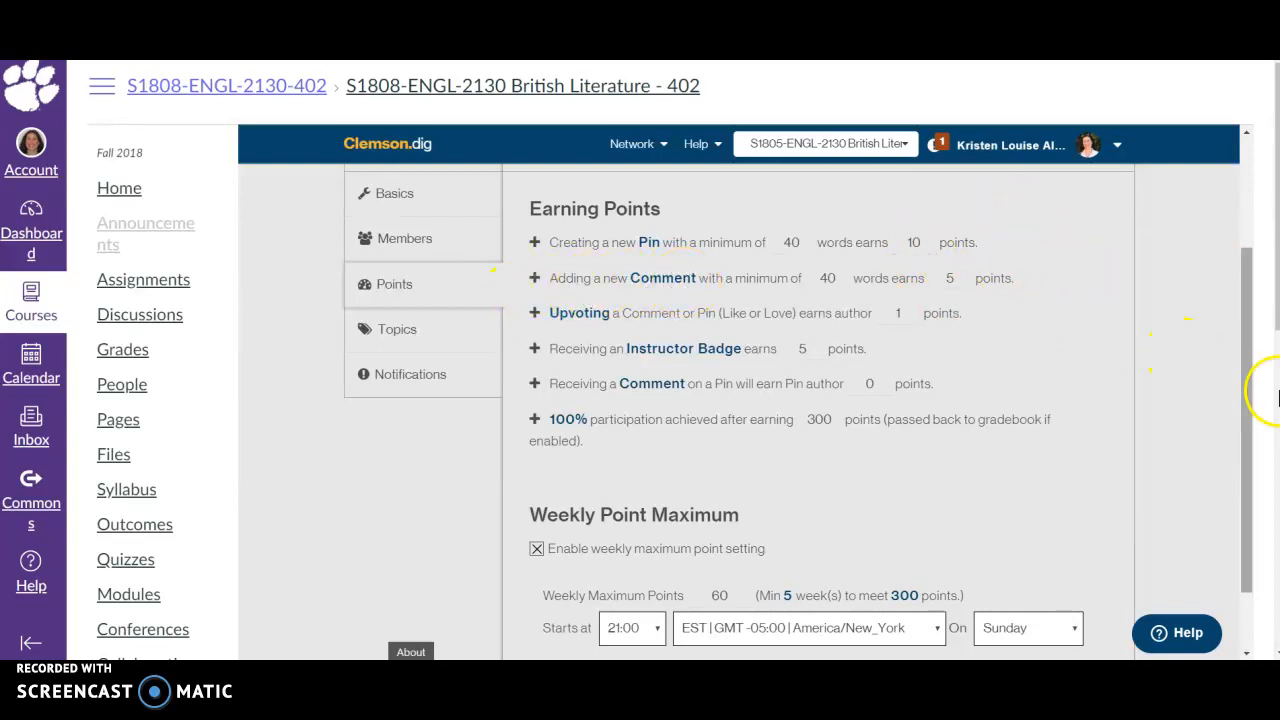
pyautogui.moveTo(1275, 375)
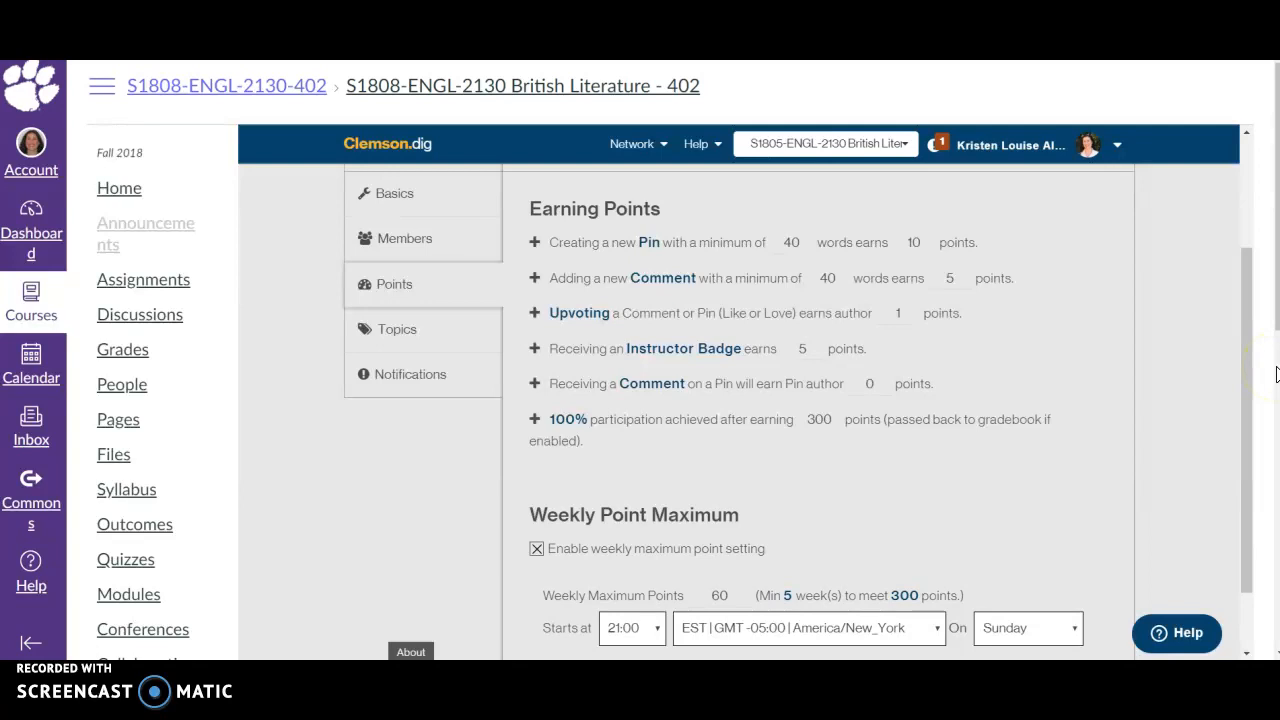
pyautogui.moveTo(797, 365)
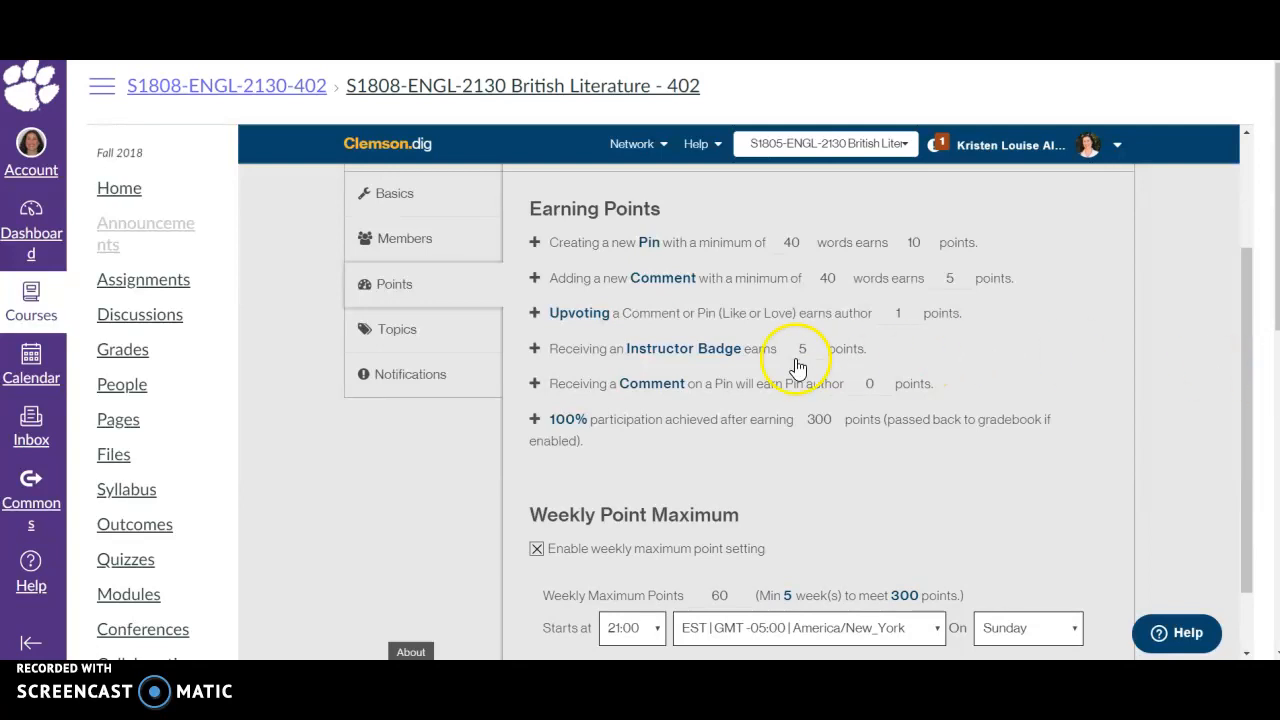
pyautogui.moveTo(603, 383)
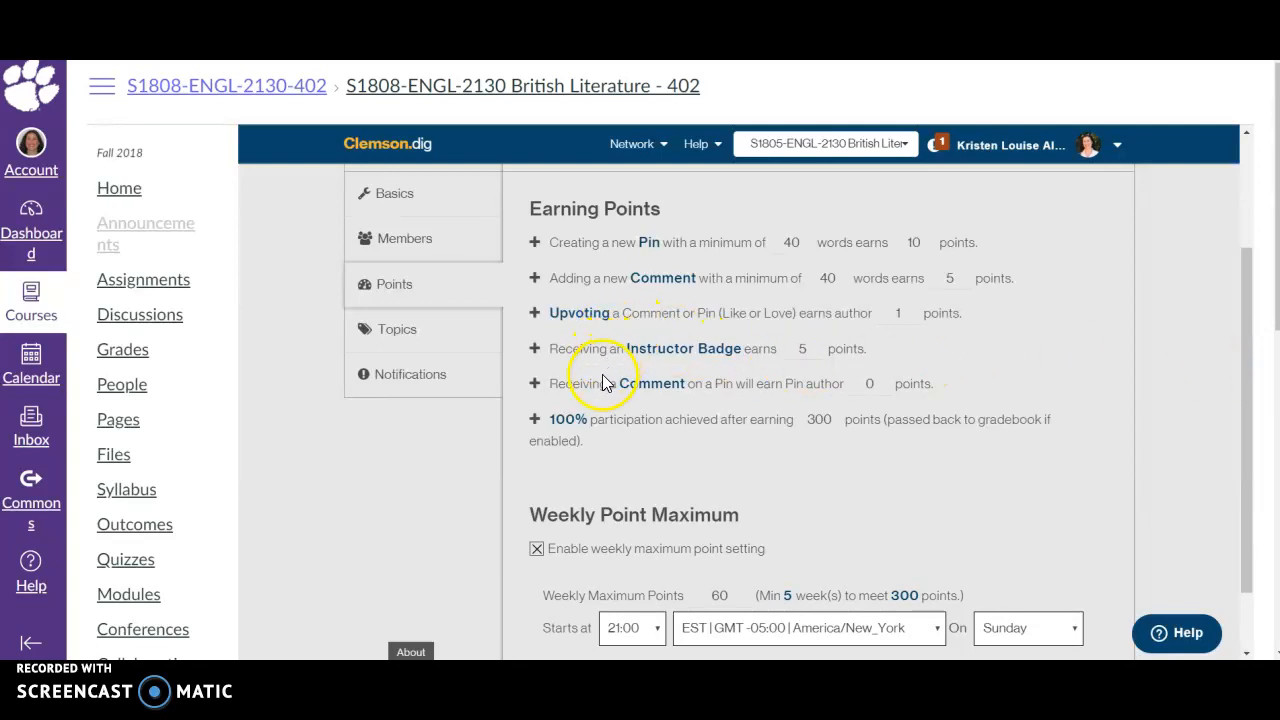
pyautogui.moveTo(1020, 355)
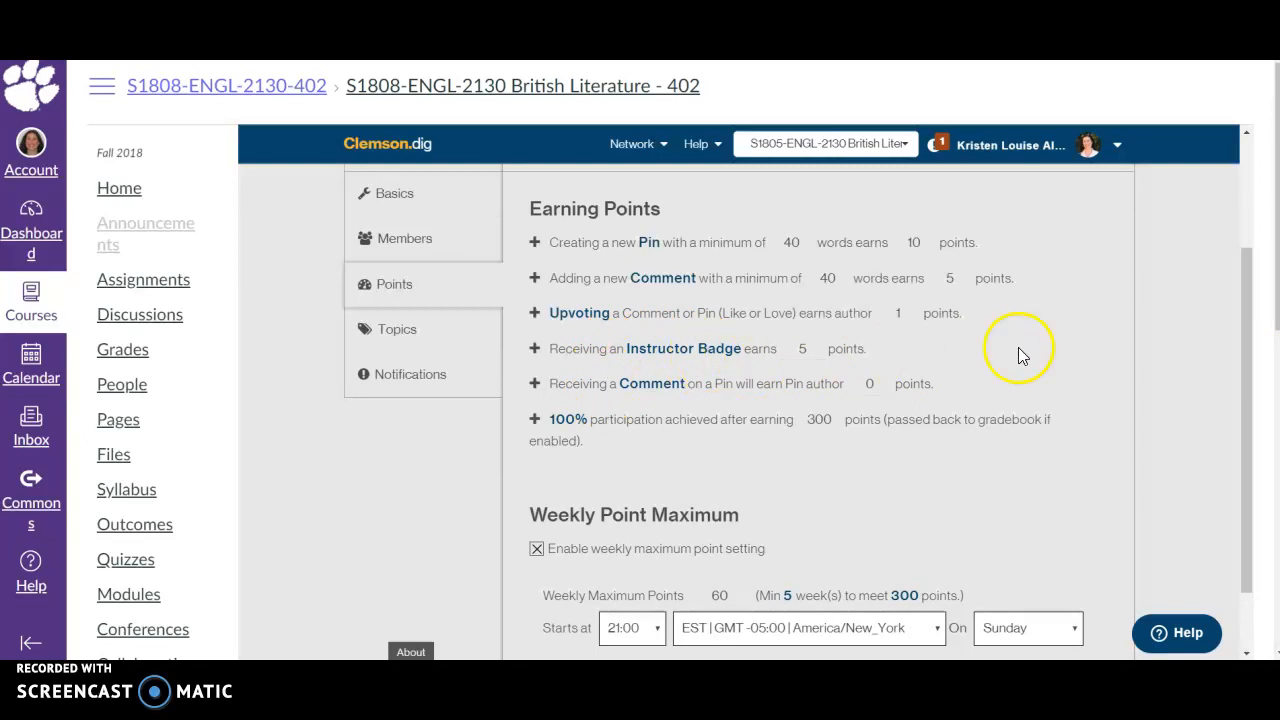
pyautogui.moveTo(1185, 390)
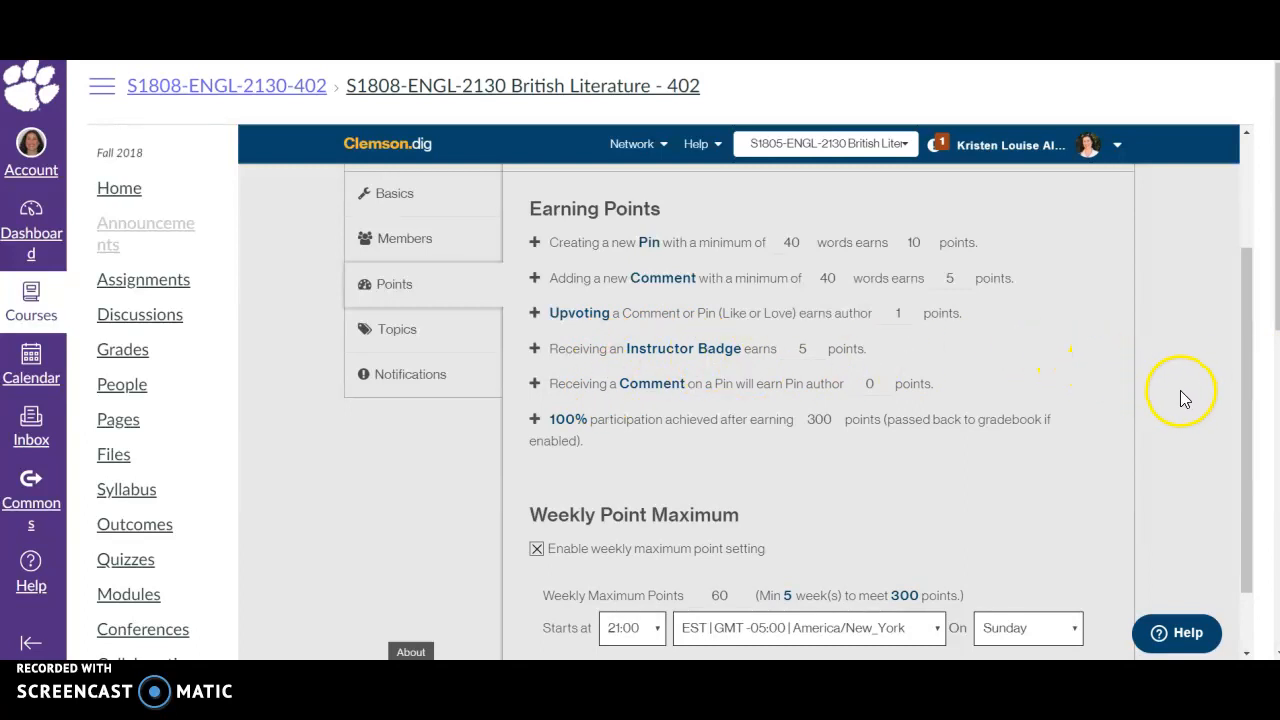
pyautogui.scroll(3)
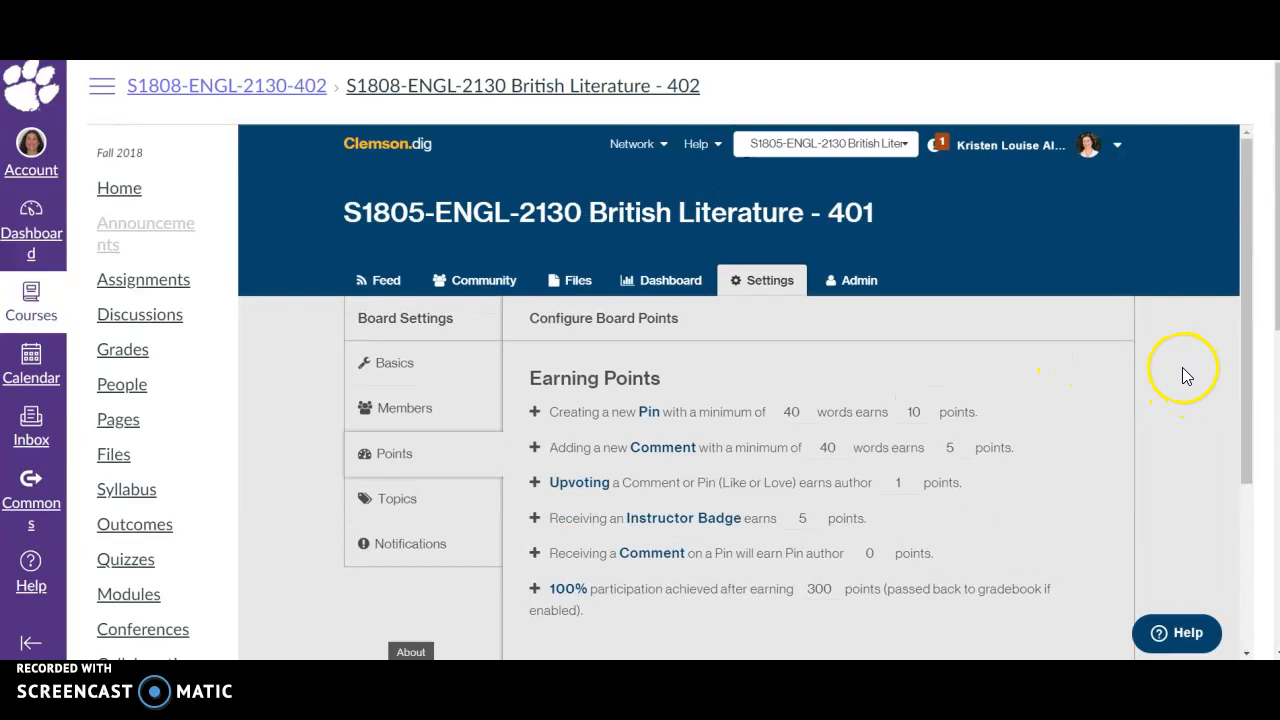
pyautogui.scroll(-3)
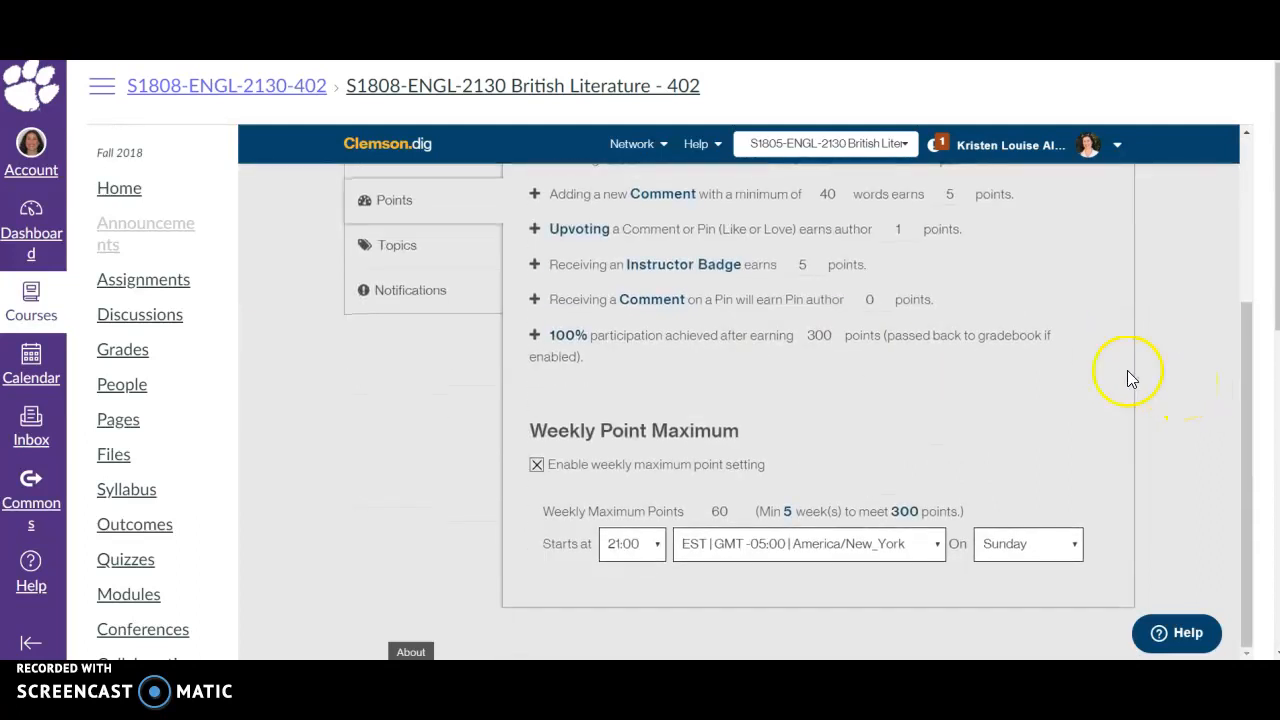
pyautogui.moveTo(625, 550)
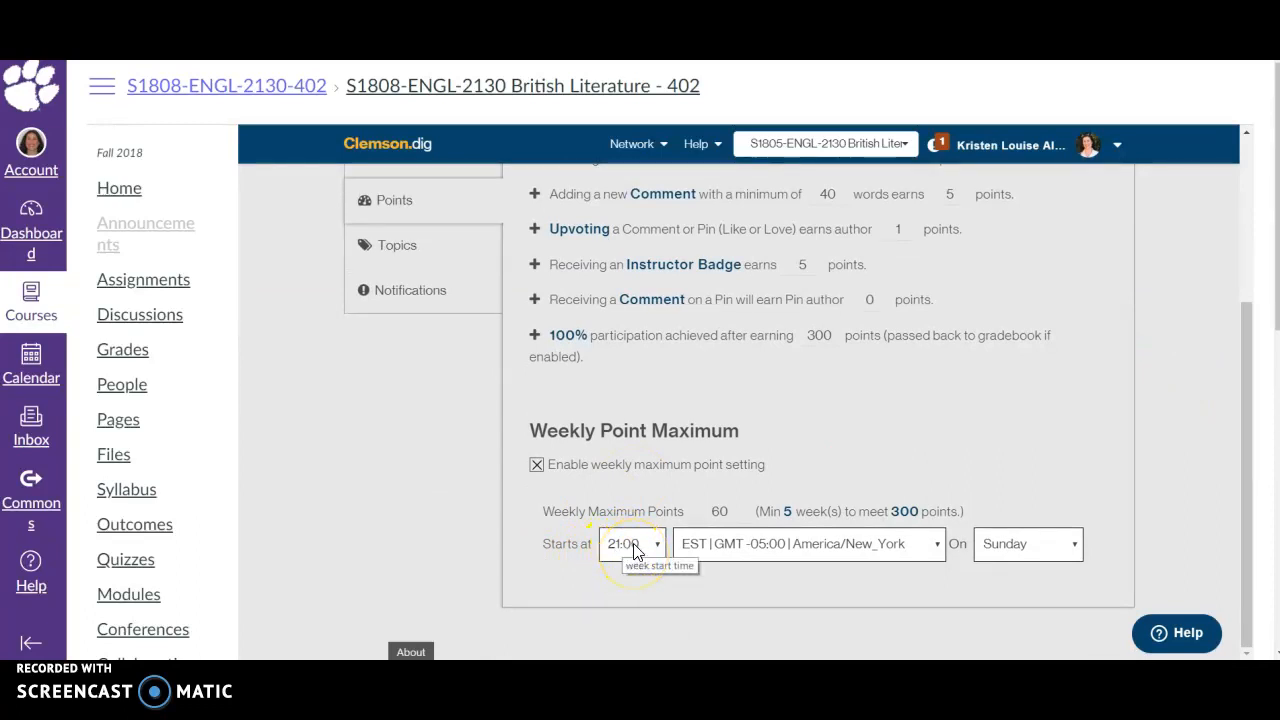
pyautogui.moveTo(1095, 415)
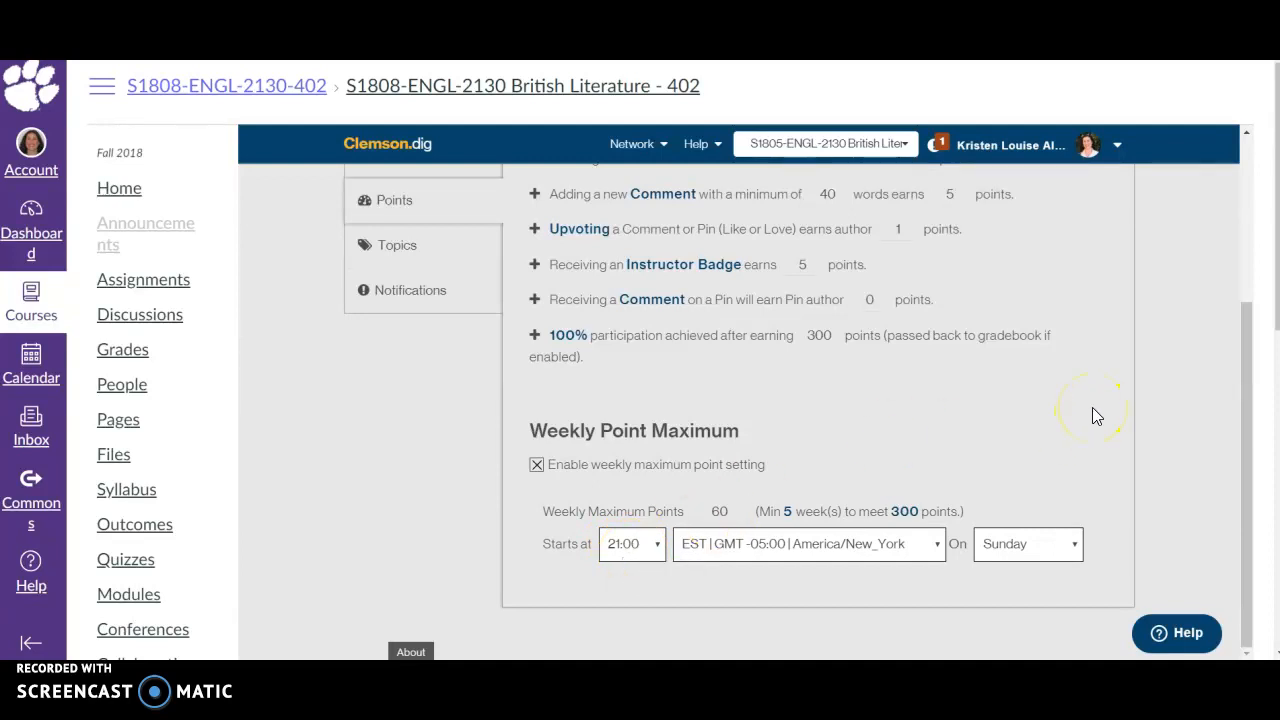
pyautogui.scroll(3)
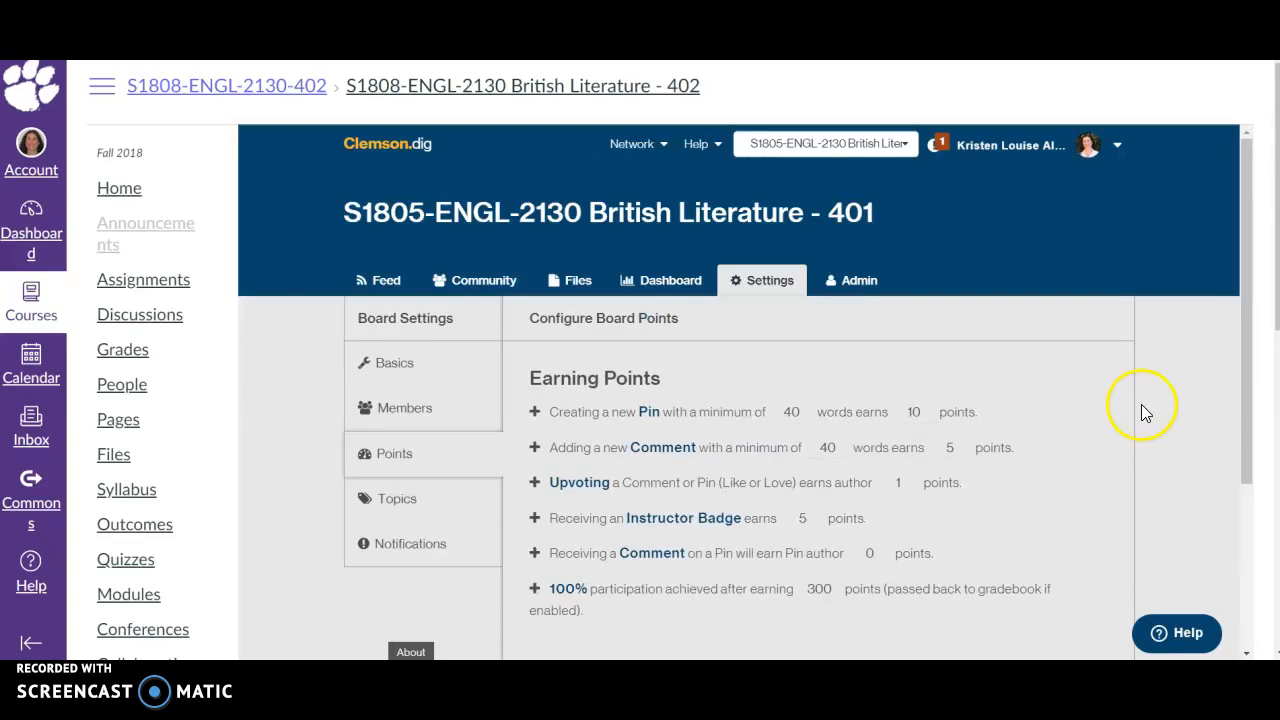
pyautogui.scroll(-3)
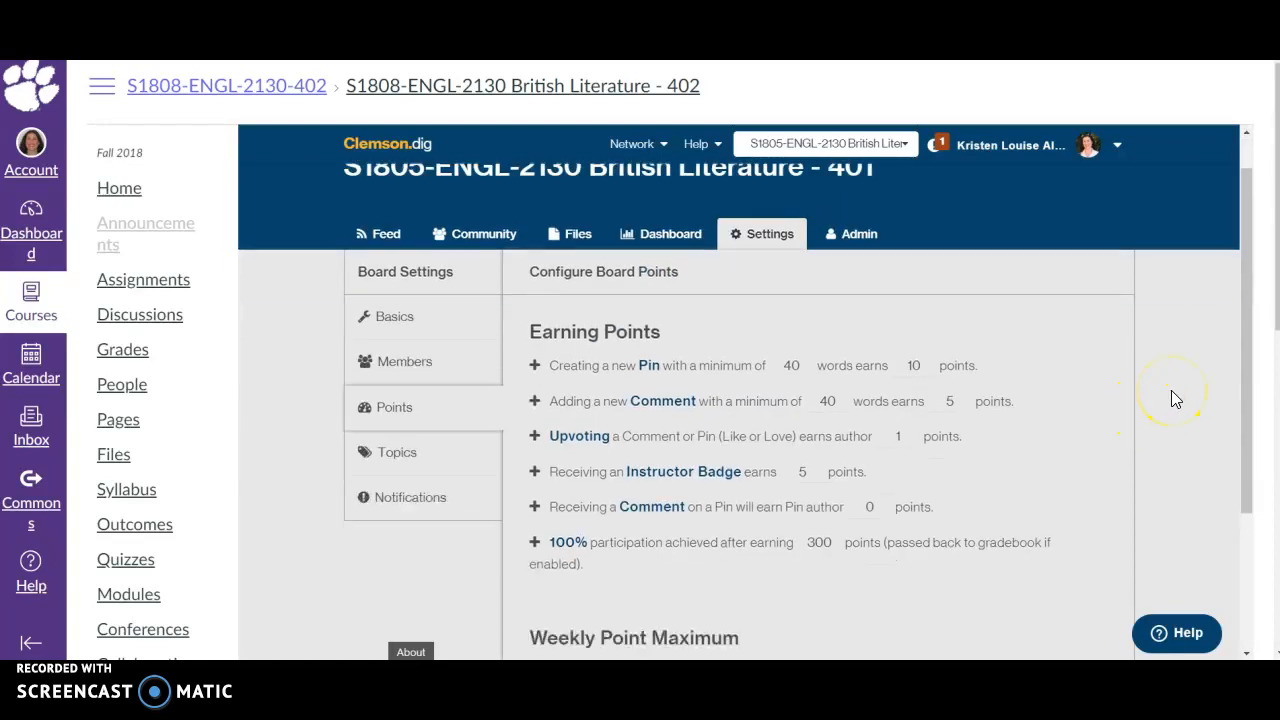
pyautogui.scroll(3)
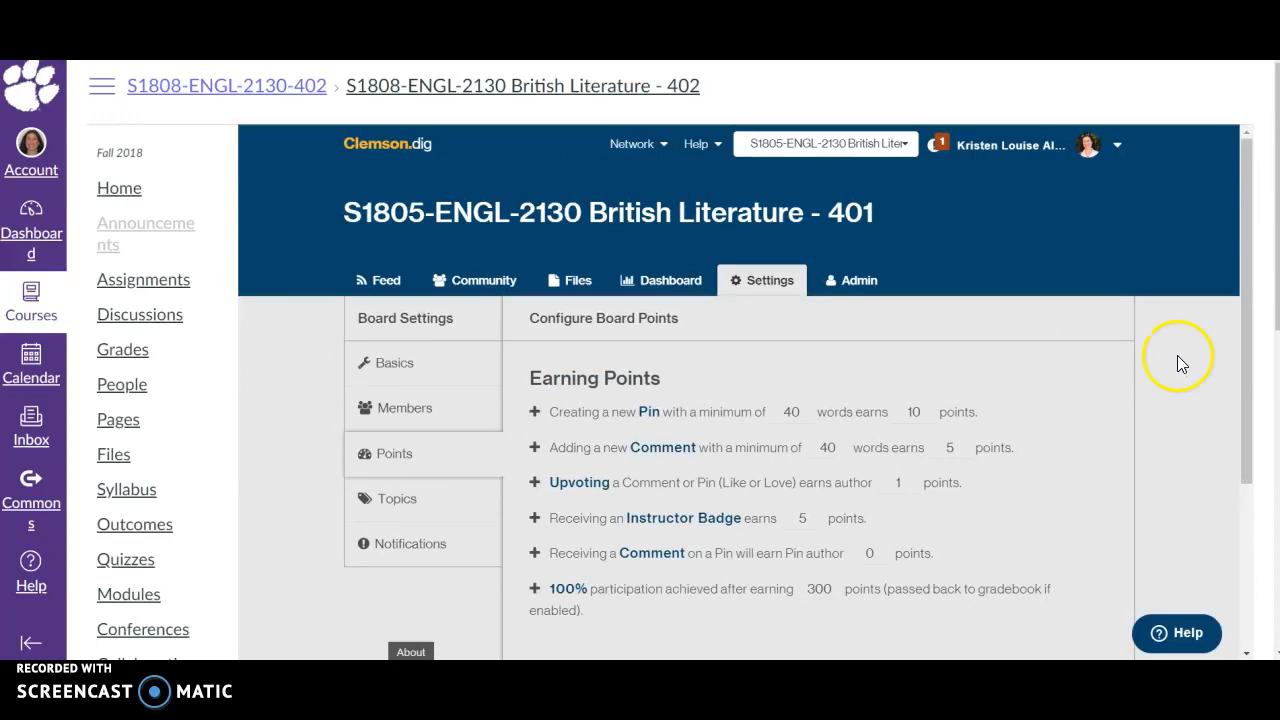
pyautogui.scroll(-3)
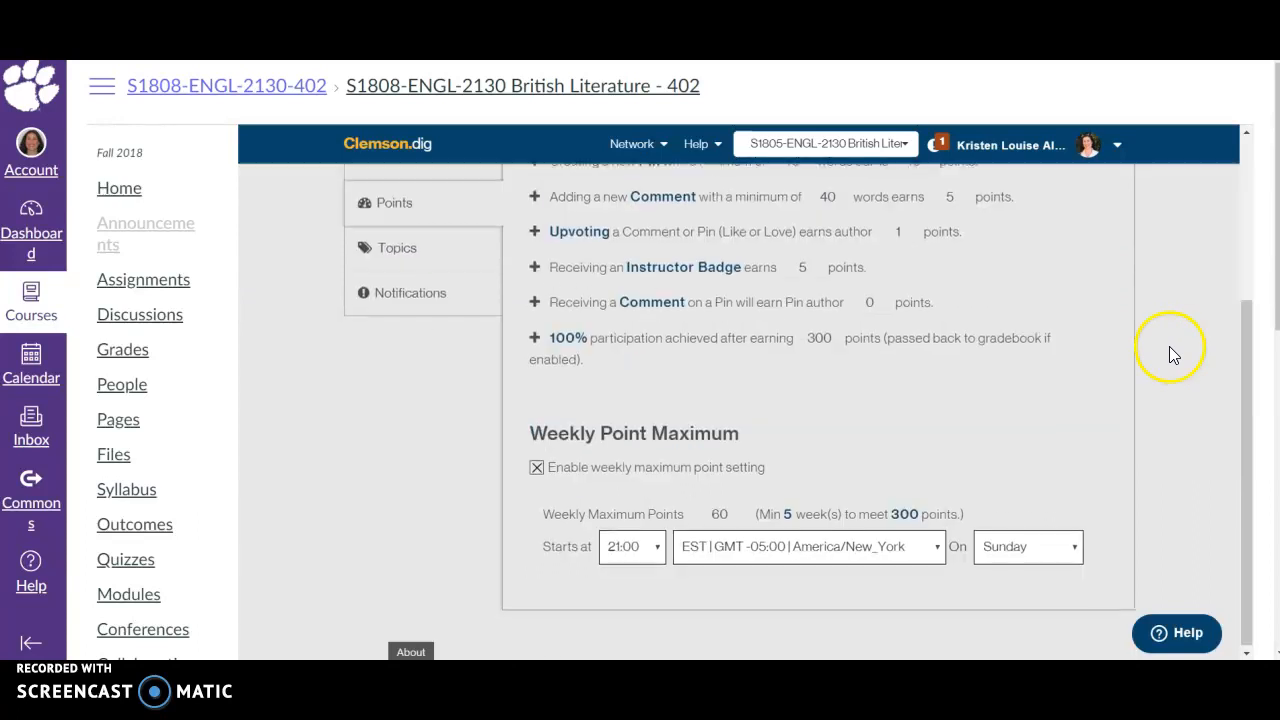
pyautogui.scroll(3)
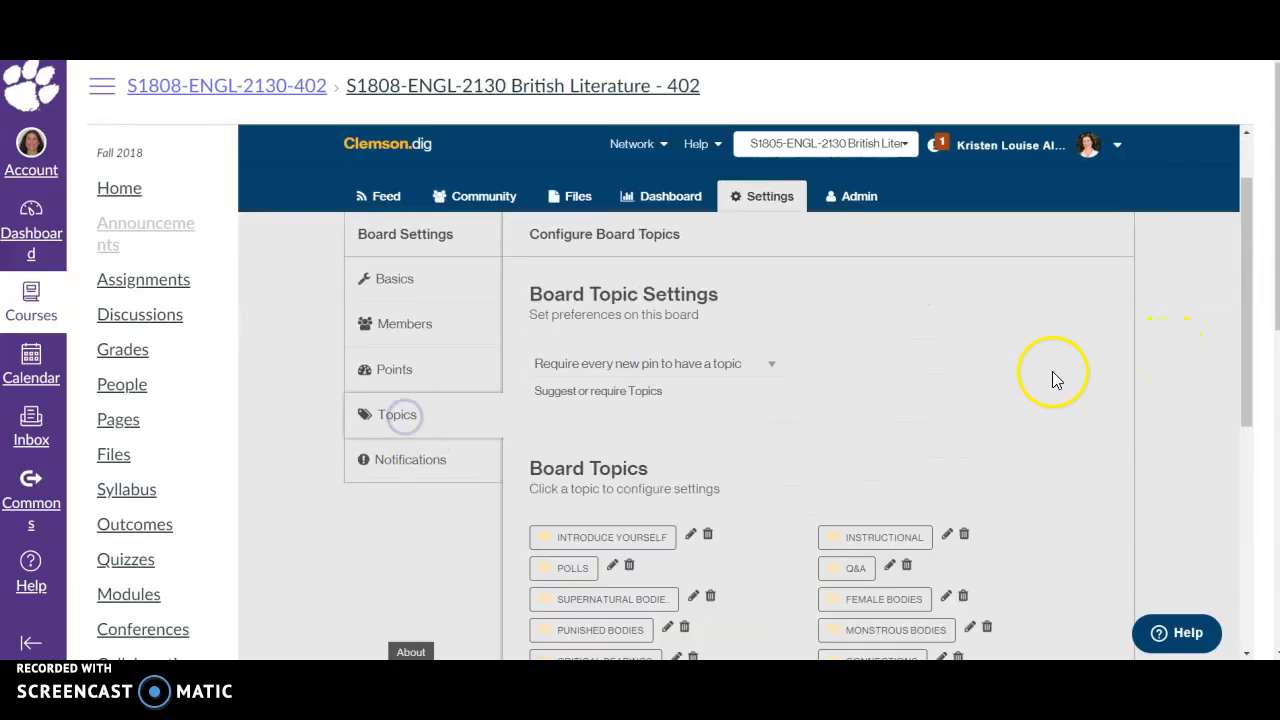
# Step: Review the Topics settings list and return to the board's Feed showing the Bodies and Identity pin
pyautogui.scroll(-3)
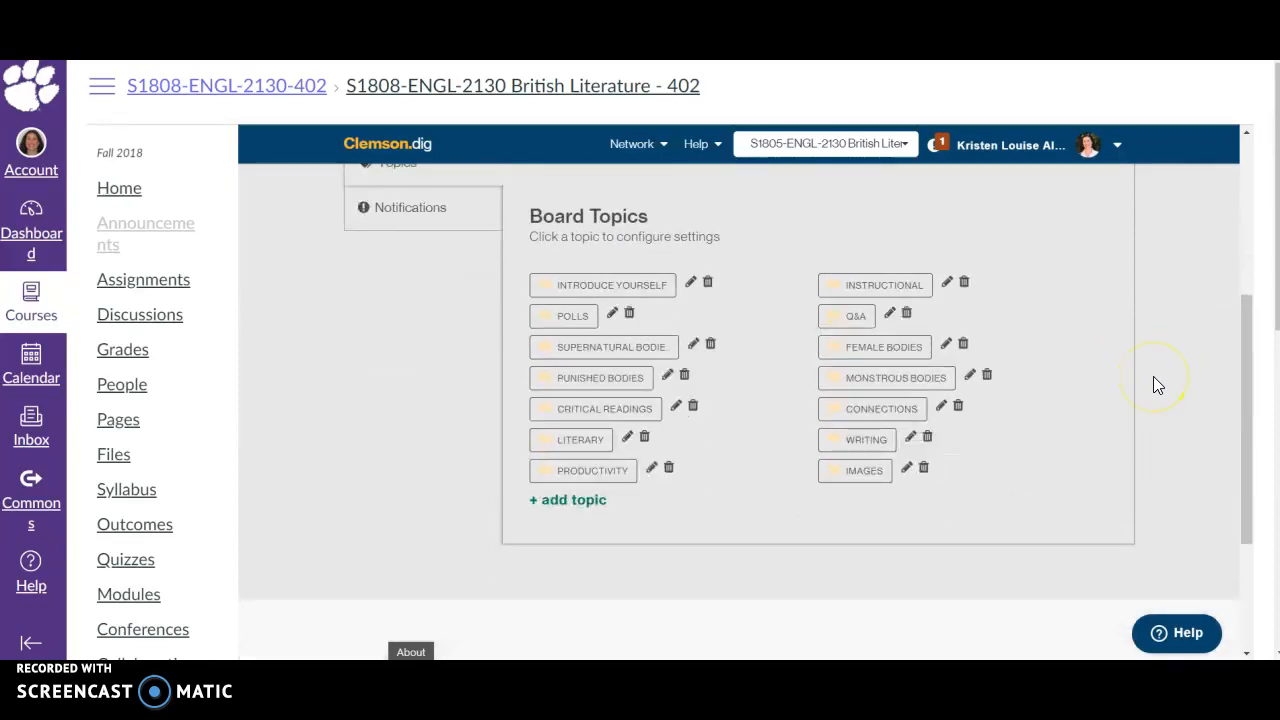
pyautogui.scroll(3)
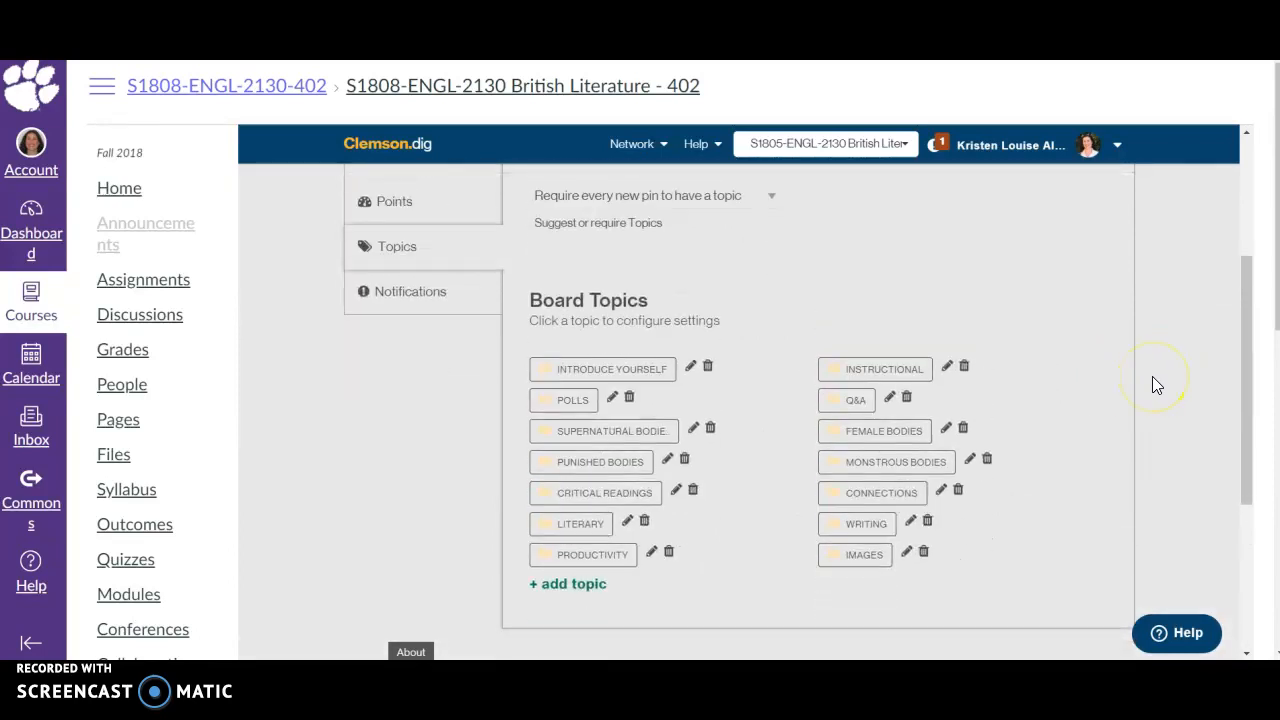
pyautogui.moveTo(1065, 400)
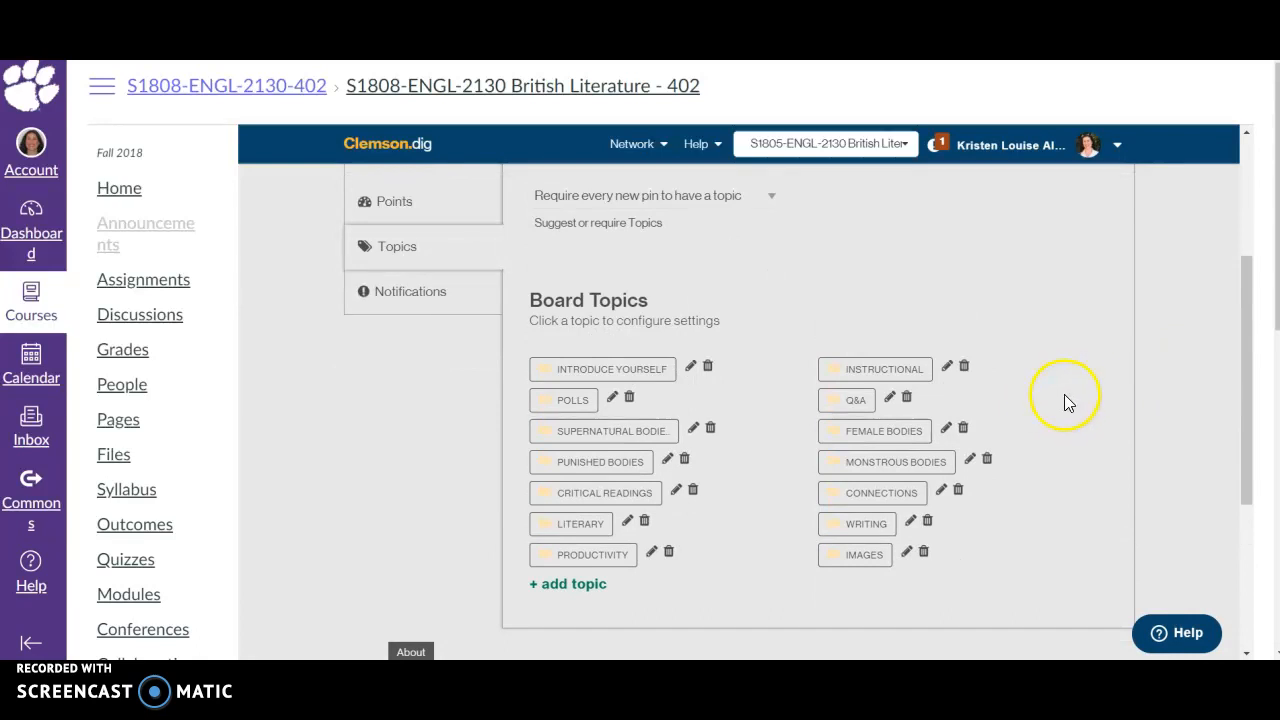
pyautogui.moveTo(1070, 400)
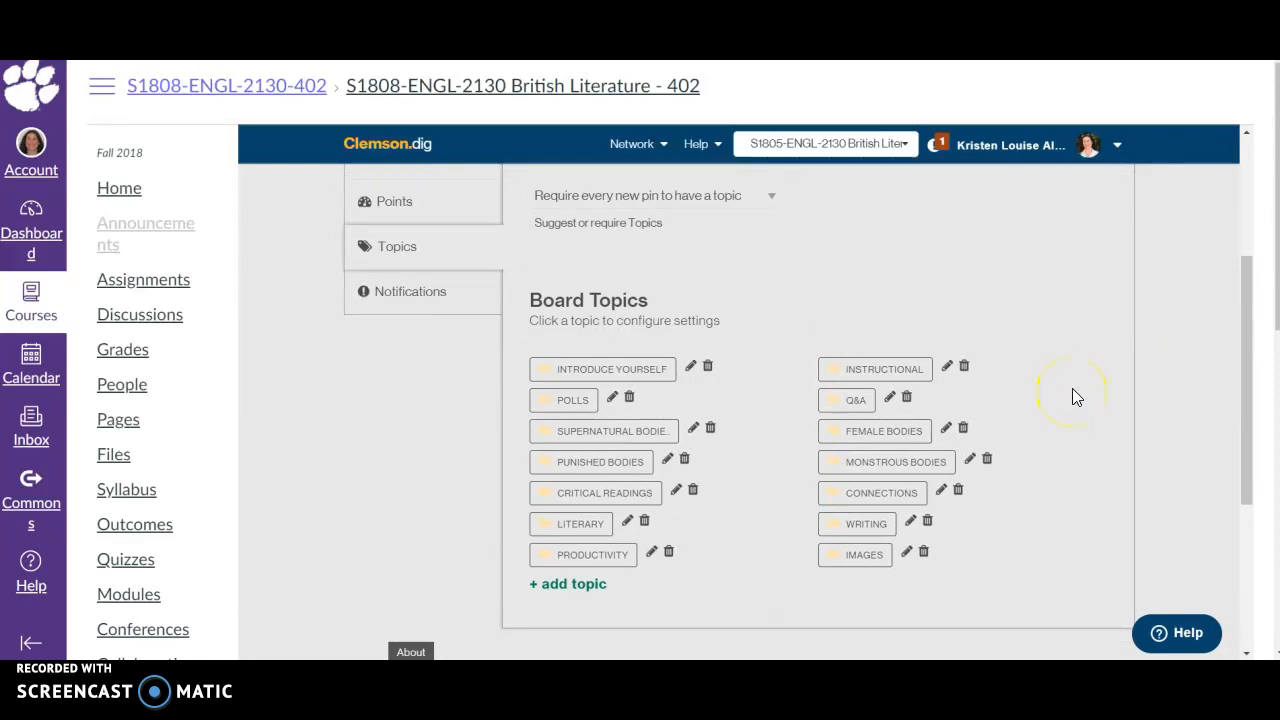
pyautogui.moveTo(1065, 383)
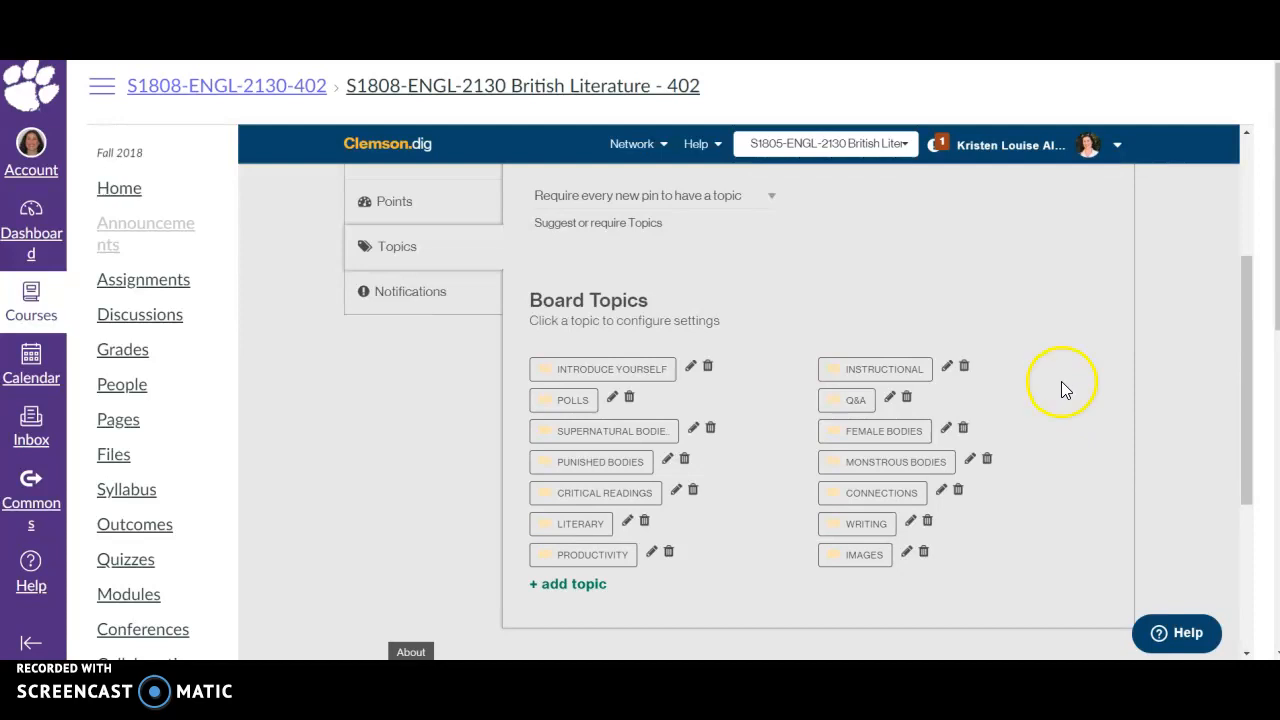
pyautogui.moveTo(1078, 375)
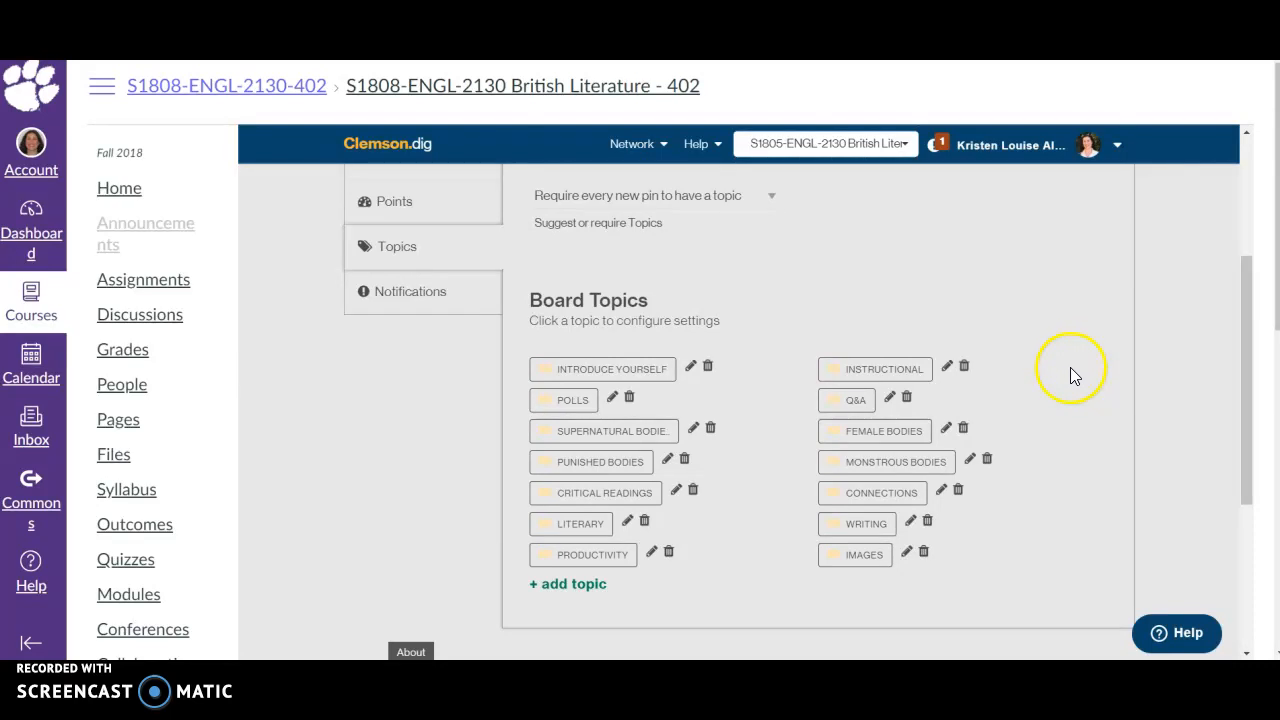
pyautogui.moveTo(1087, 349)
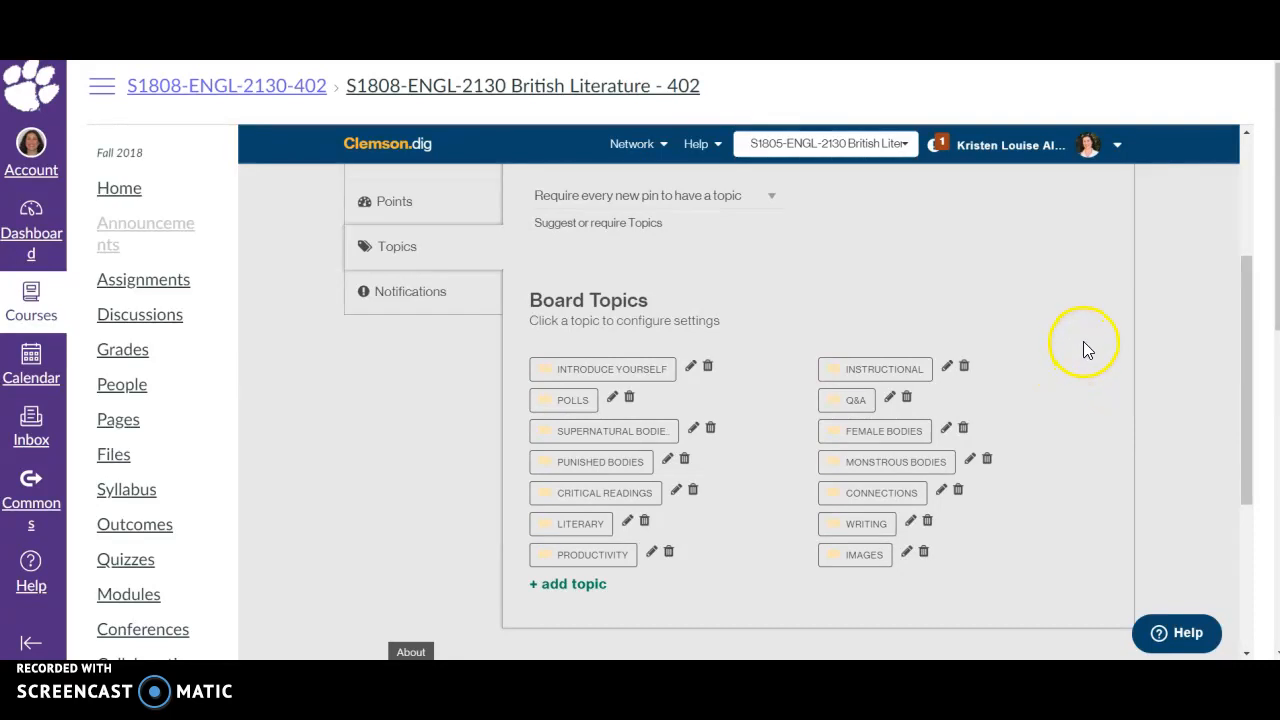
pyautogui.moveTo(1087, 403)
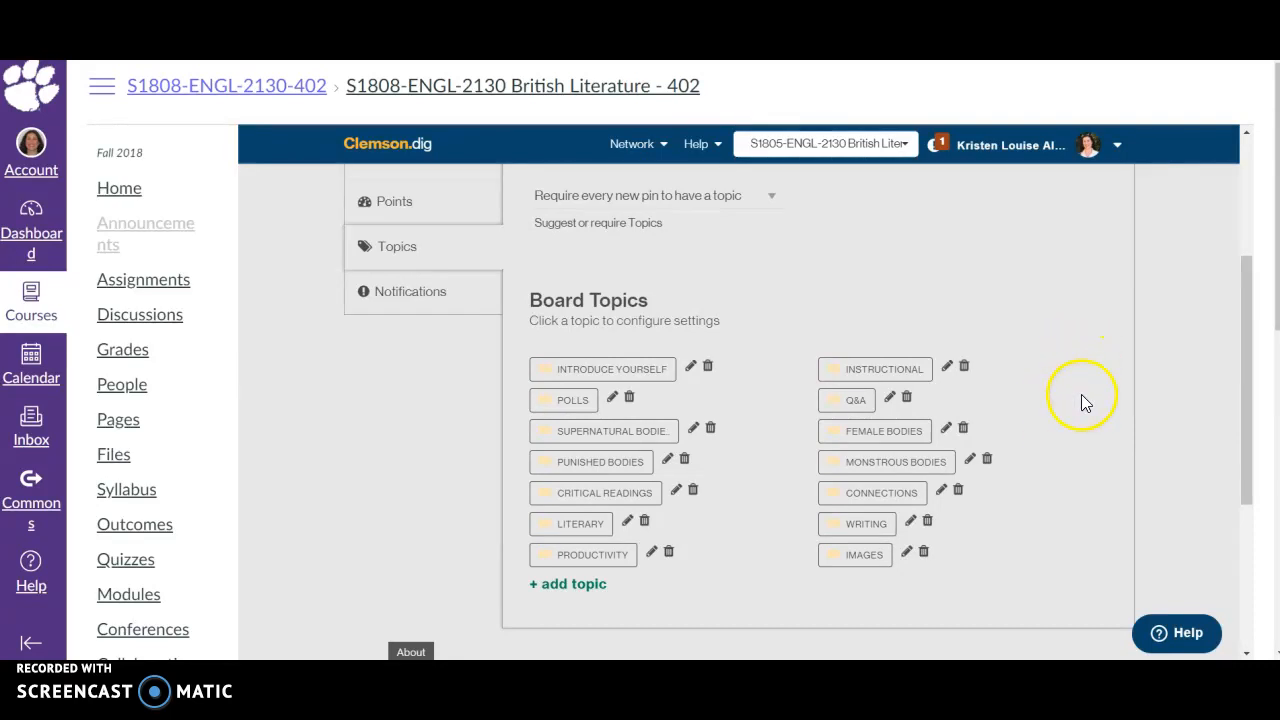
pyautogui.moveTo(845, 260)
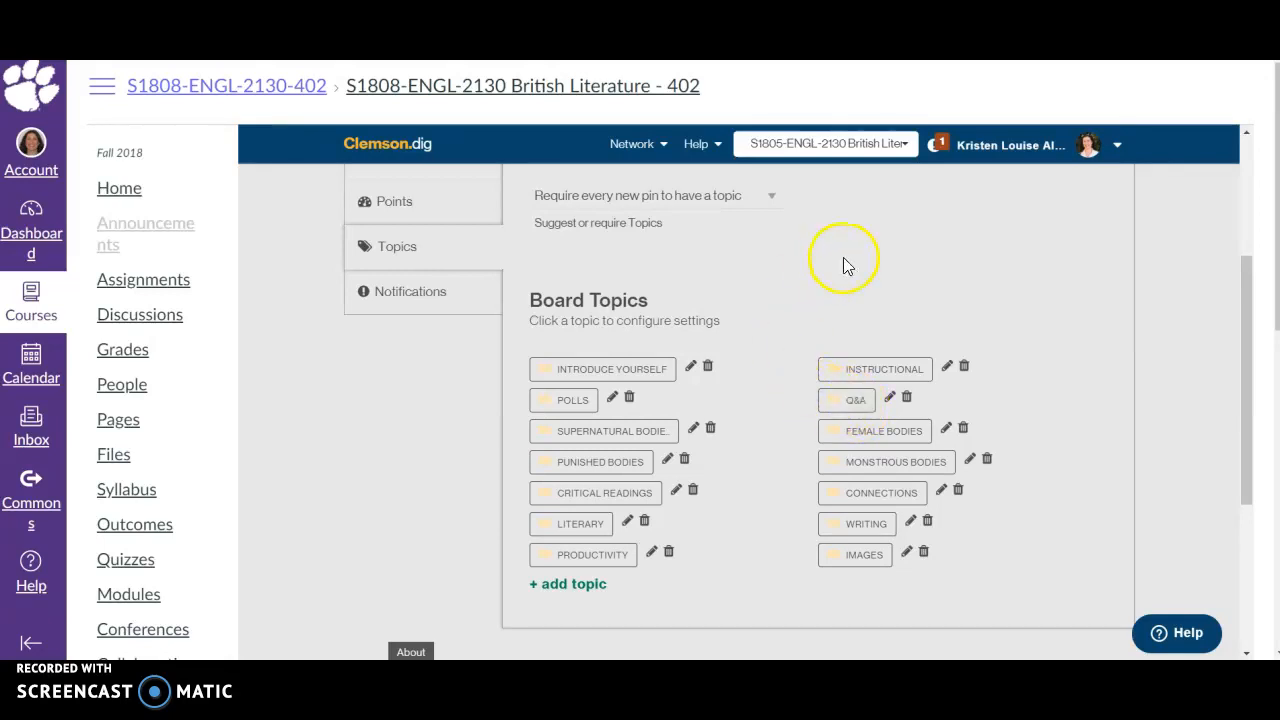
pyautogui.moveTo(910, 222)
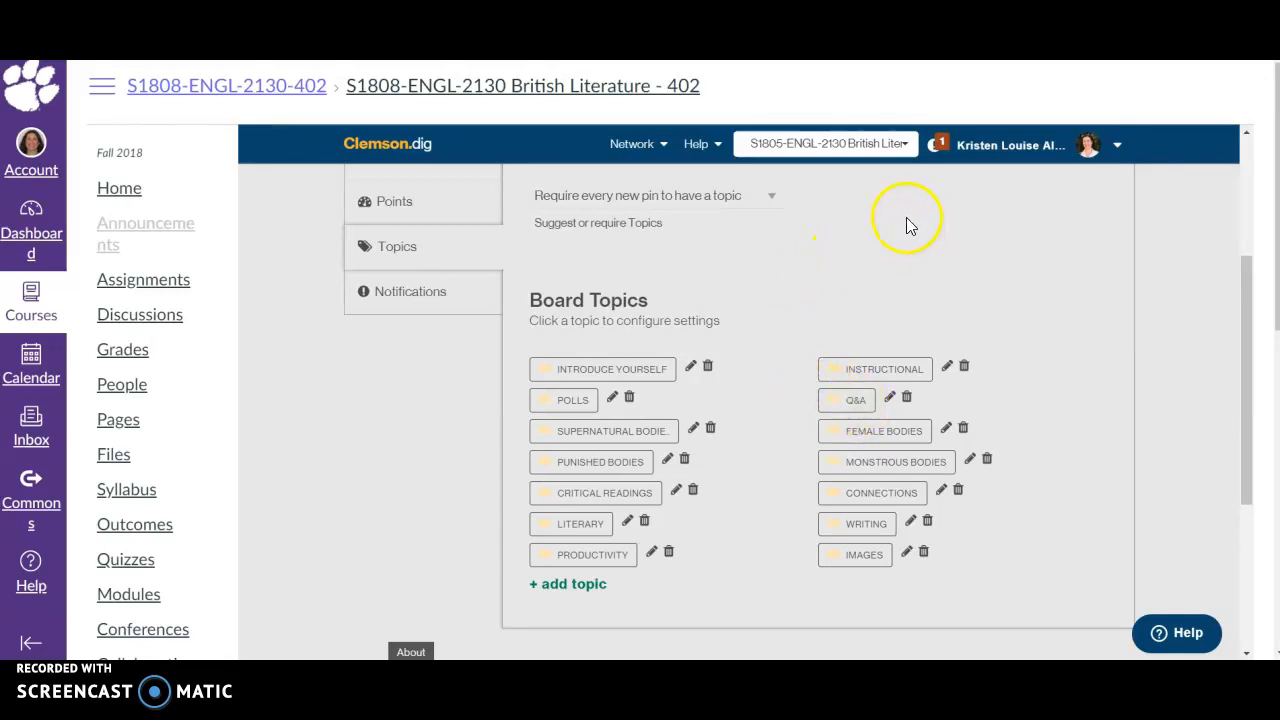
pyautogui.moveTo(815, 250)
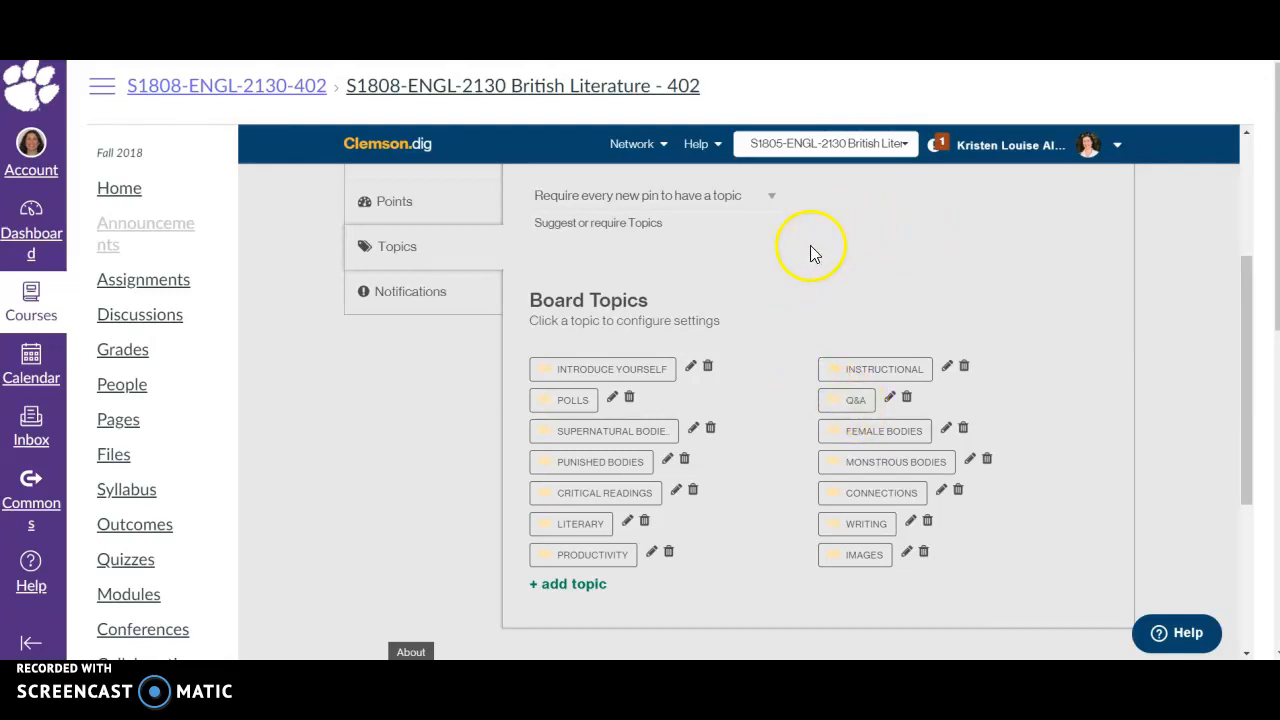
pyautogui.moveTo(800, 275)
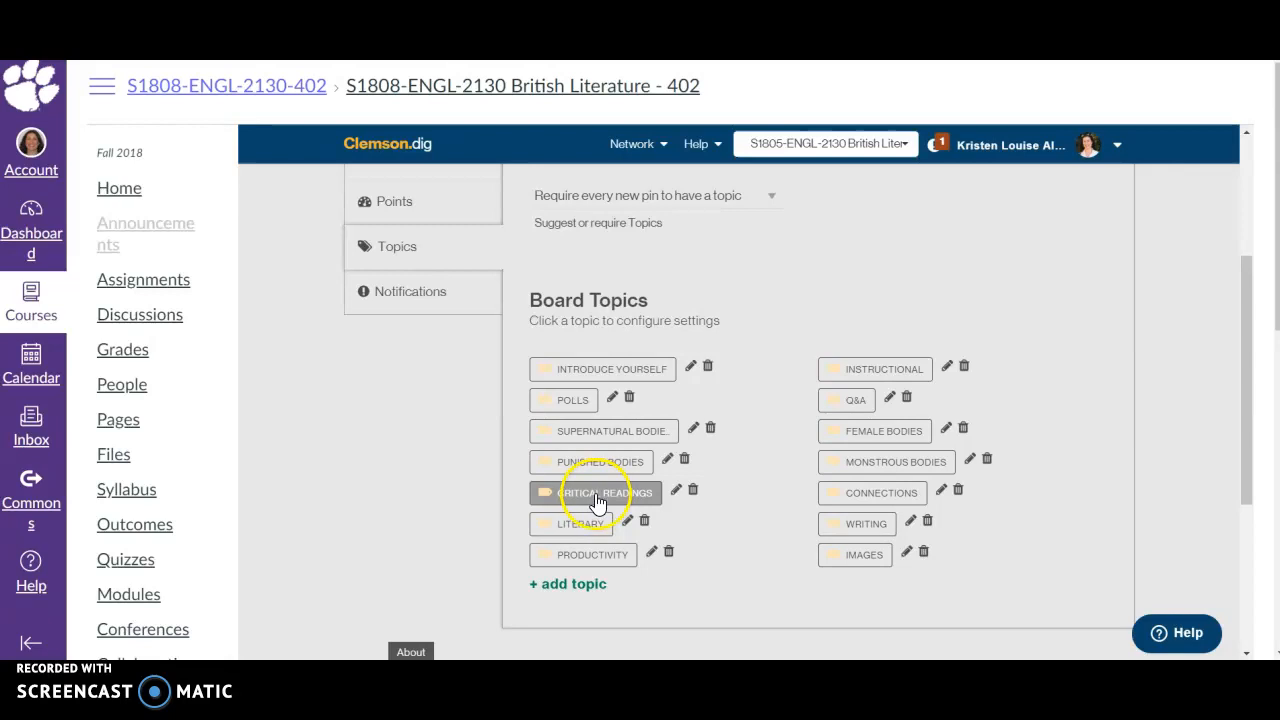
pyautogui.moveTo(700, 302)
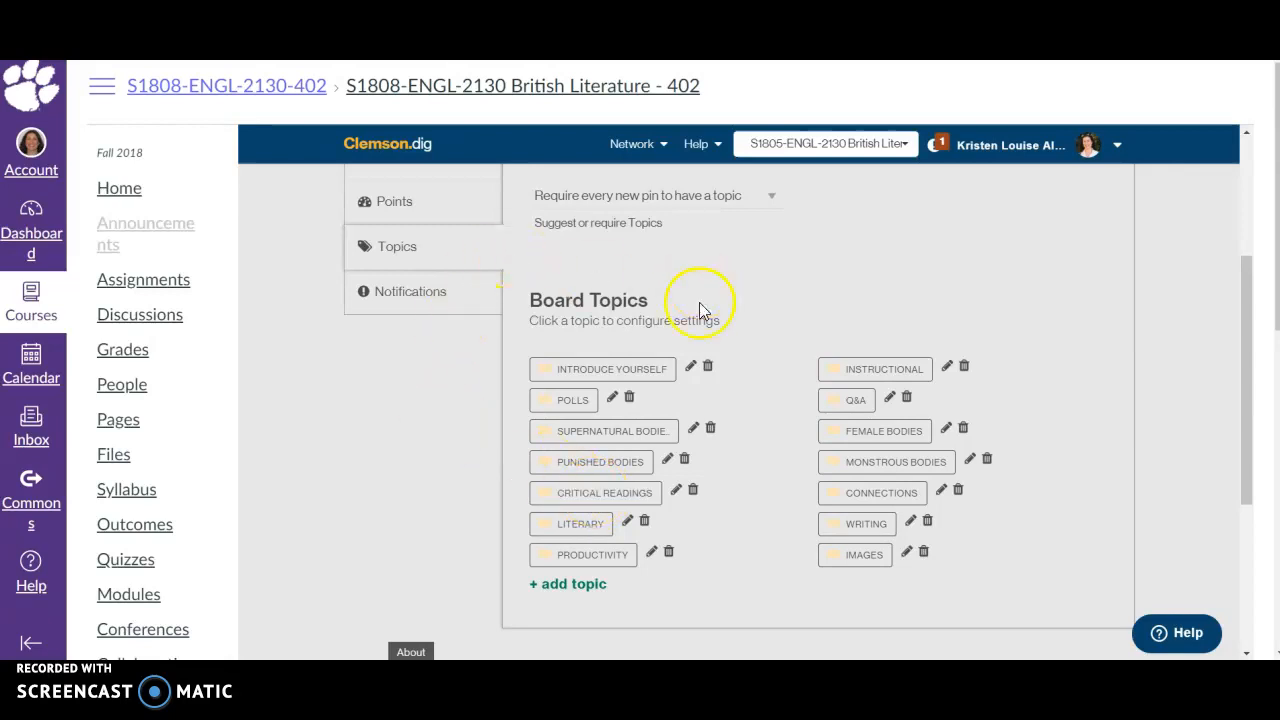
pyautogui.scroll(3)
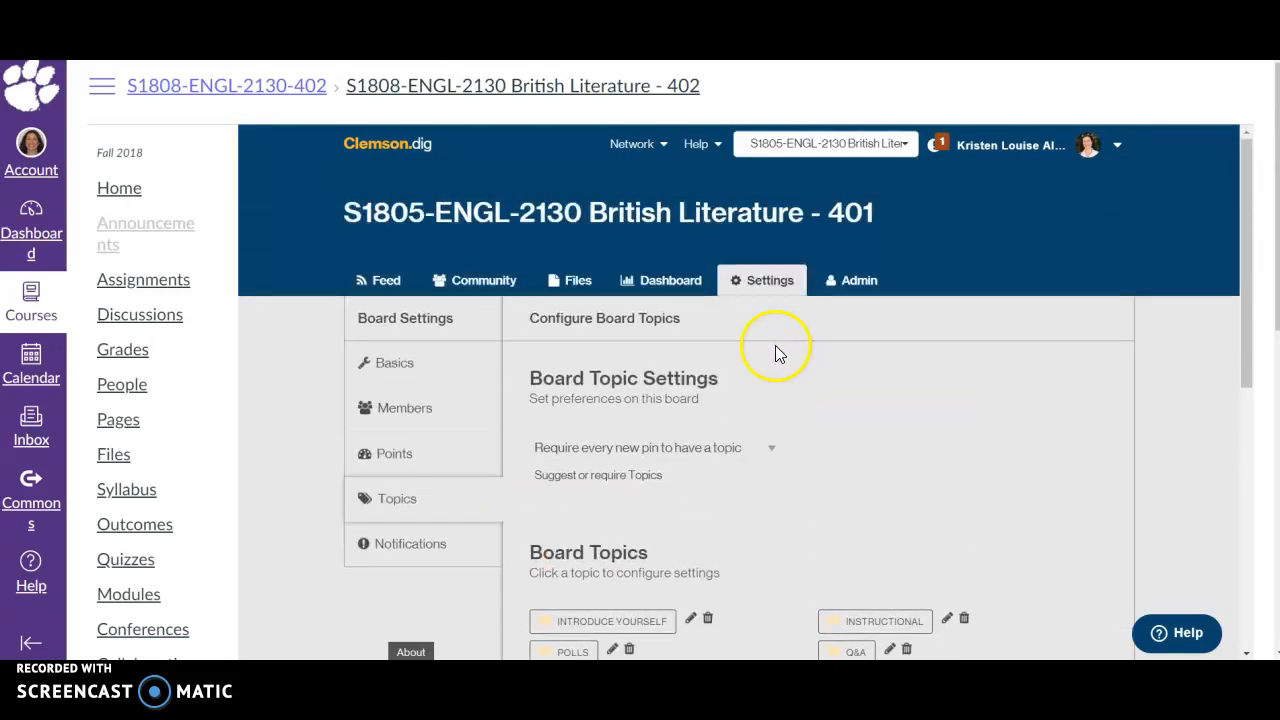
pyautogui.moveTo(386, 280)
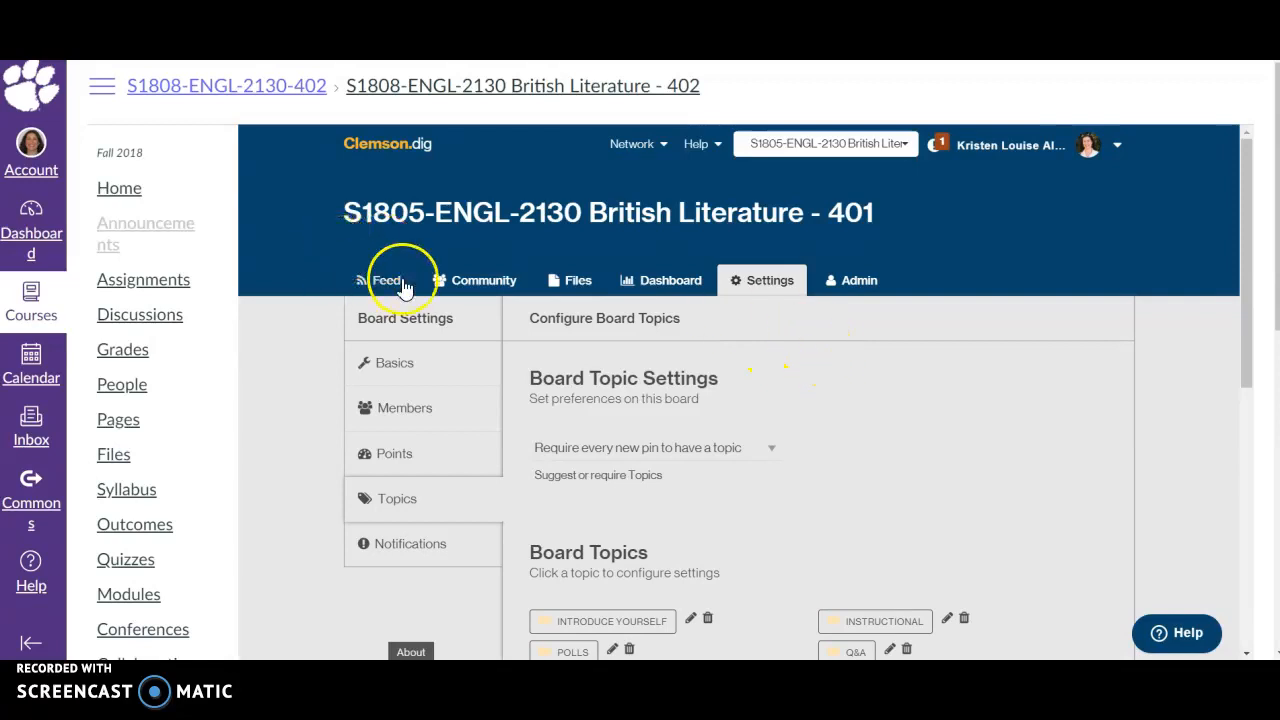
pyautogui.click(385, 280)
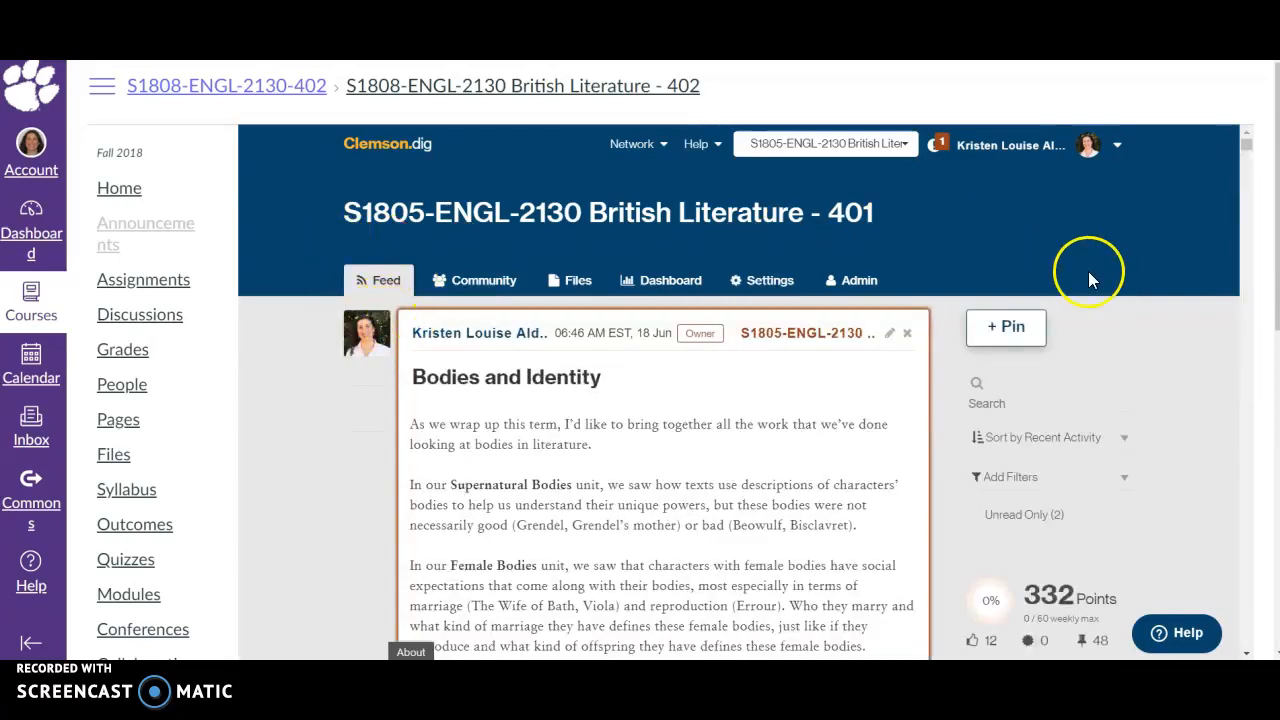
# Step: Scroll the feed sidebar to Trending Topics and expand the full list of board topics
pyautogui.scroll(-3)
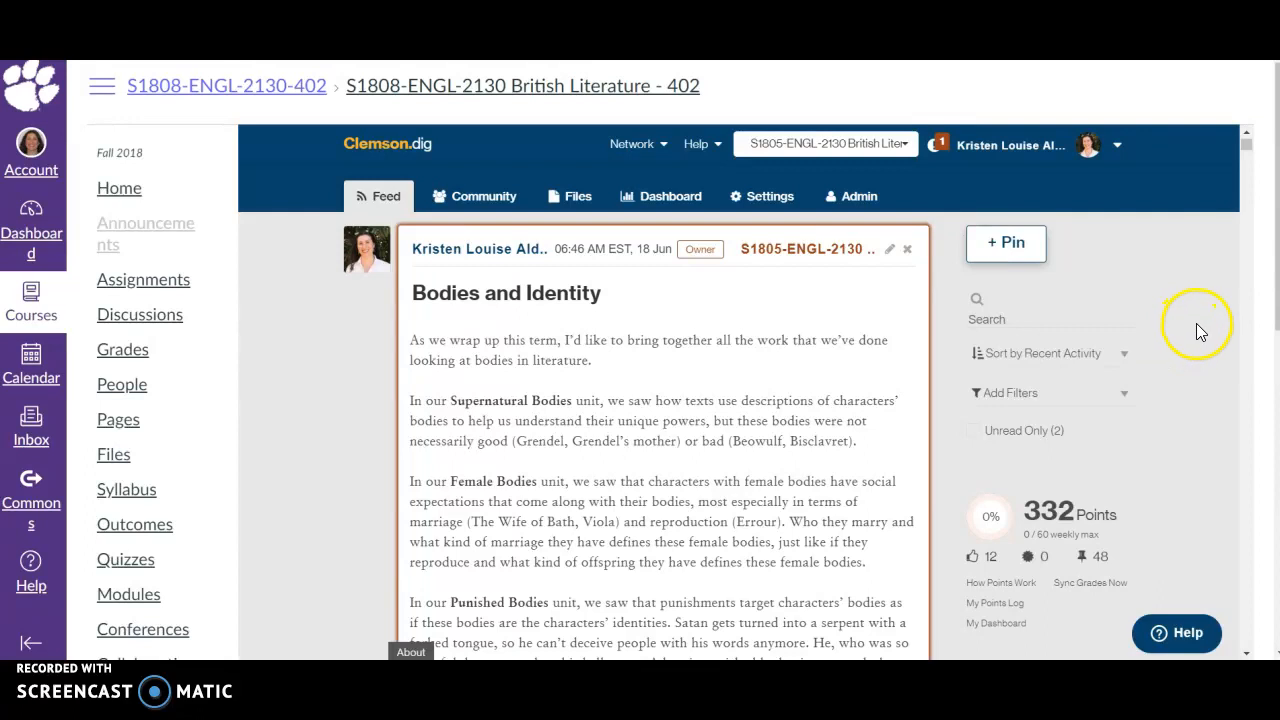
pyautogui.scroll(-3)
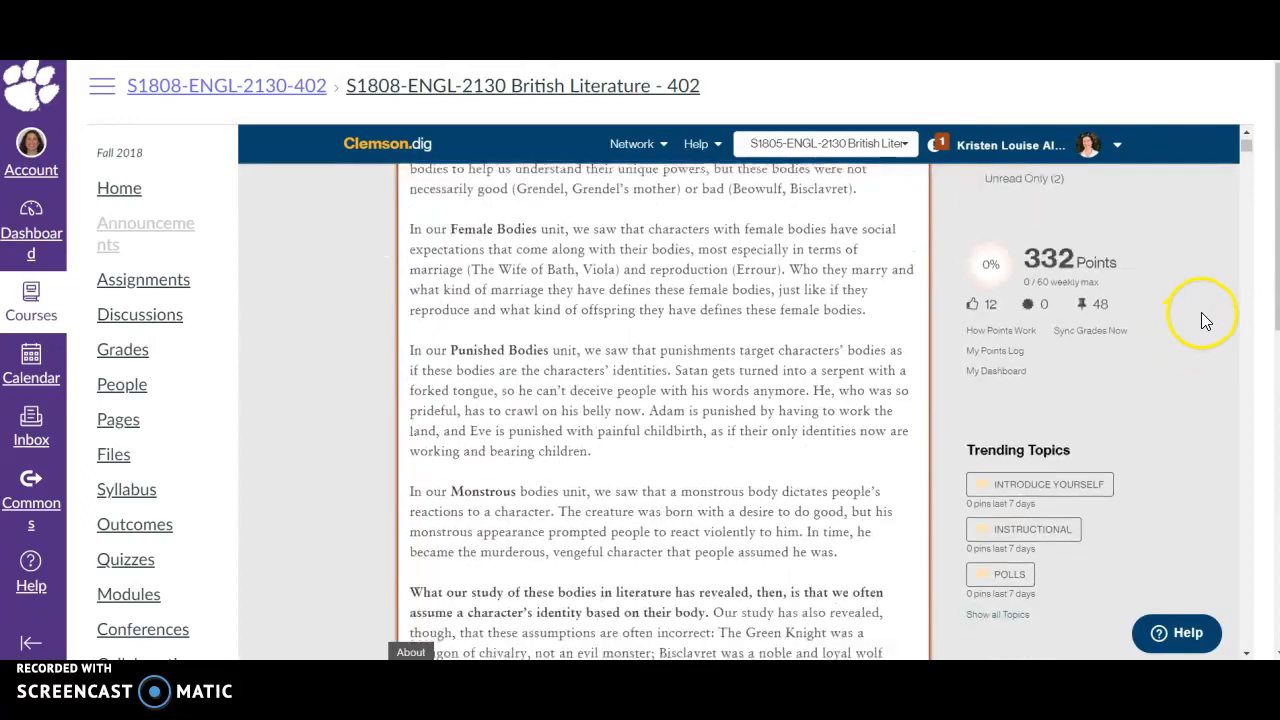
pyautogui.scroll(-3)
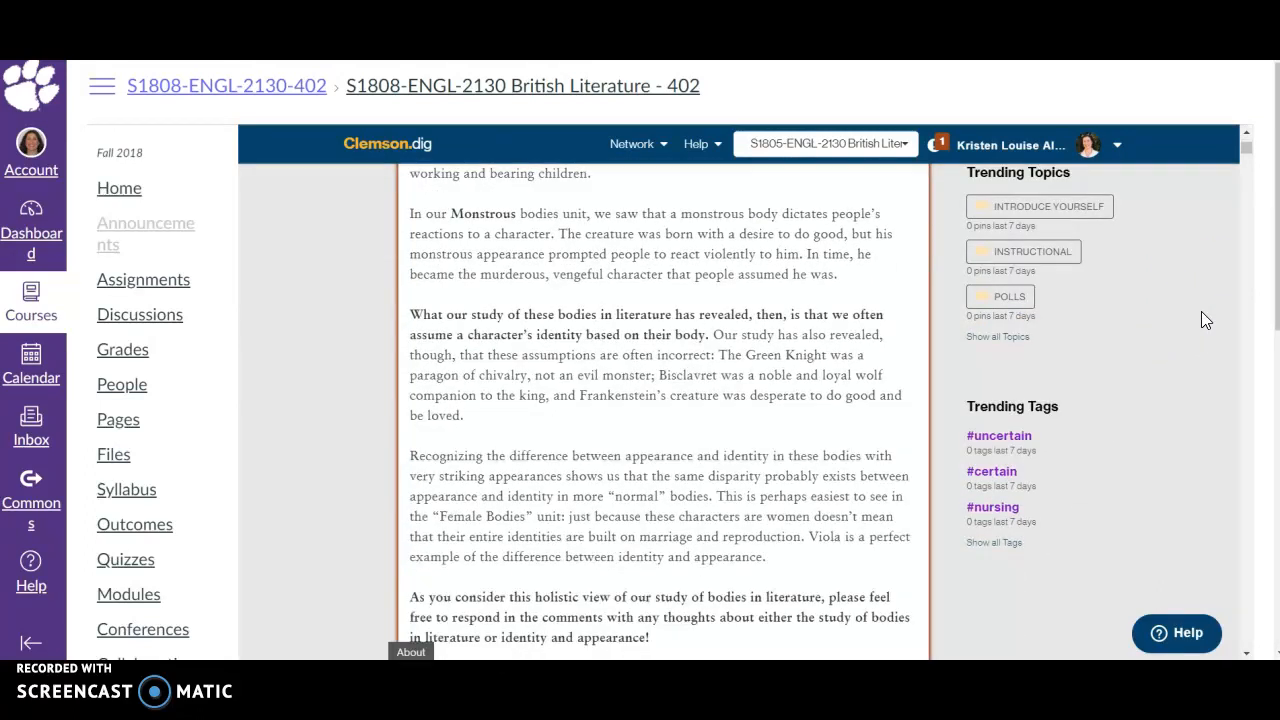
pyautogui.scroll(3)
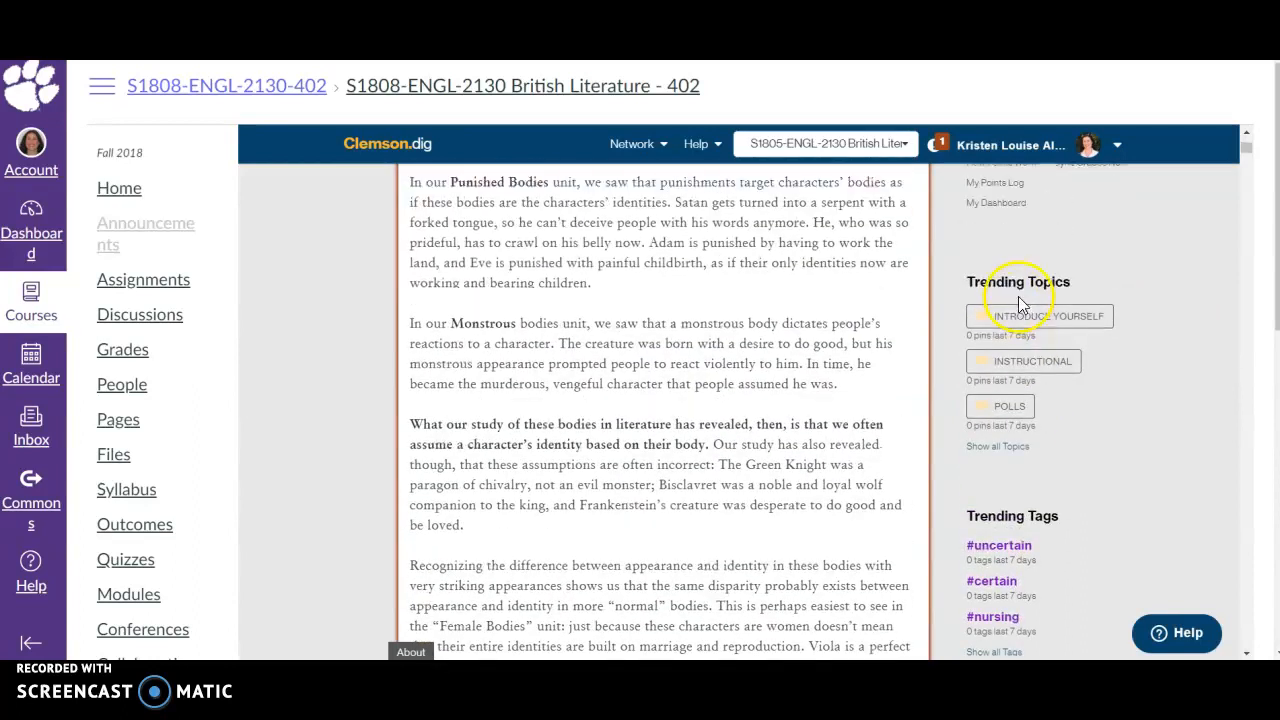
pyautogui.moveTo(1008, 447)
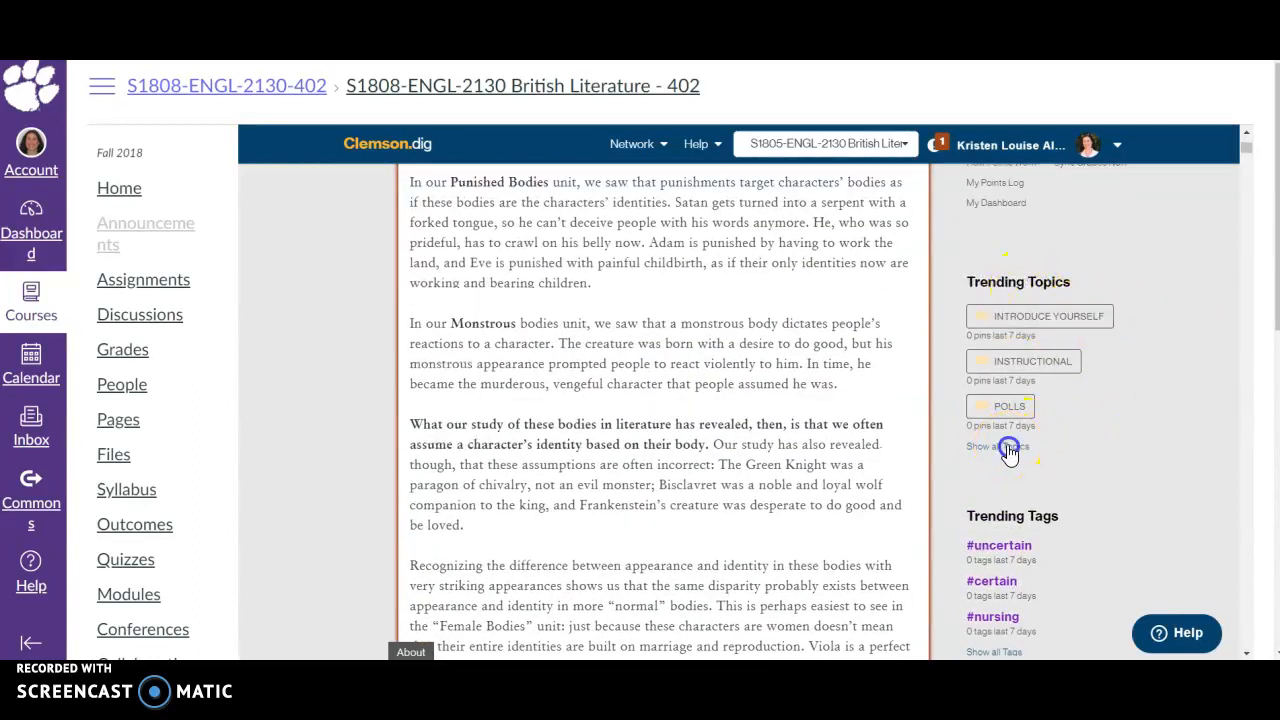
pyautogui.scroll(-3)
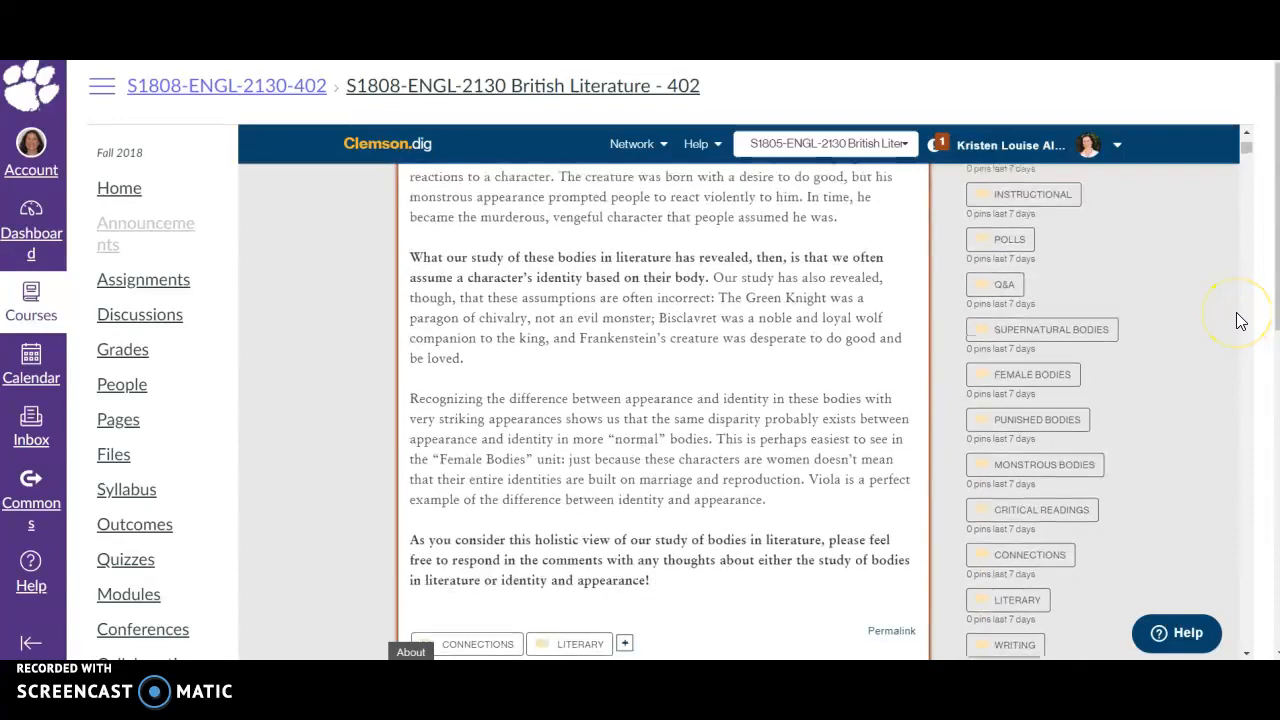
pyautogui.scroll(-3)
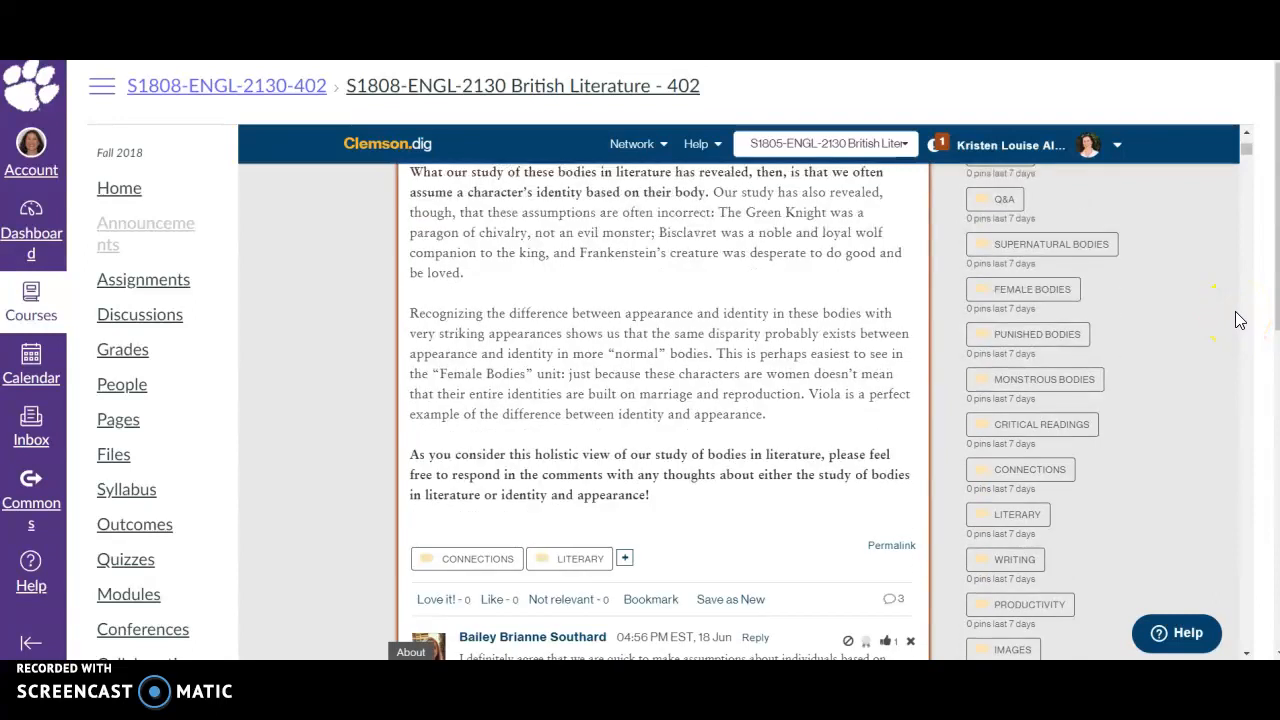
pyautogui.scroll(3)
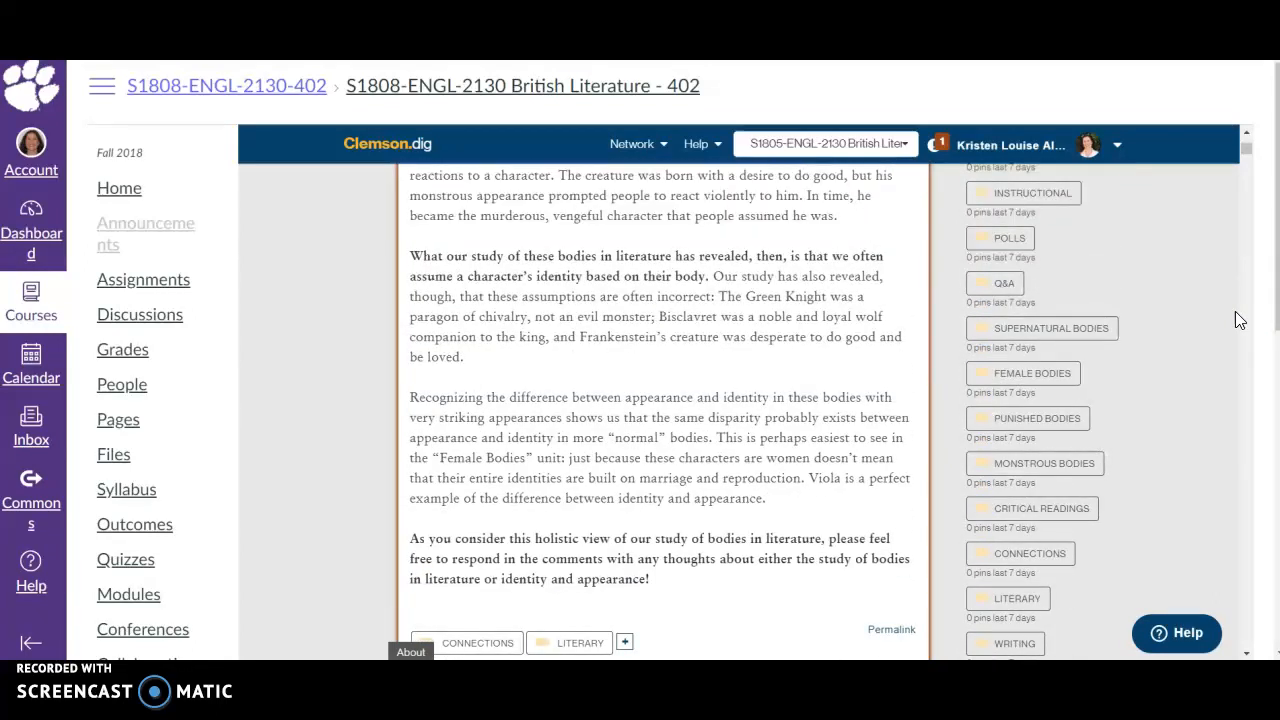
pyautogui.scroll(-3)
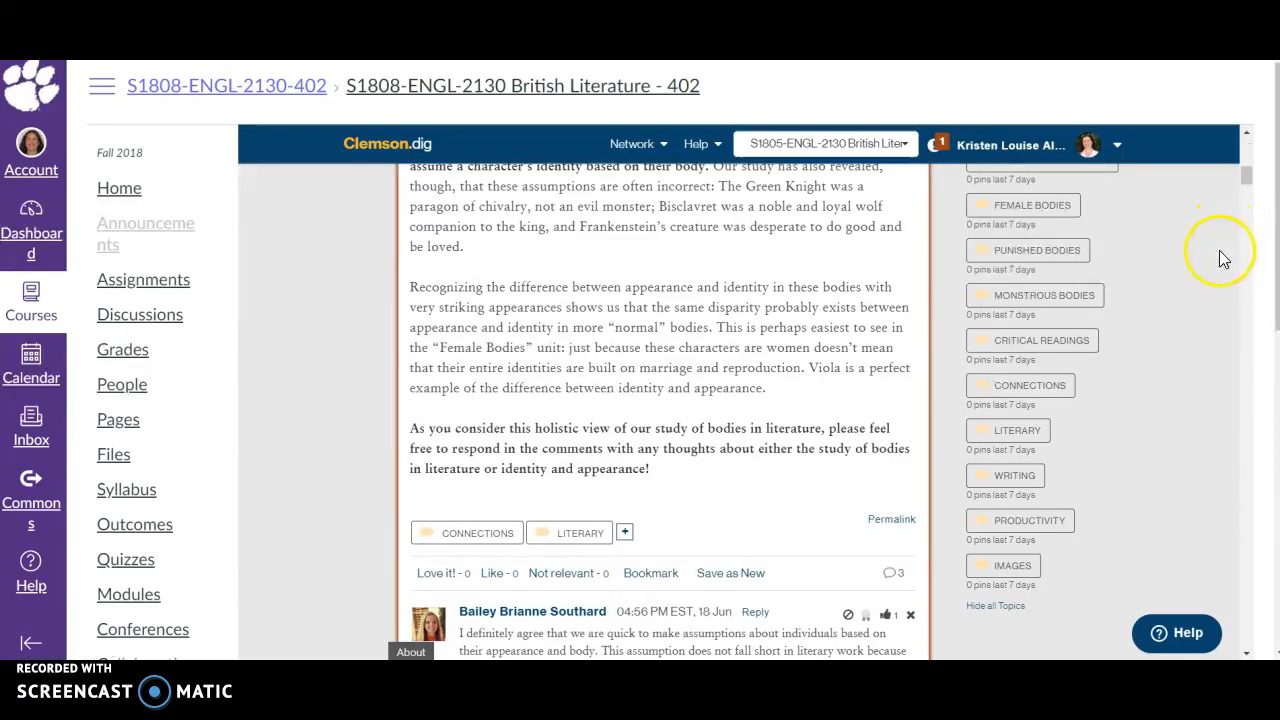
pyautogui.scroll(3)
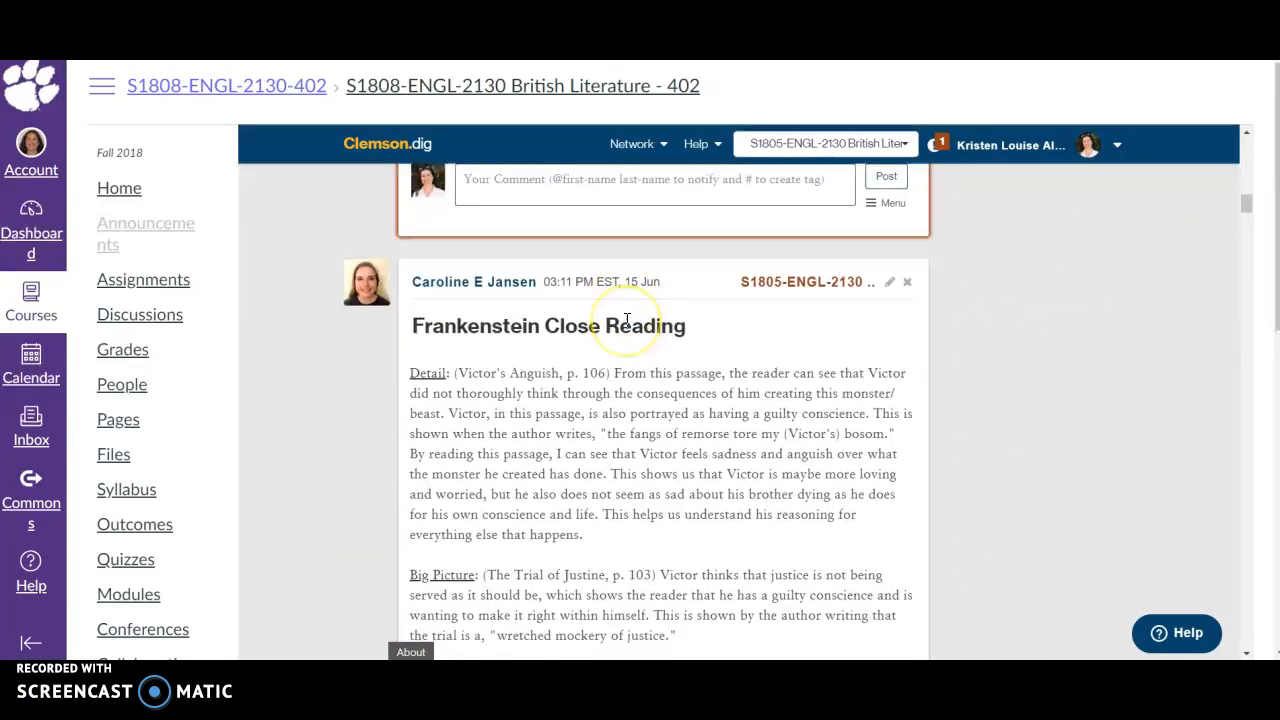
pyautogui.moveTo(660, 350)
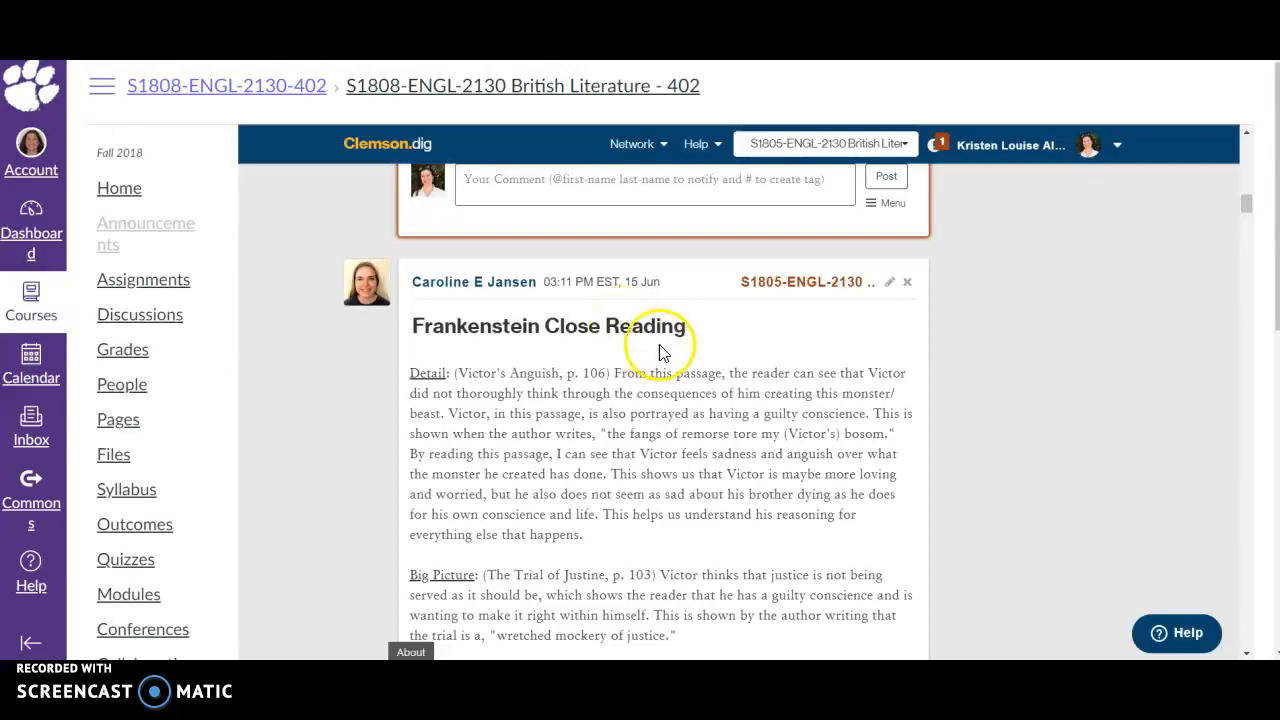
pyautogui.scroll(-3)
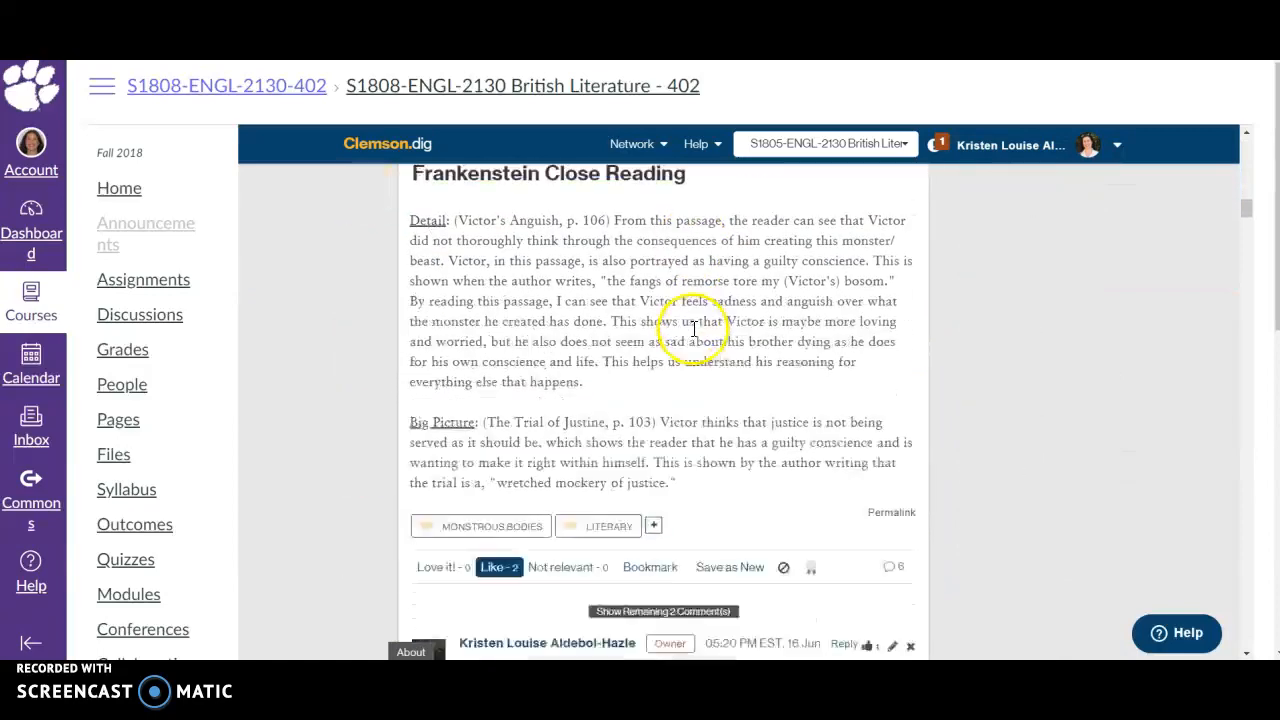
pyautogui.scroll(3)
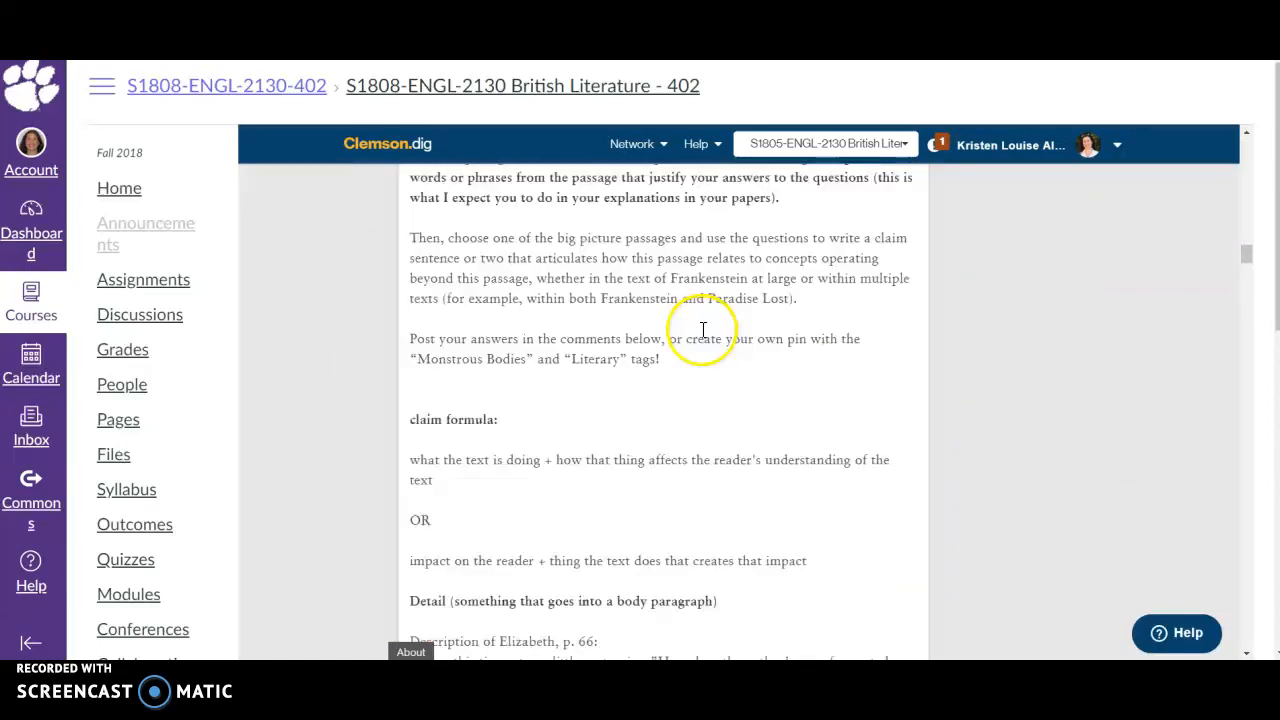
pyautogui.scroll(-3)
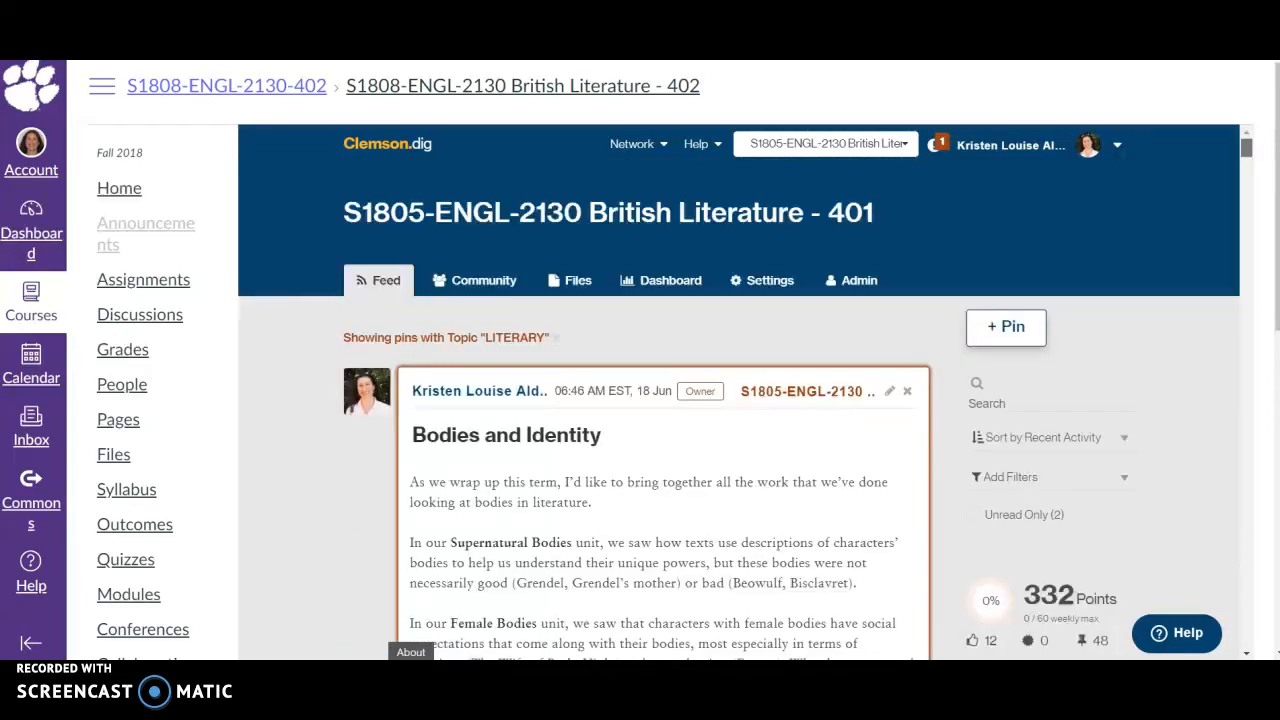
pyautogui.click(1123, 476)
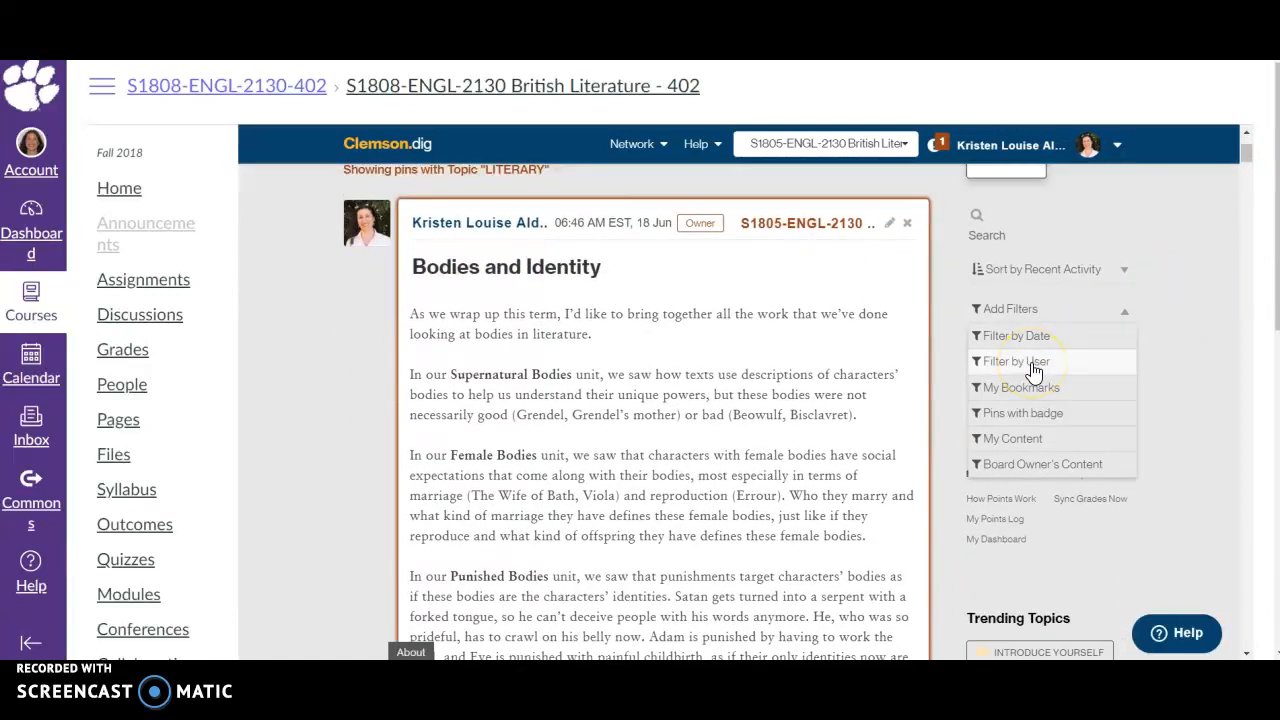
pyautogui.moveTo(1037, 464)
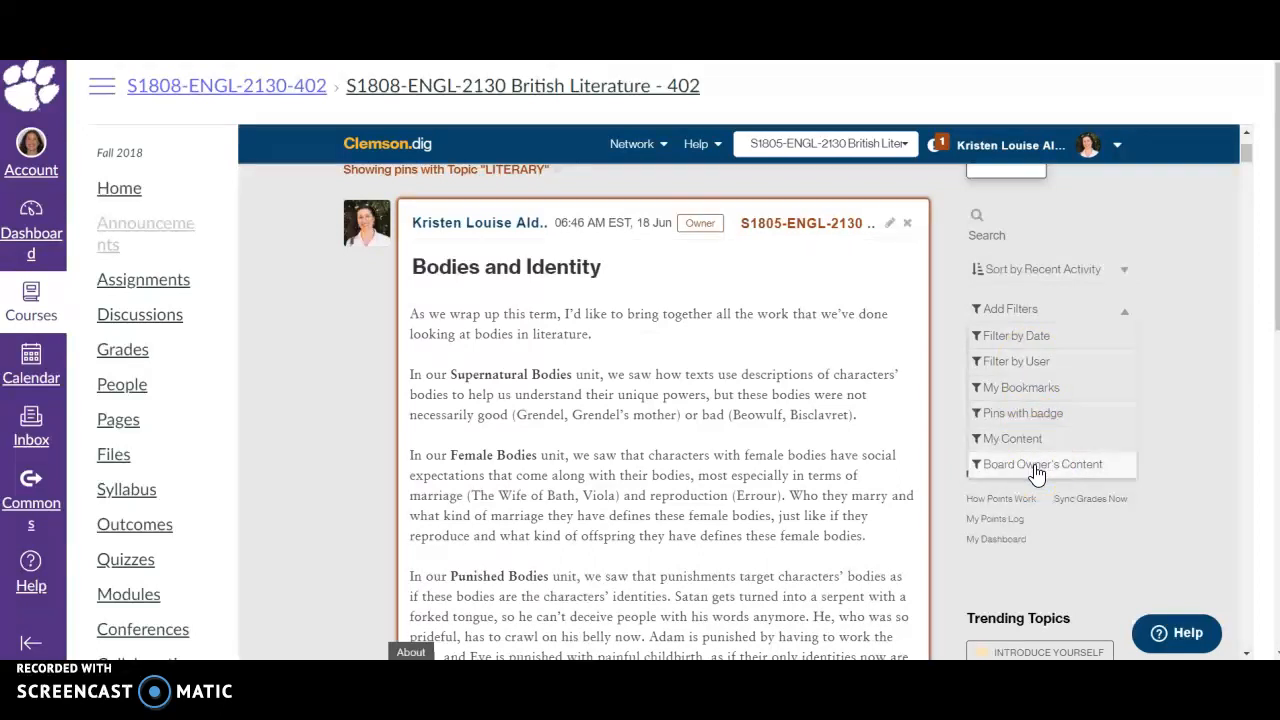
pyautogui.moveTo(1012, 438)
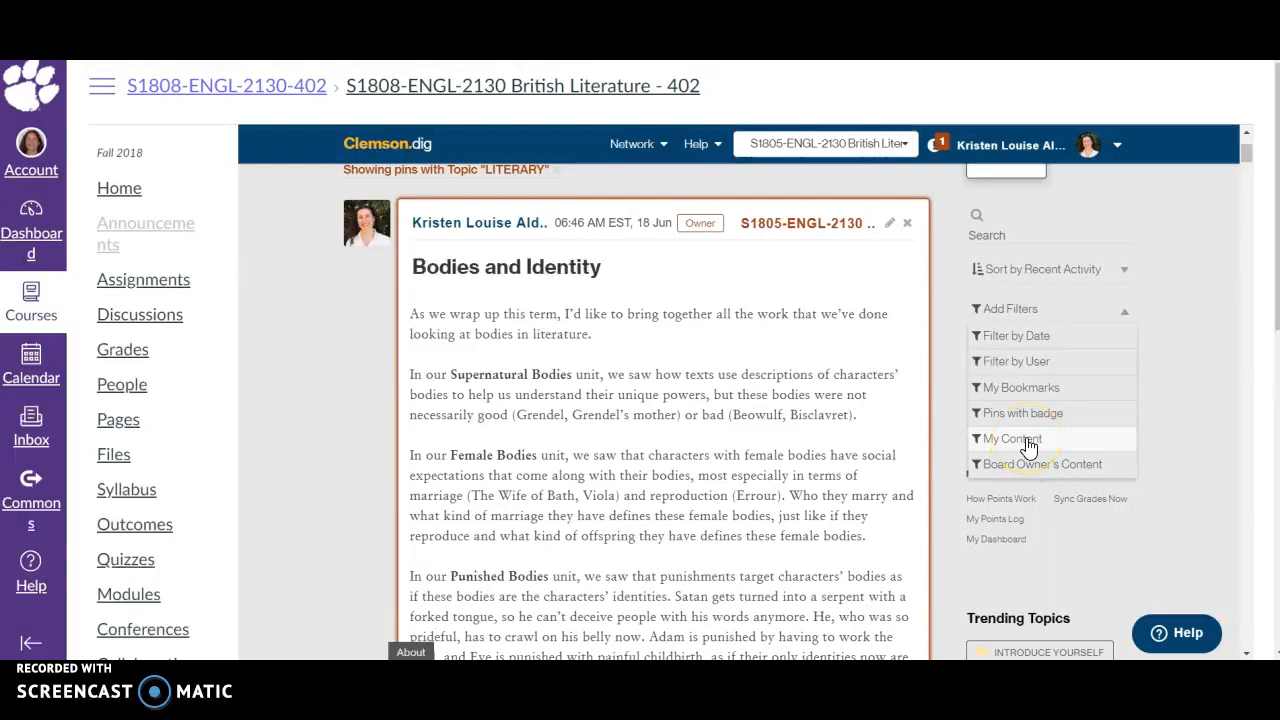
pyautogui.moveTo(1030, 420)
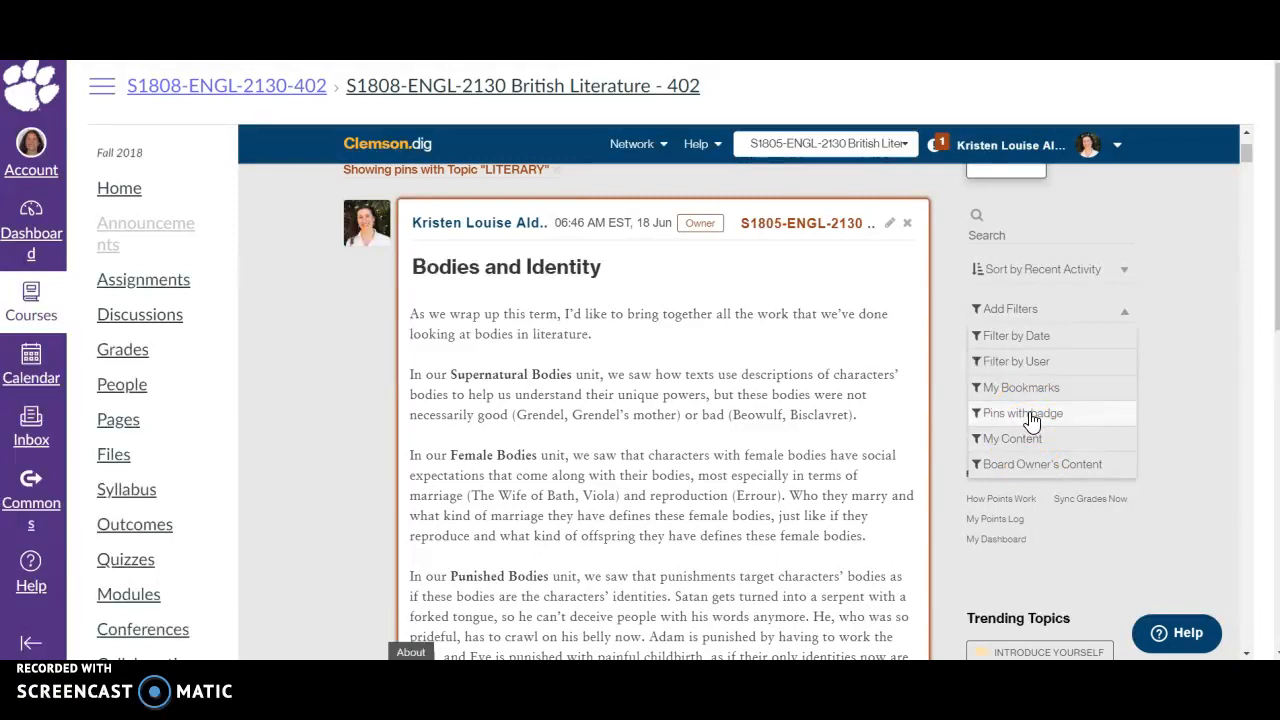
pyautogui.moveTo(1030, 415)
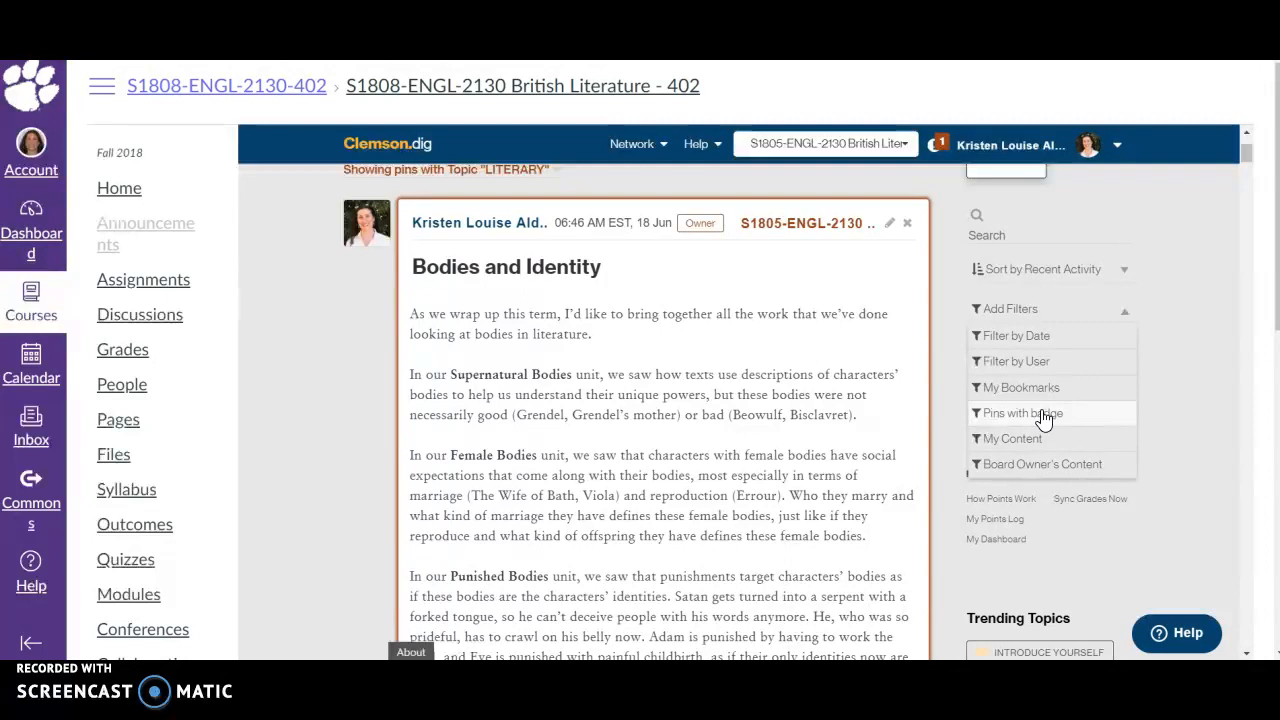
pyautogui.moveTo(1055, 415)
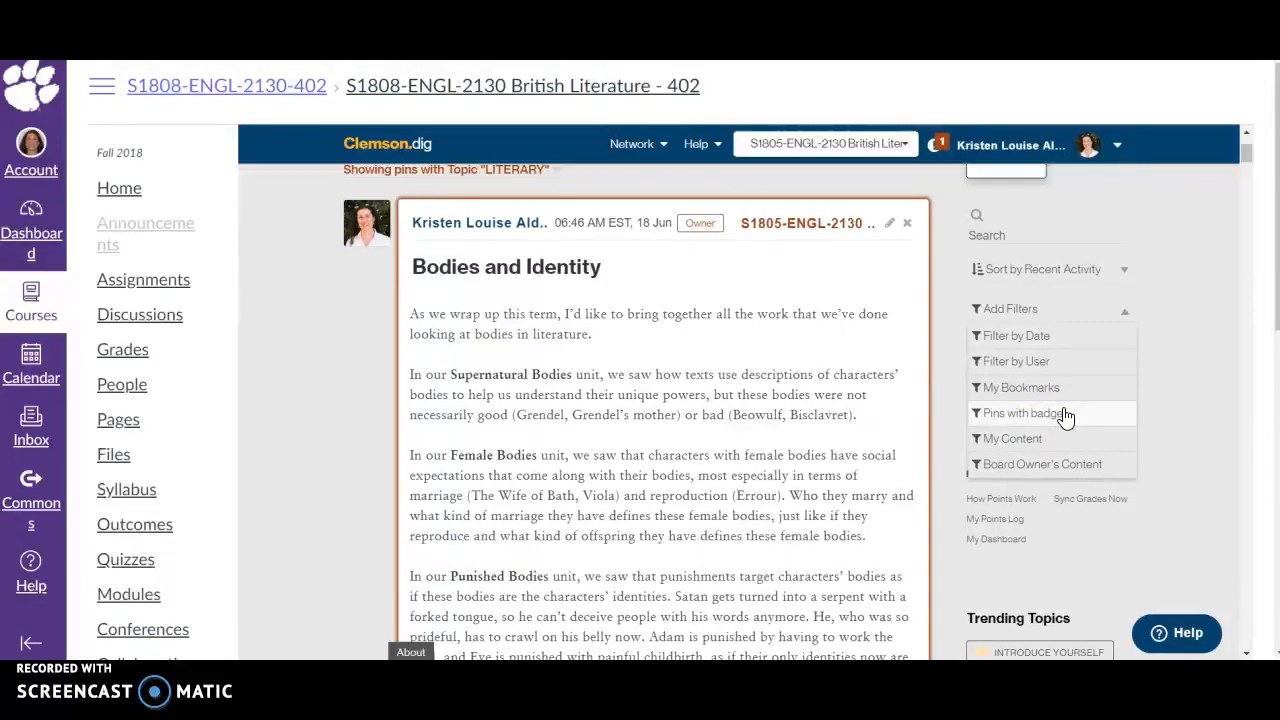
pyautogui.moveTo(1047, 400)
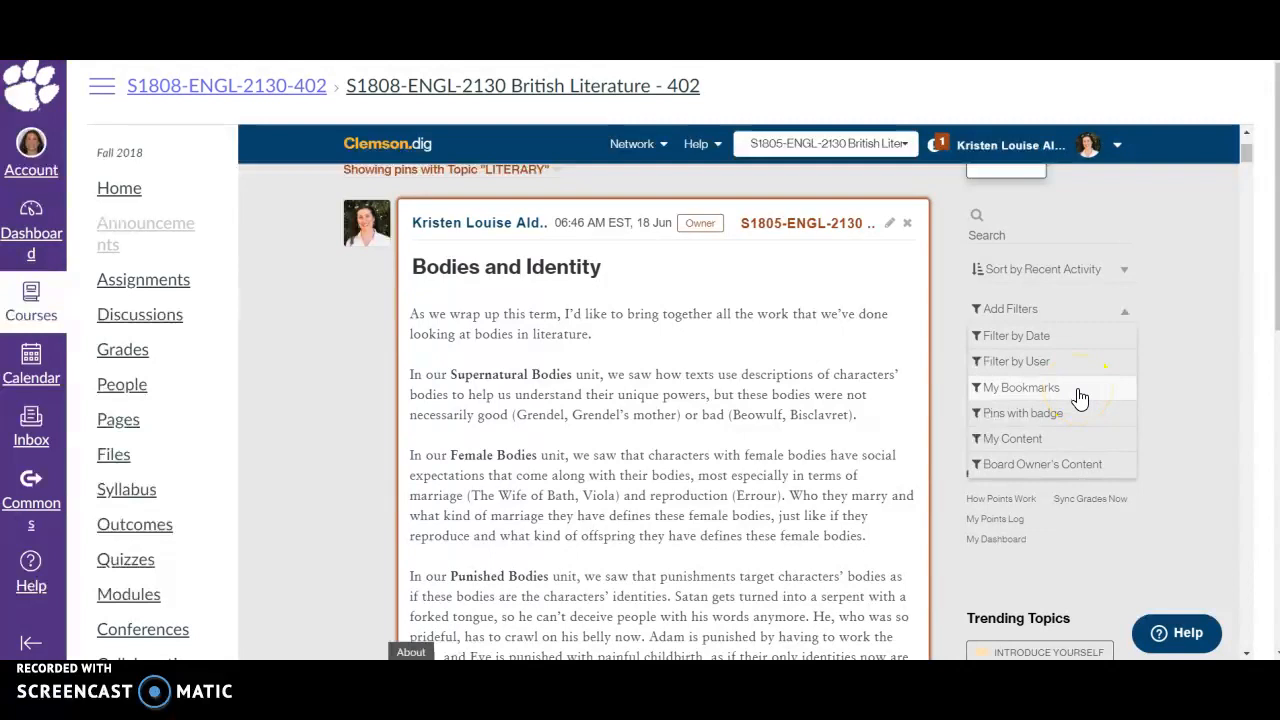
pyautogui.moveTo(1080, 390)
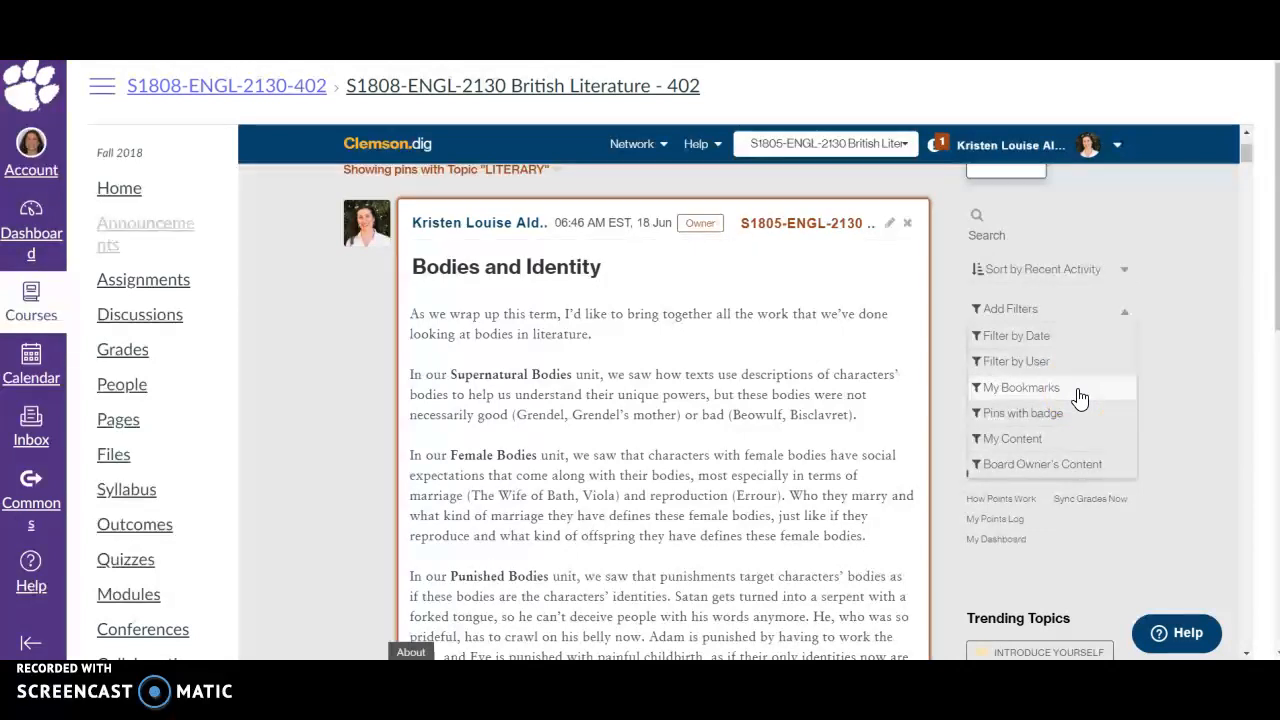
pyautogui.moveTo(1130, 370)
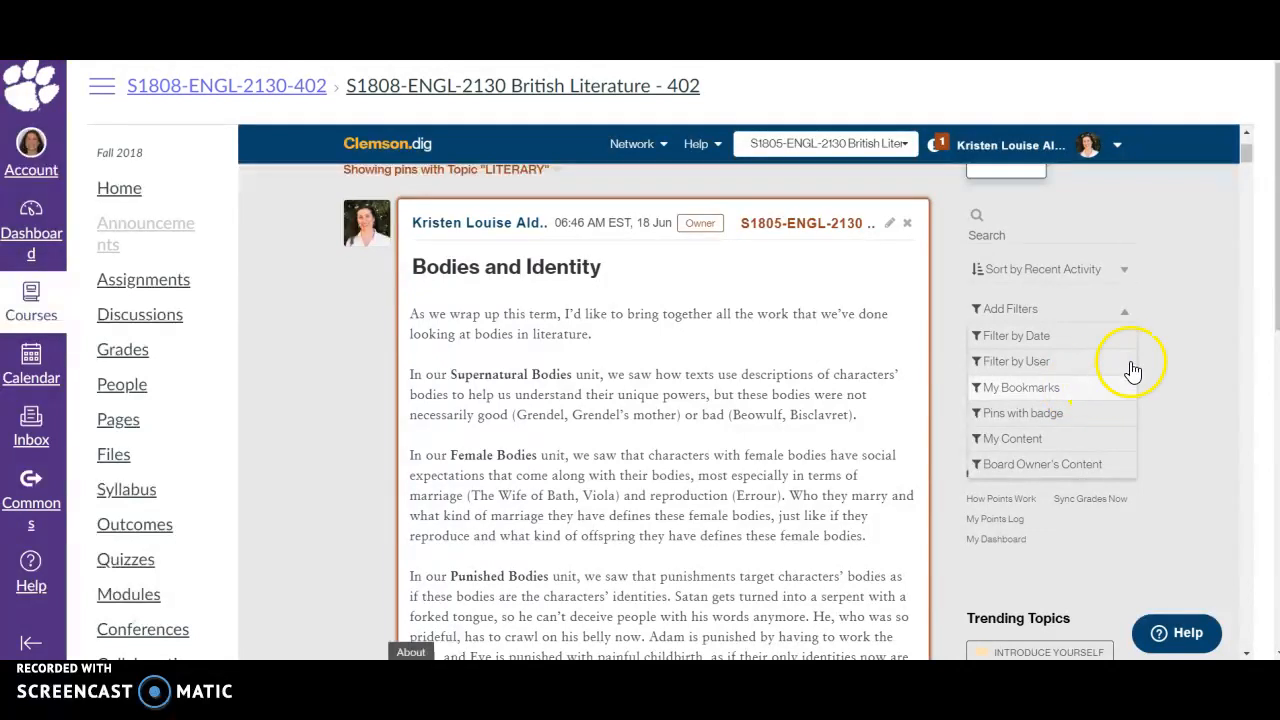
pyautogui.scroll(-3)
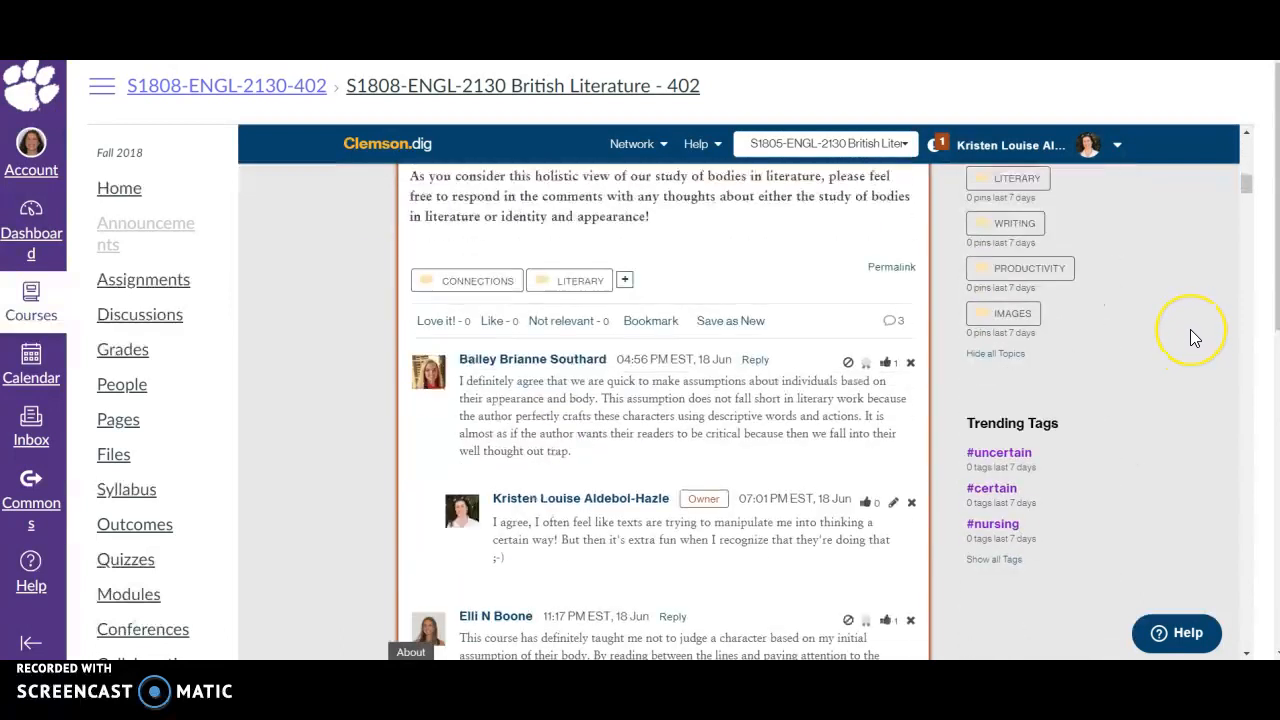
pyautogui.moveTo(650, 331)
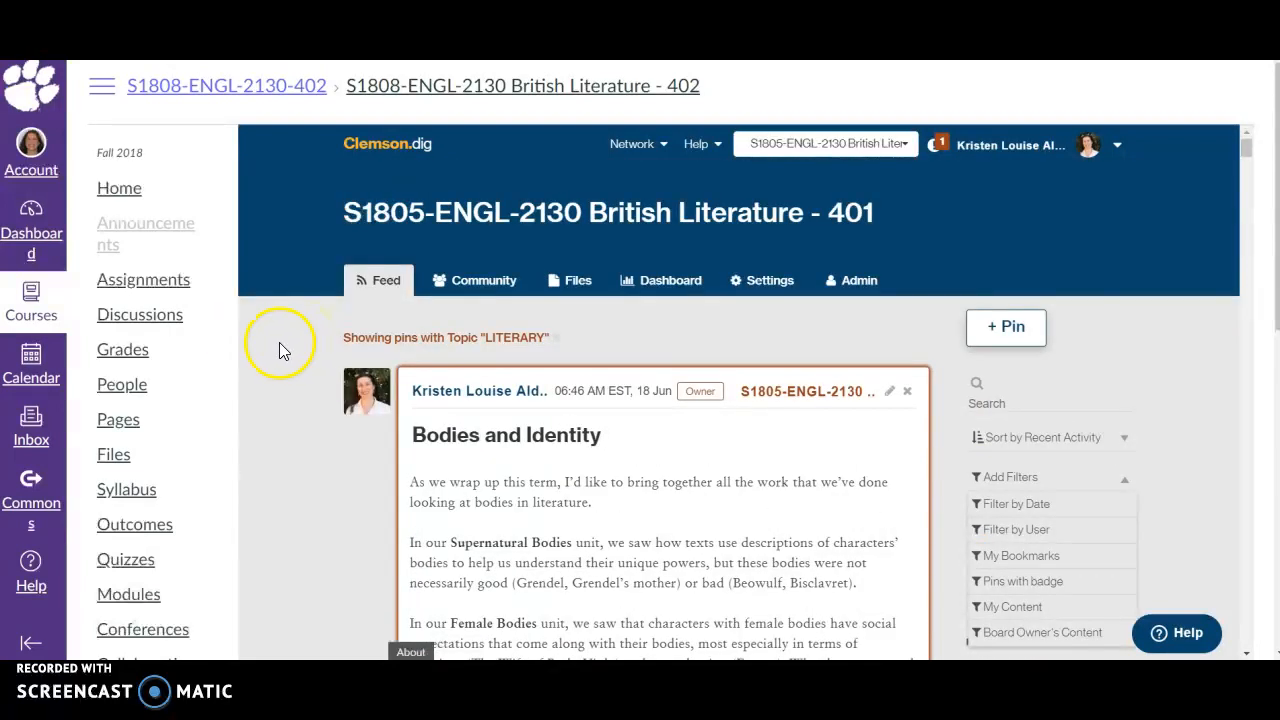
pyautogui.moveTo(268, 328)
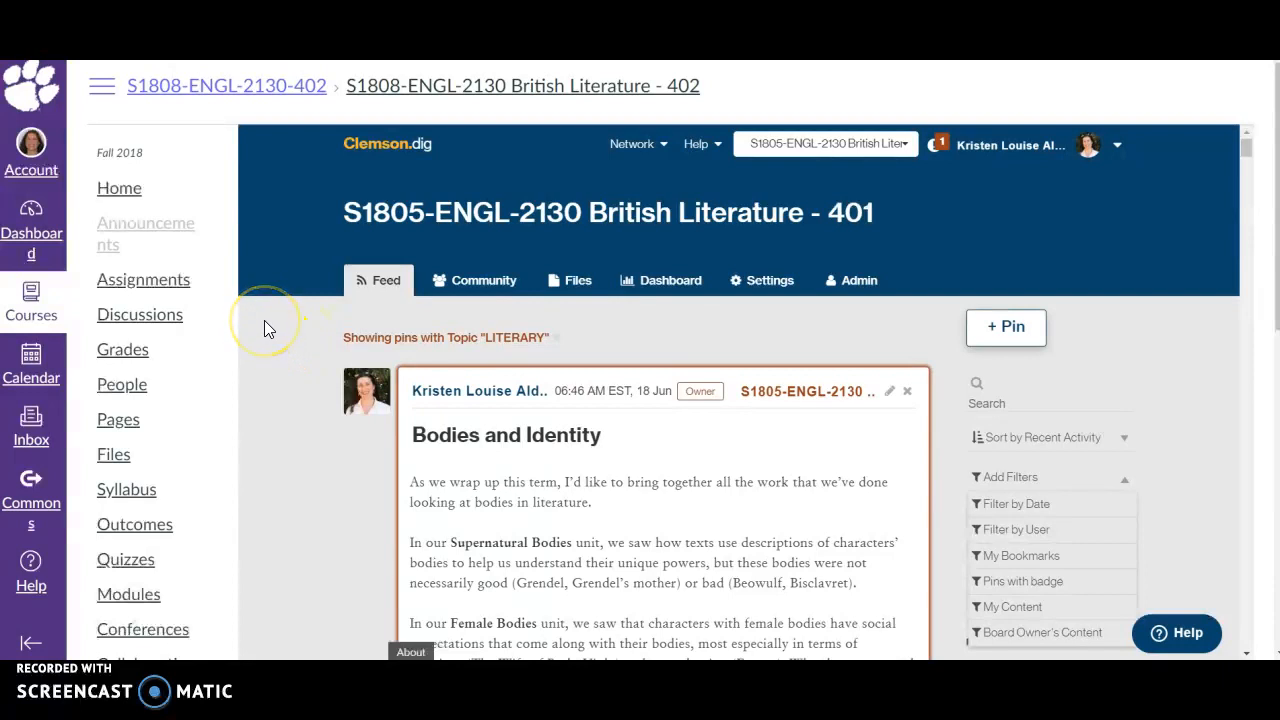
pyautogui.scroll(3)
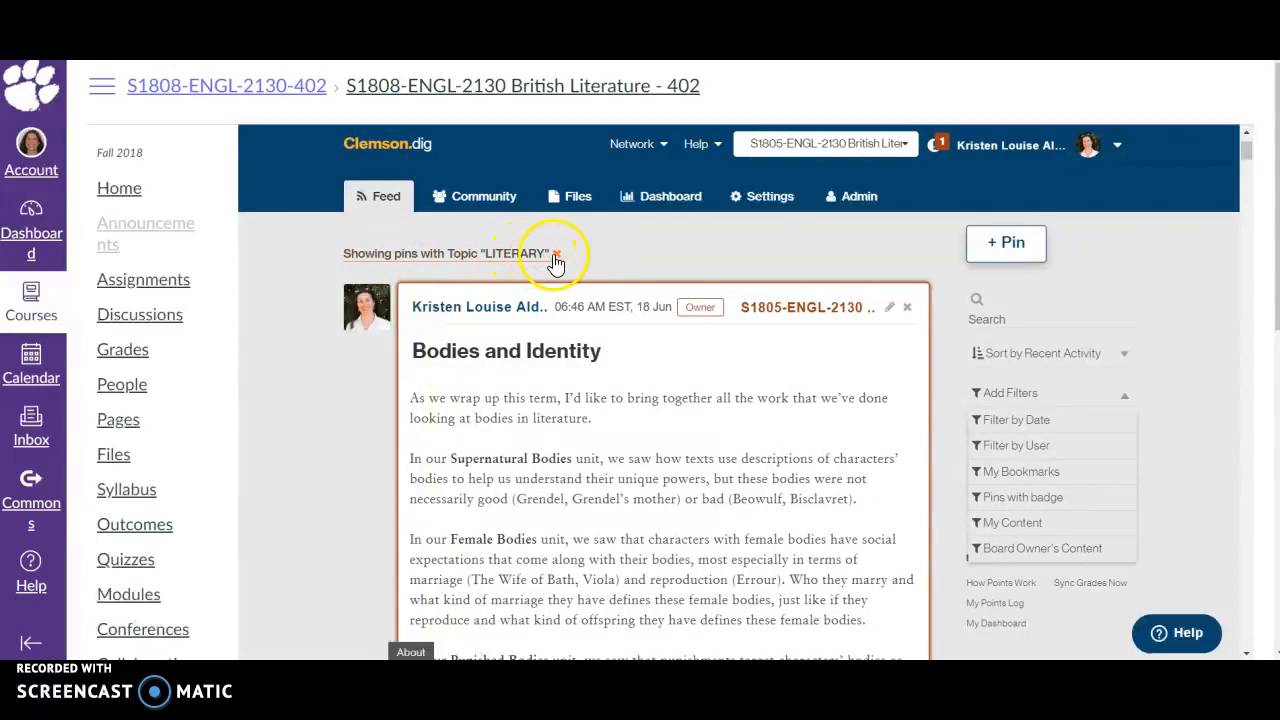
# Step: Remove the LITERARY topic filter and browse the full feed of pins from every topic
pyautogui.click(556, 253)
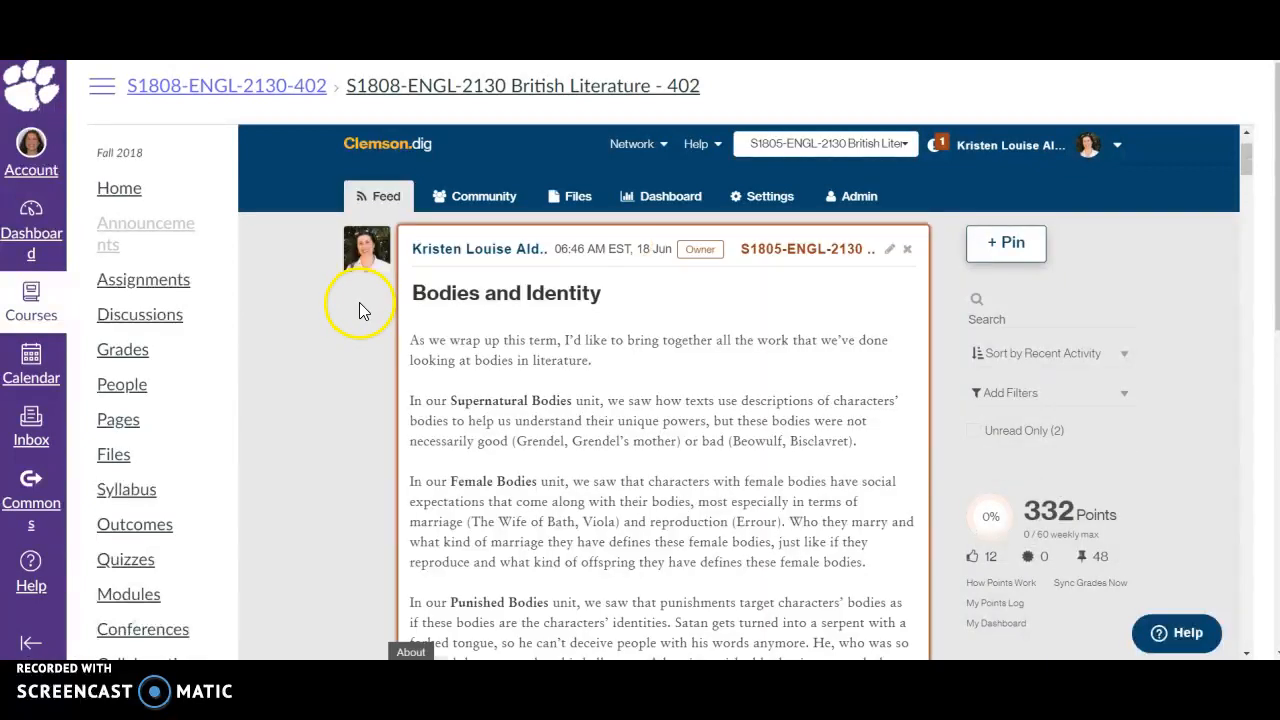
pyautogui.scroll(-3)
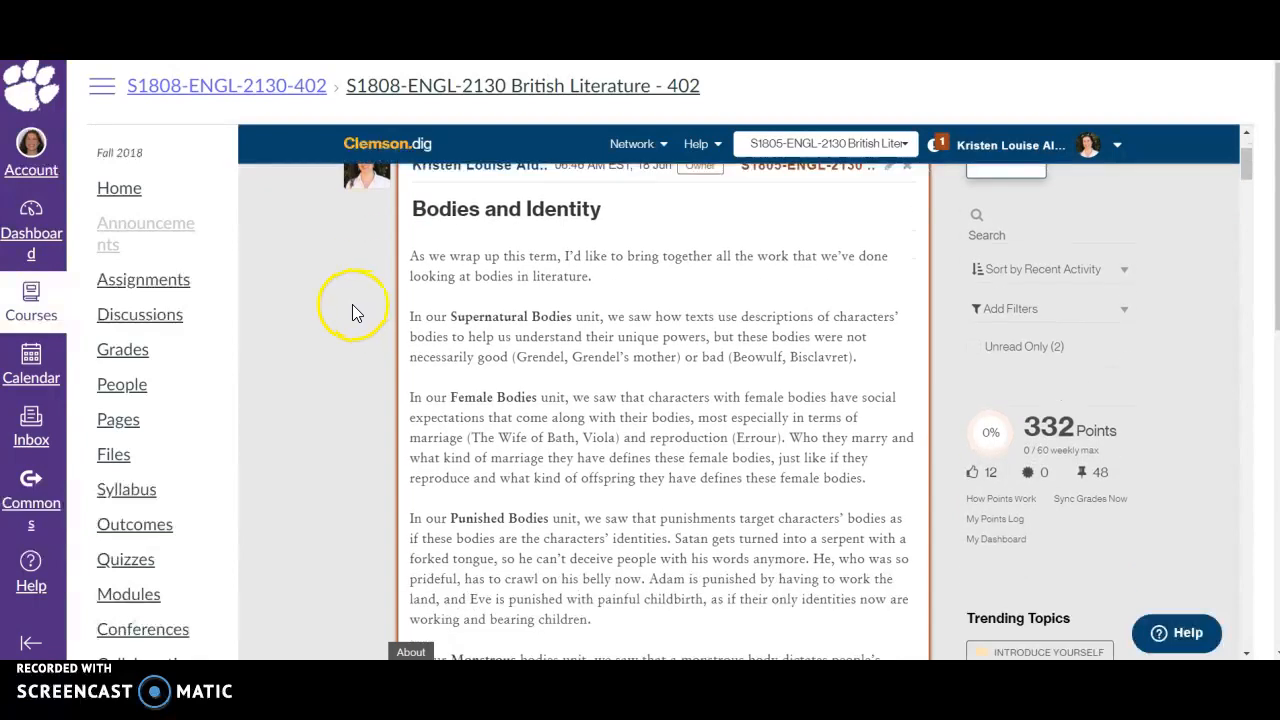
pyautogui.scroll(-3)
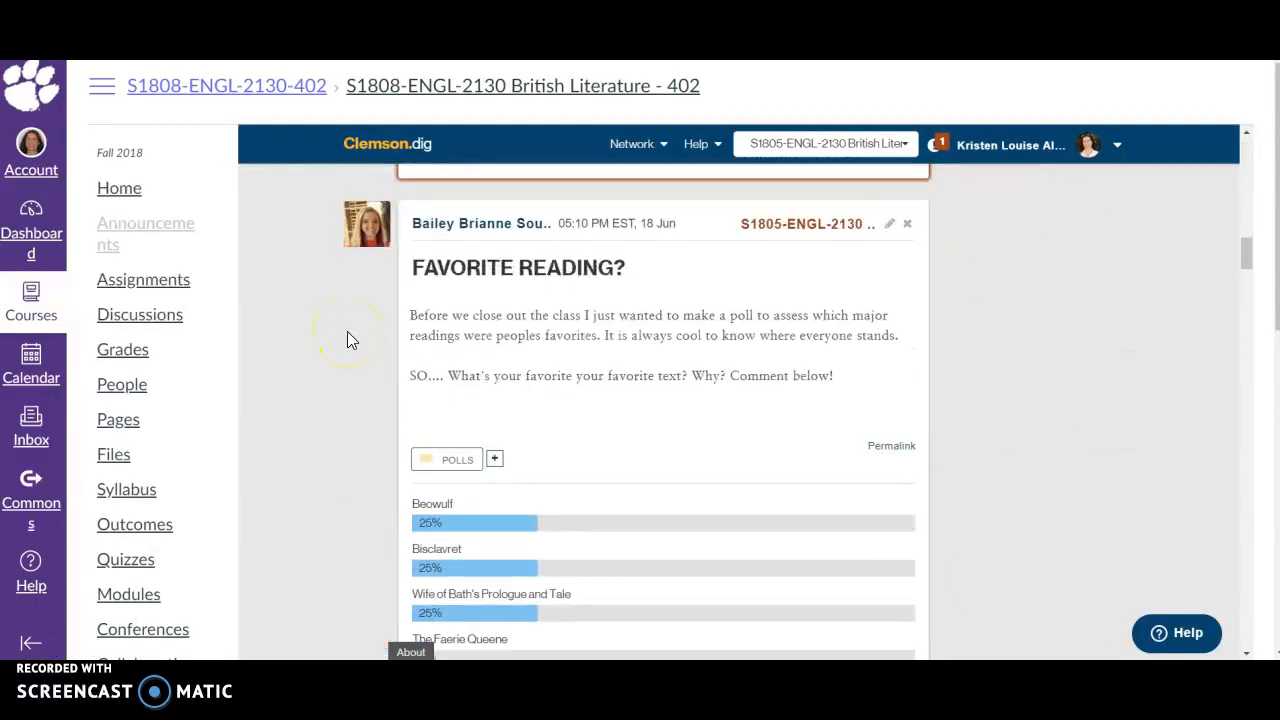
pyautogui.scroll(-3)
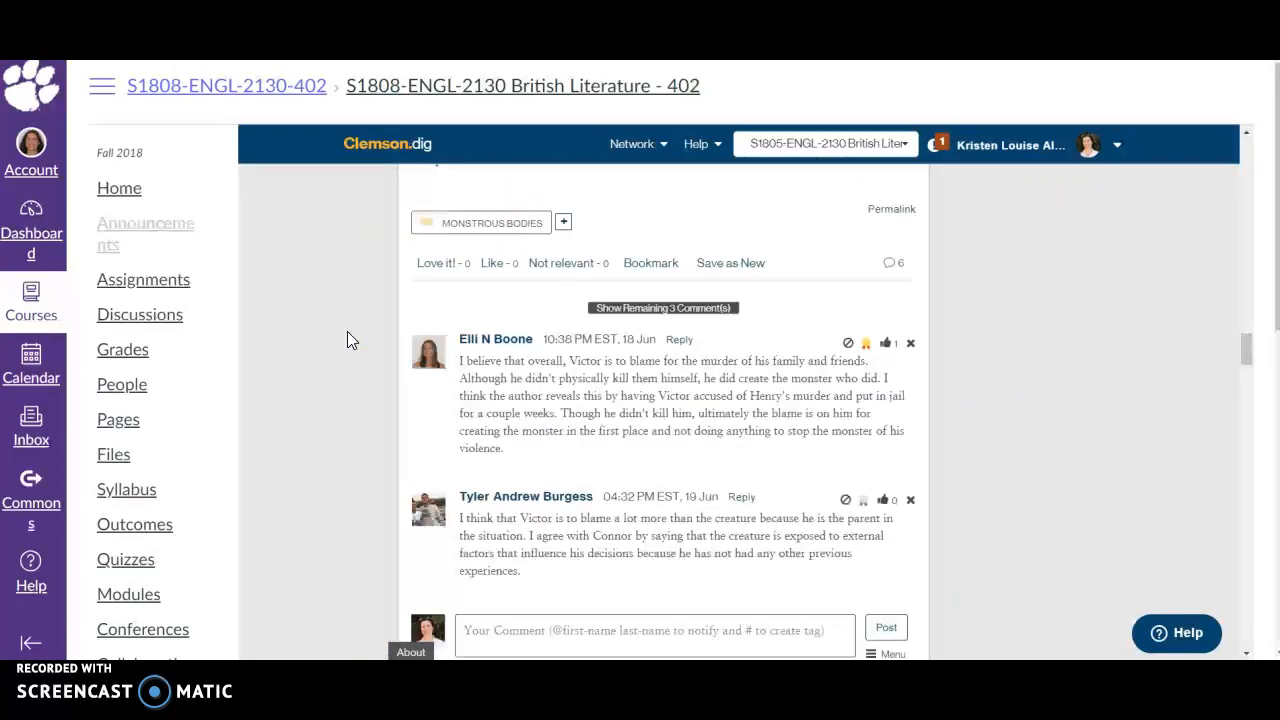
pyautogui.scroll(3)
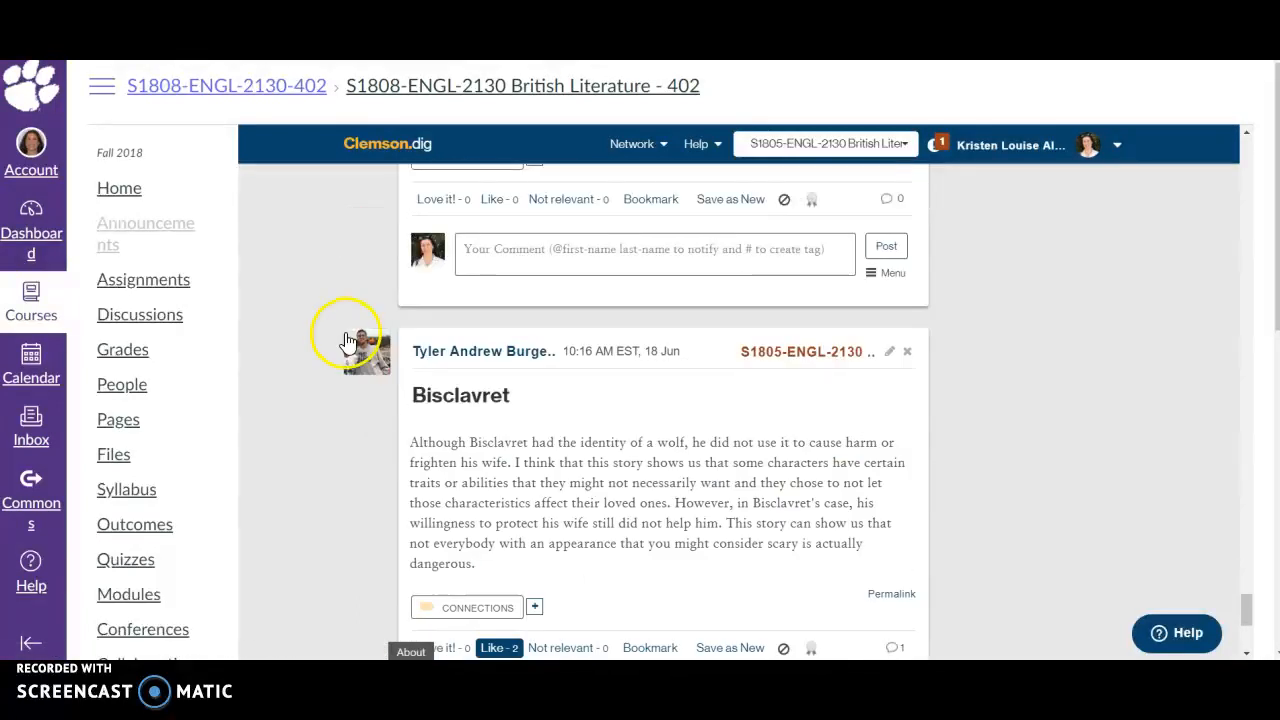
pyautogui.scroll(-3)
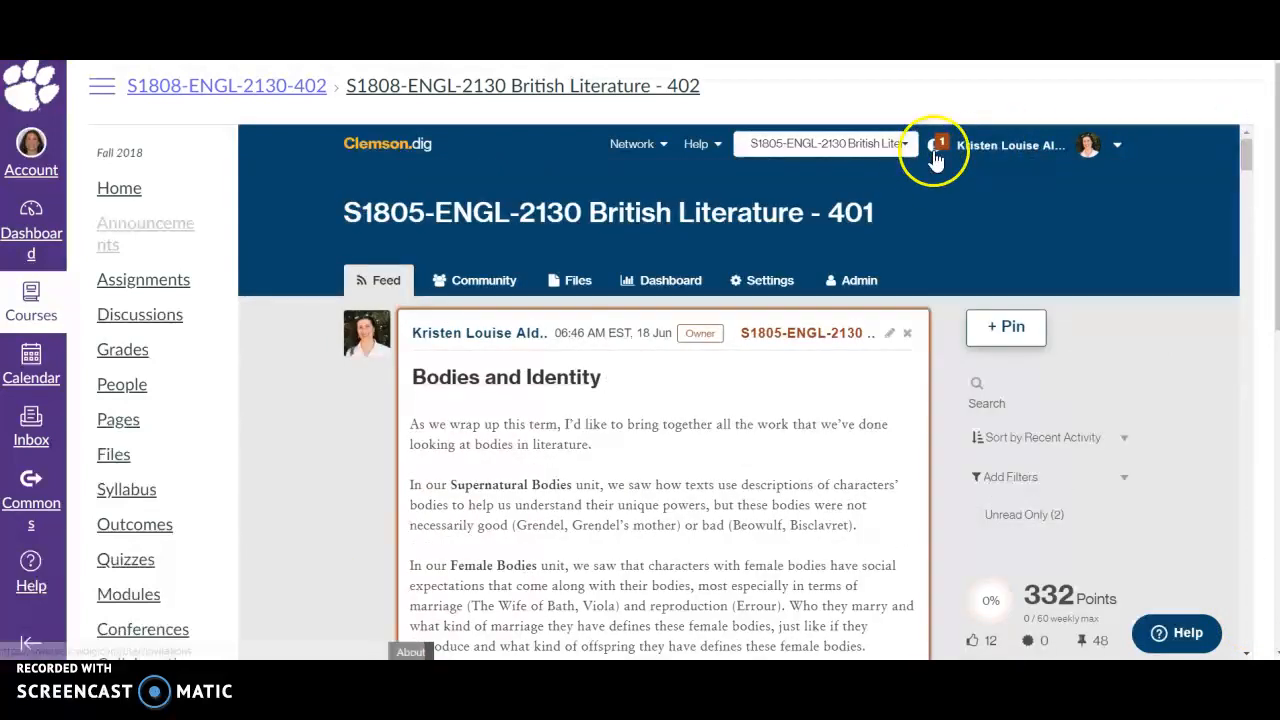
# Step: Go to the Alerts page listing notifications of mentions and British Literature board follows
pyautogui.click(933, 145)
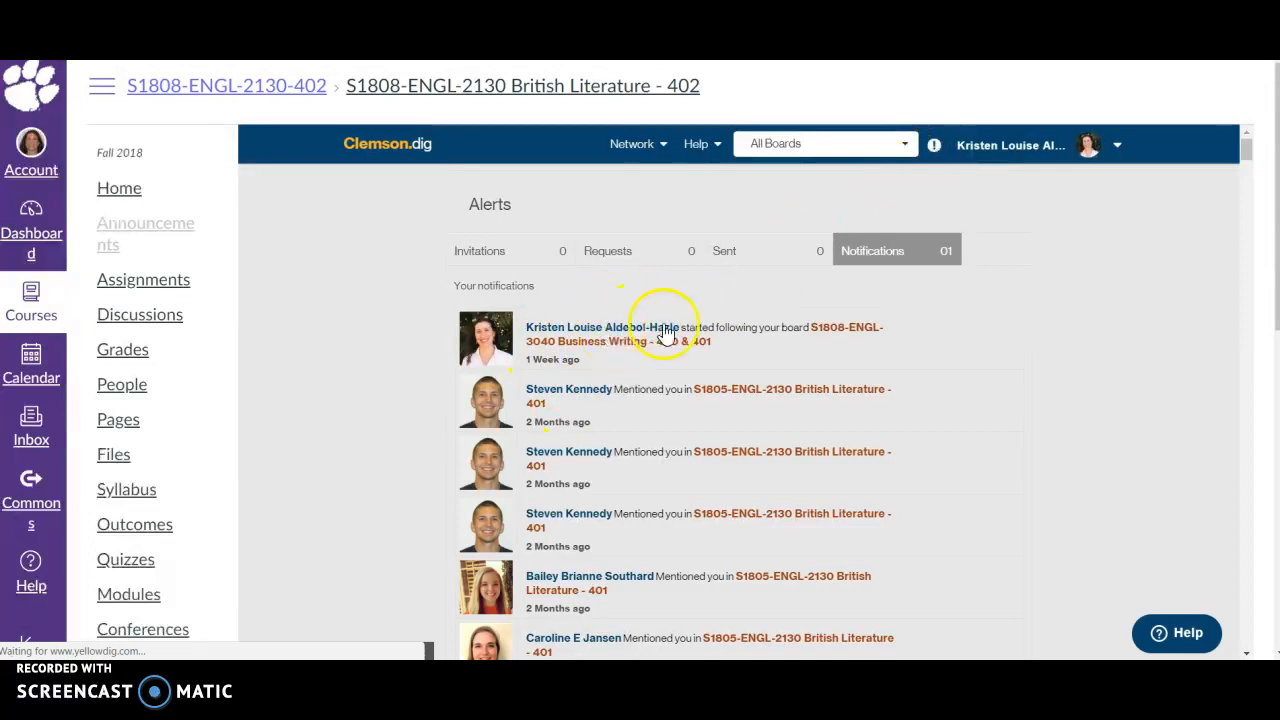
pyautogui.moveTo(730, 320)
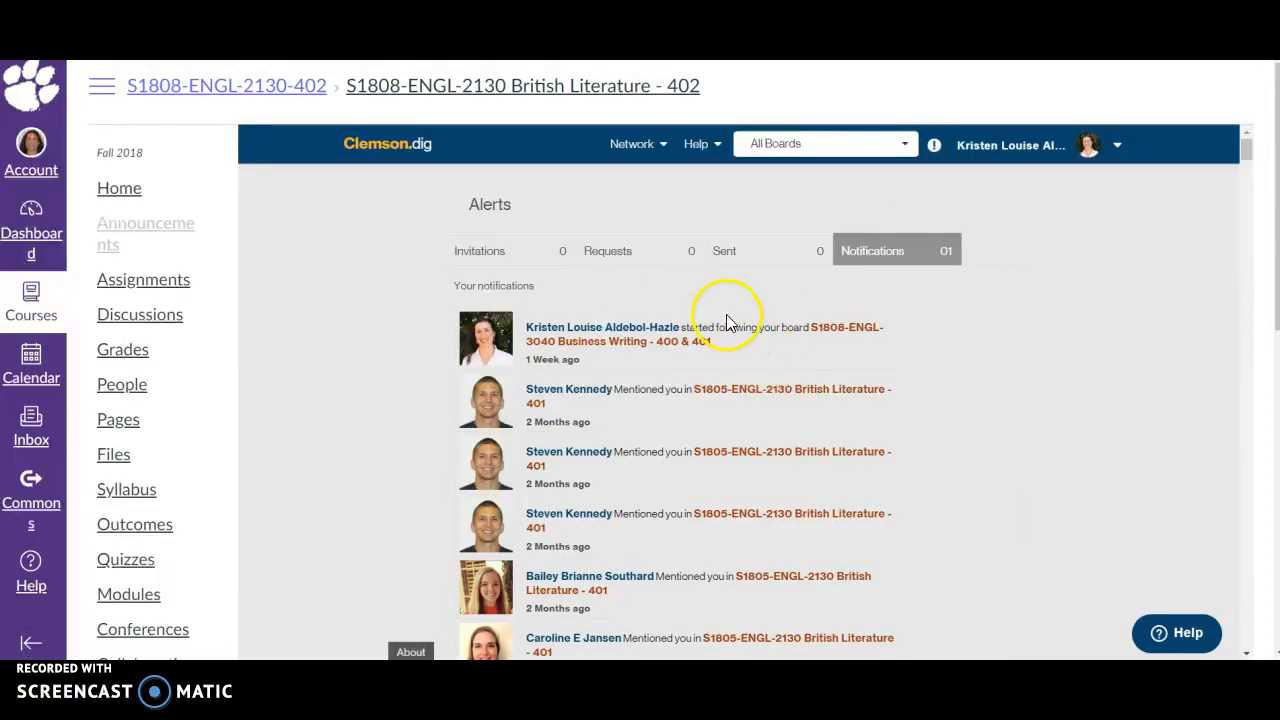
pyautogui.moveTo(305, 230)
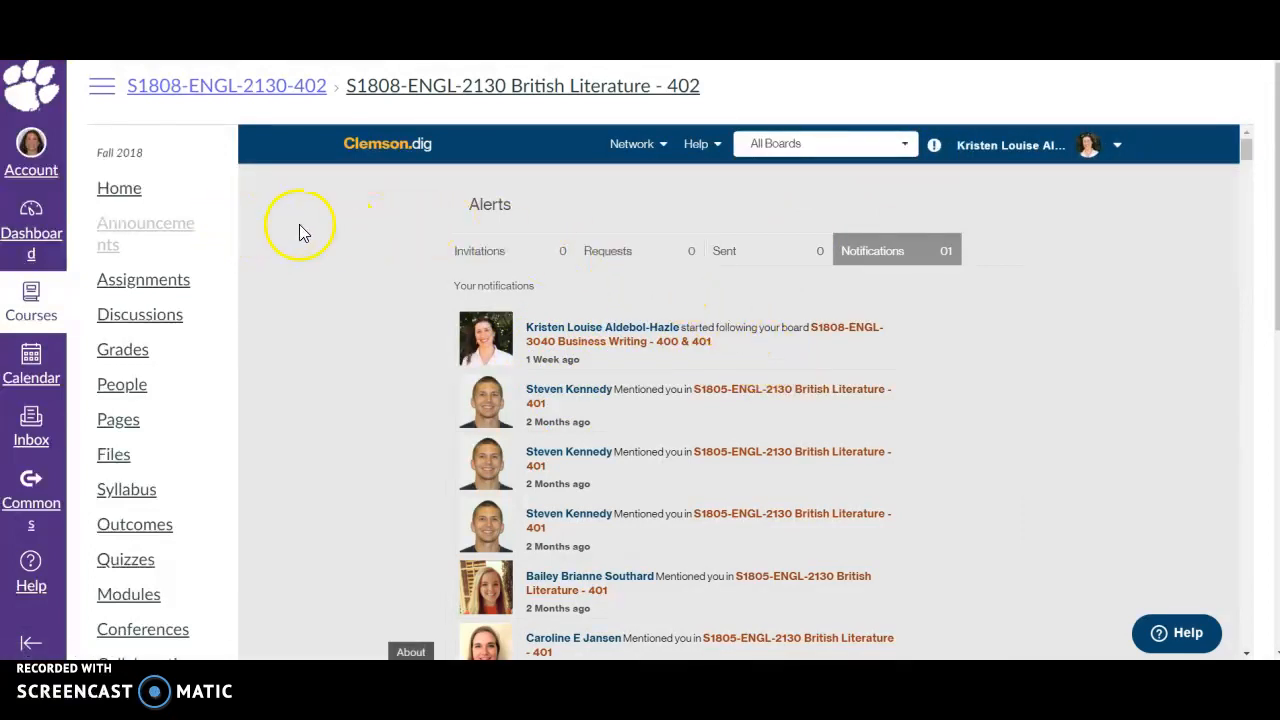
pyautogui.moveTo(305, 232)
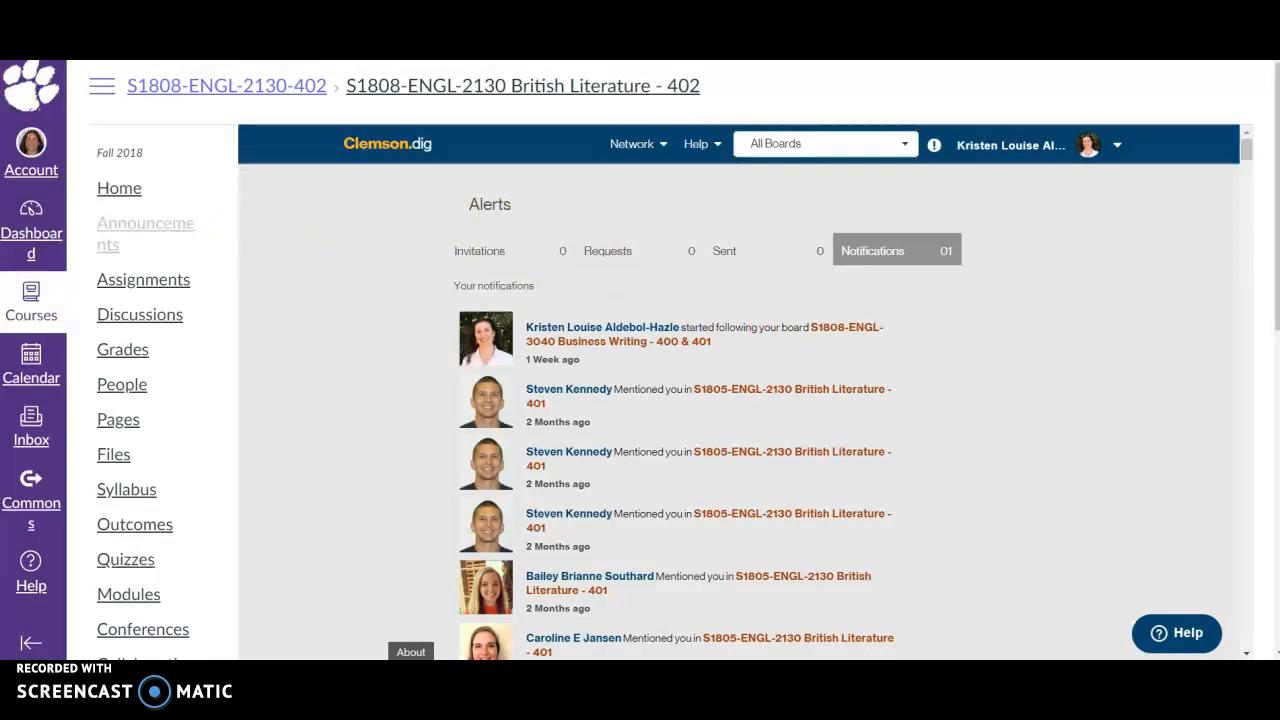